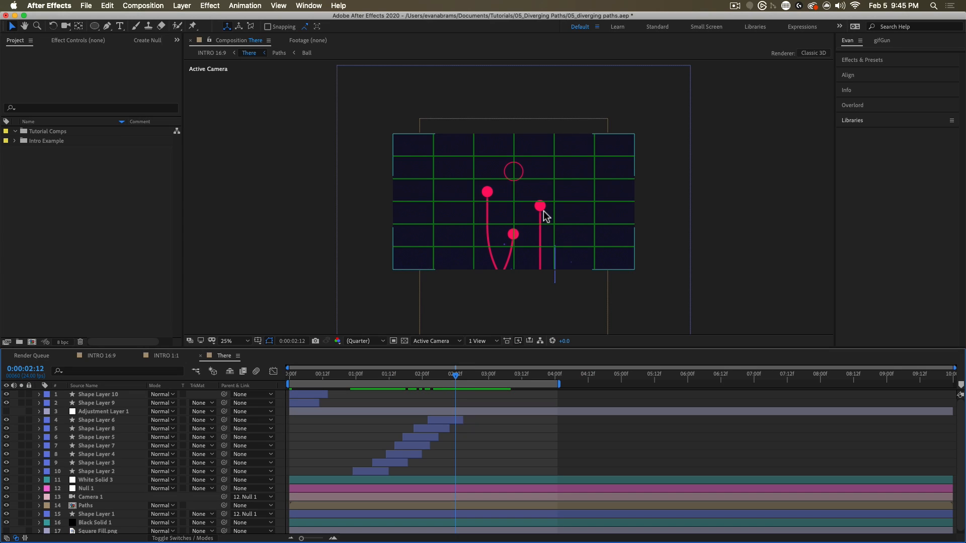
{"action": "mouse_move", "coordinate": [568, 236]}
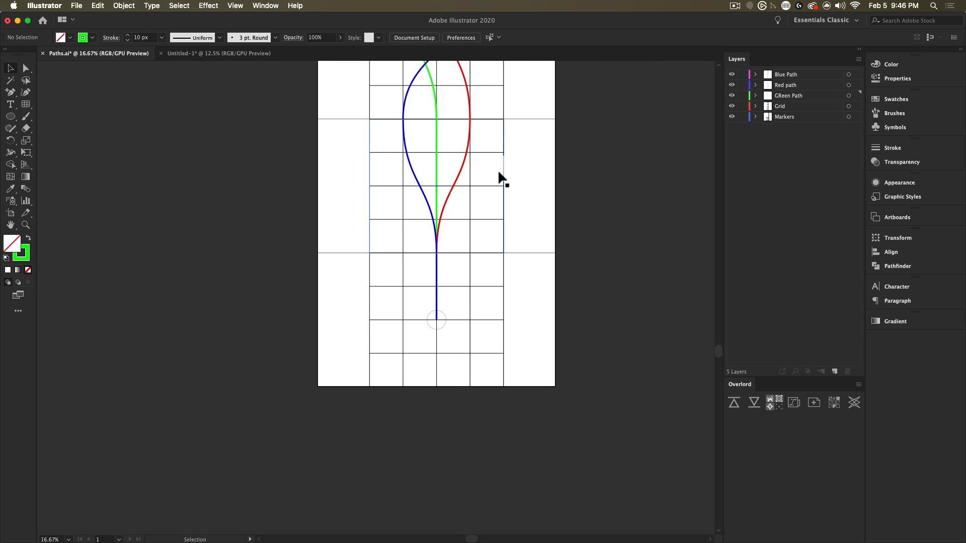
{"action": "mouse_move", "coordinate": [514, 133]}
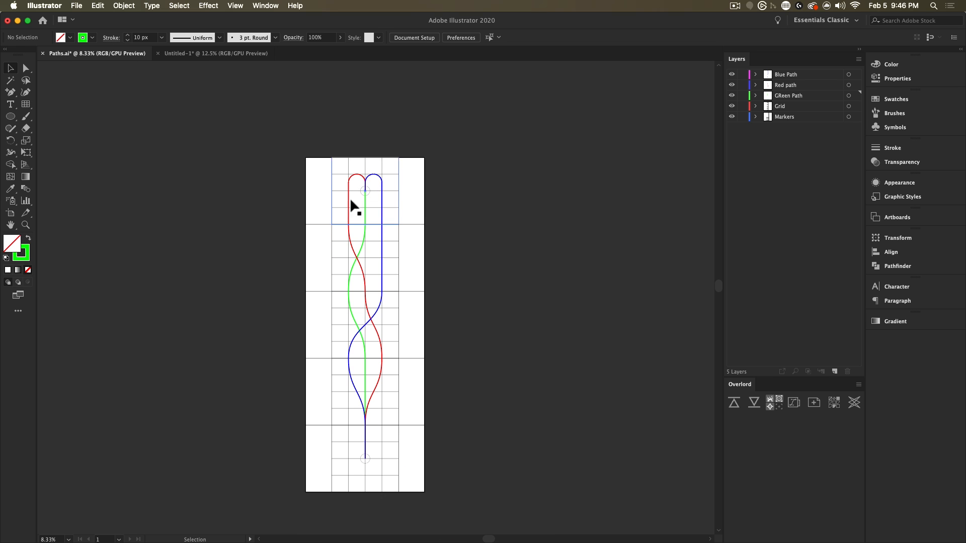
{"action": "mouse_move", "coordinate": [373, 207]}
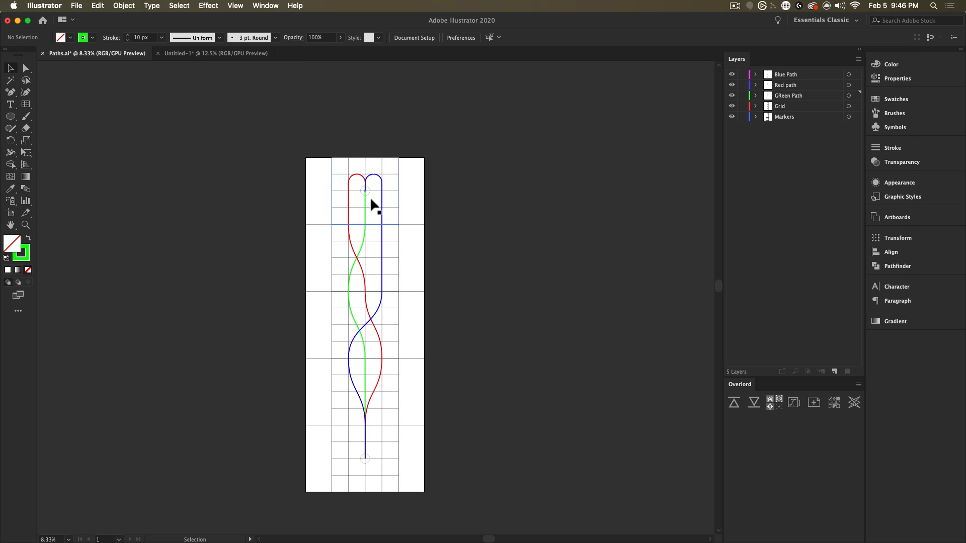
{"action": "mouse_move", "coordinate": [742, 85]}
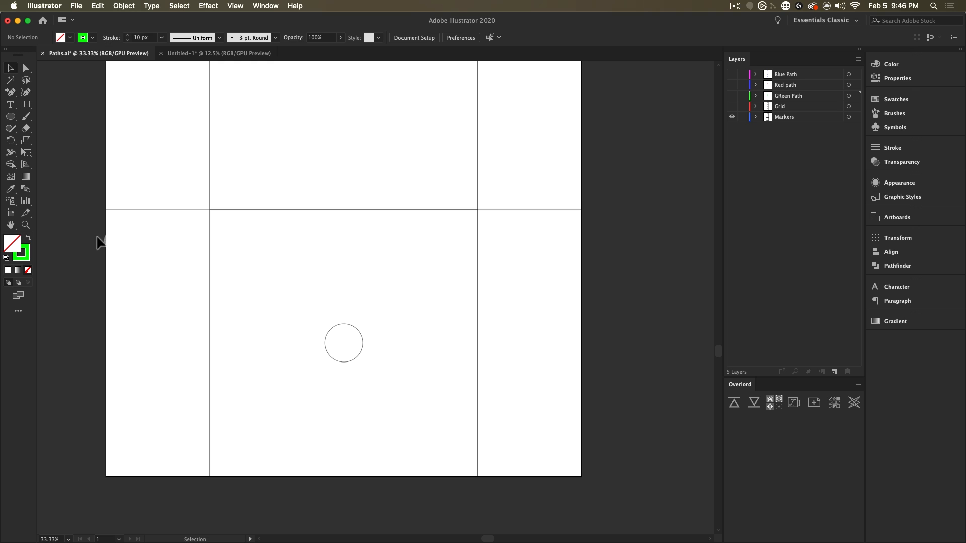
- Show the hidden Illustrator layers, save Paths.ai, and select the three coloured path layers
{"action": "left_click", "coordinate": [343, 343]}
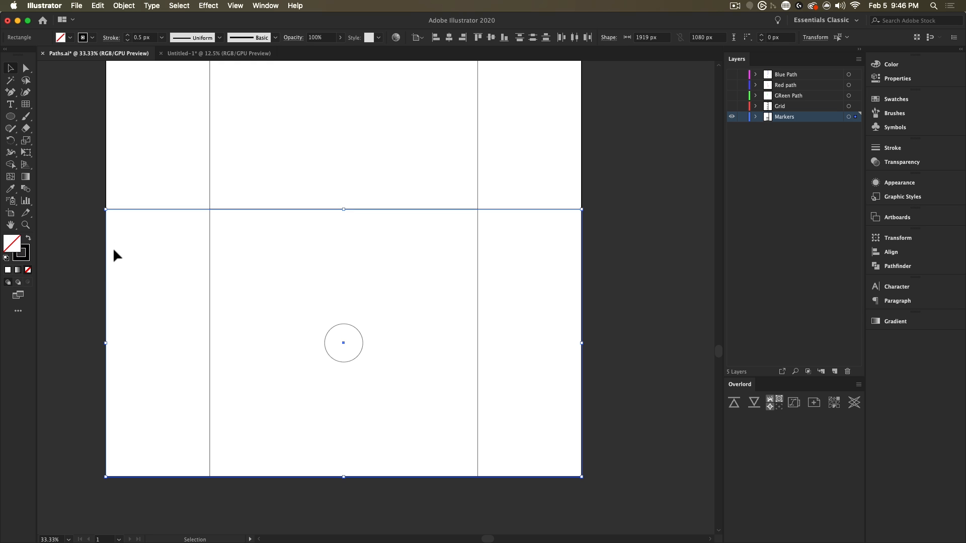
{"action": "mouse_move", "coordinate": [592, 278]}
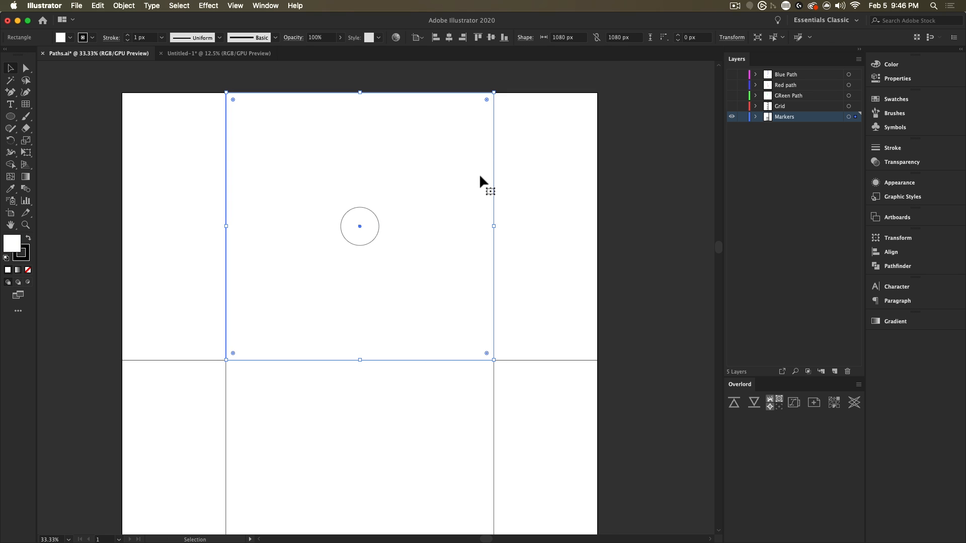
{"action": "mouse_move", "coordinate": [356, 406]}
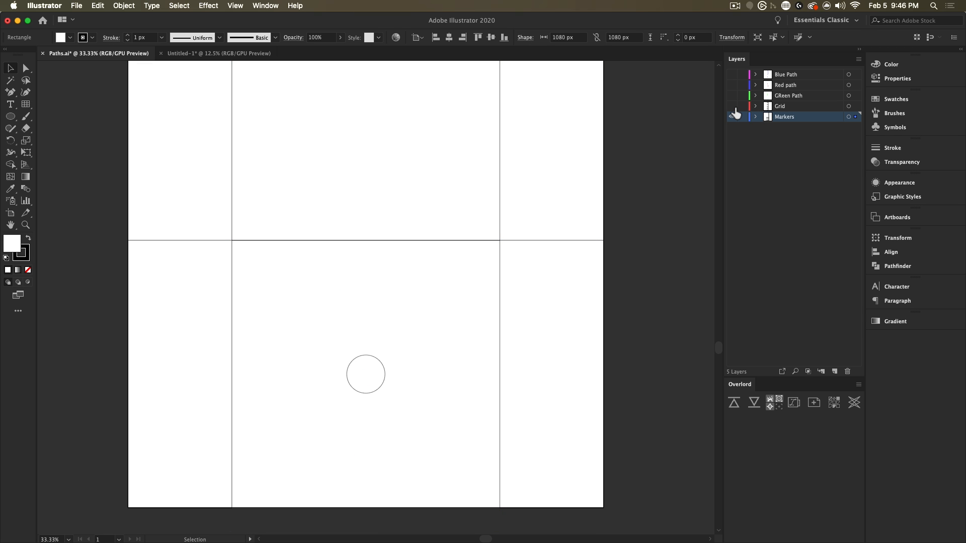
{"action": "left_click", "coordinate": [733, 106]}
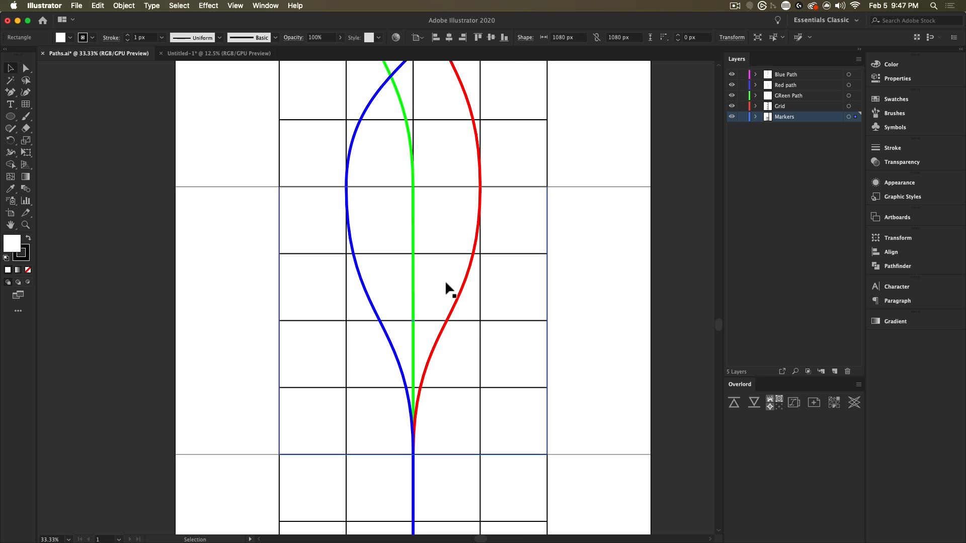
{"action": "mouse_move", "coordinate": [170, 228]}
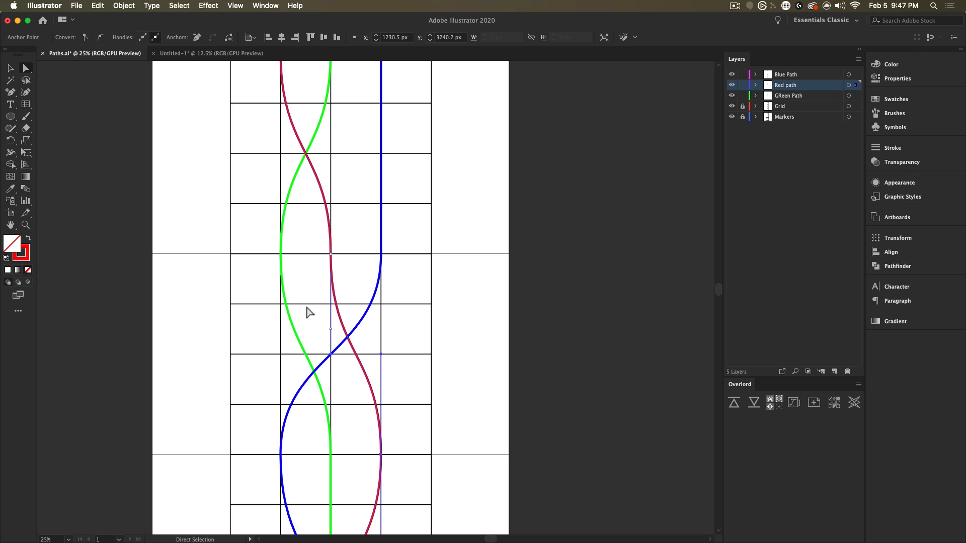
{"action": "mouse_move", "coordinate": [333, 335]}
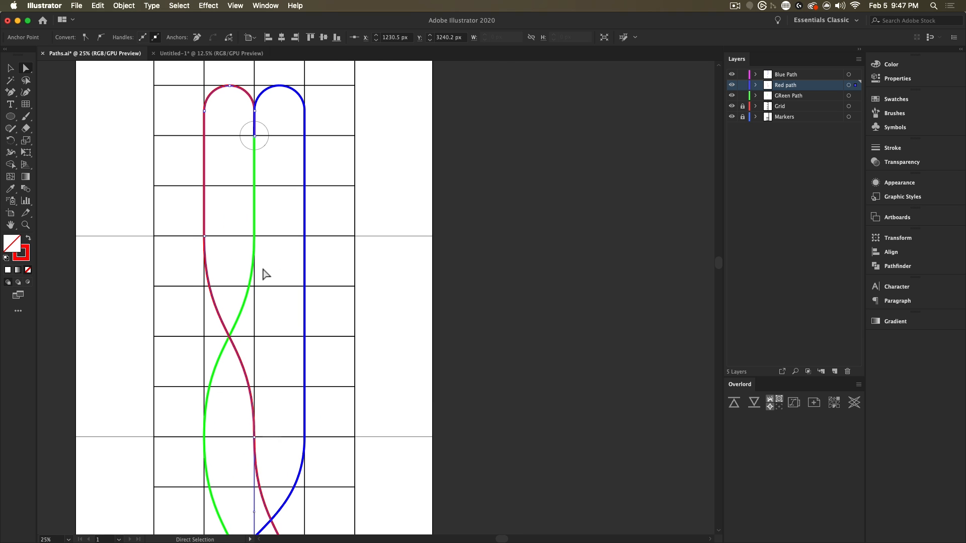
{"action": "mouse_move", "coordinate": [339, 212]}
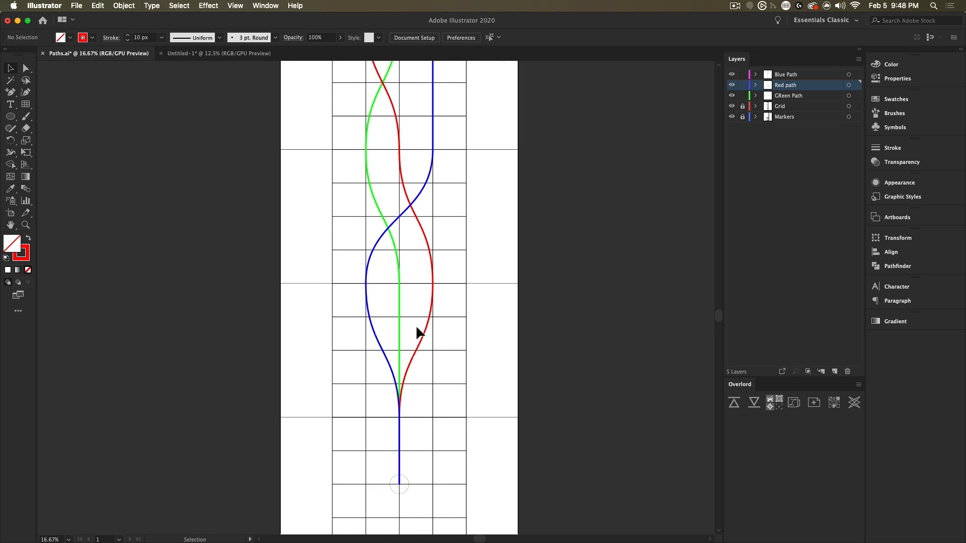
{"action": "key", "text": "cmd+s"}
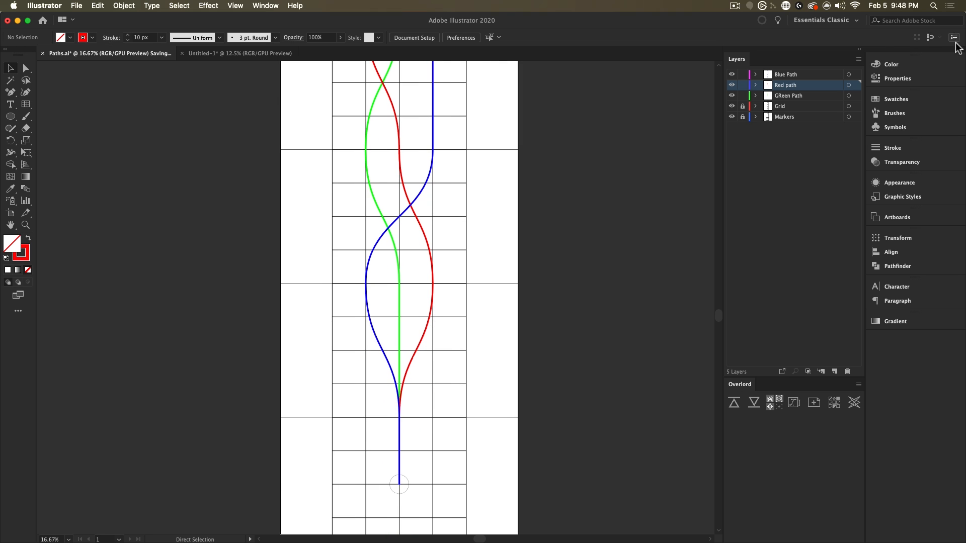
{"action": "left_click", "coordinate": [801, 96]}
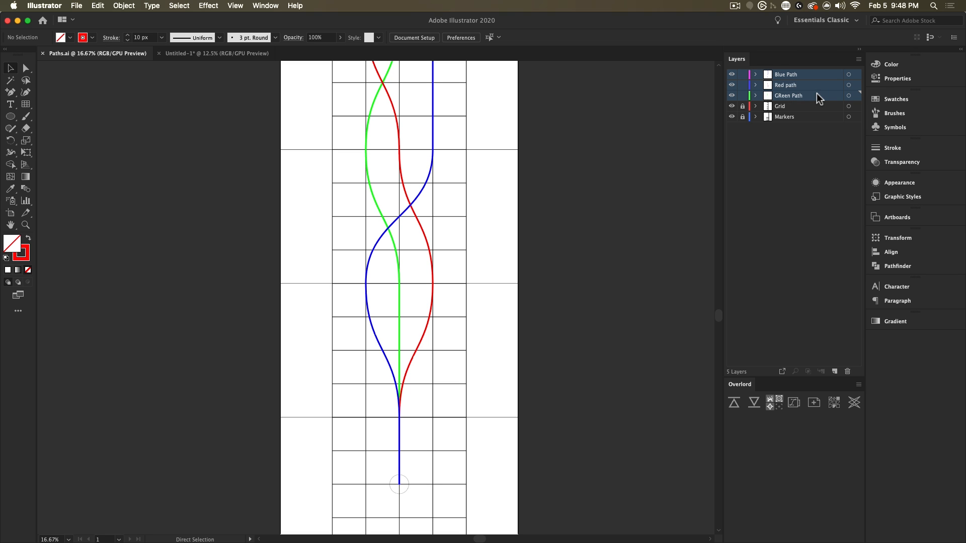
{"action": "mouse_move", "coordinate": [734, 390]}
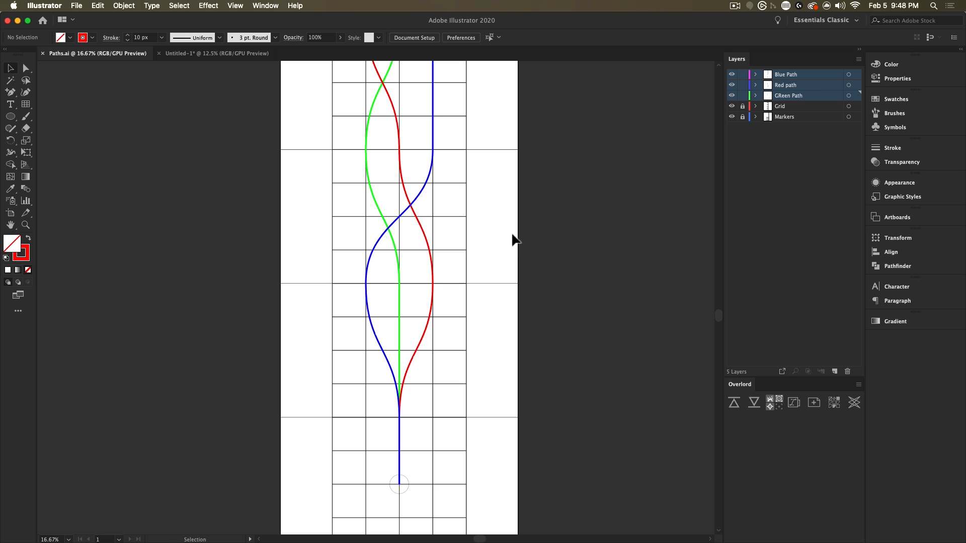
{"action": "mouse_move", "coordinate": [397, 218]}
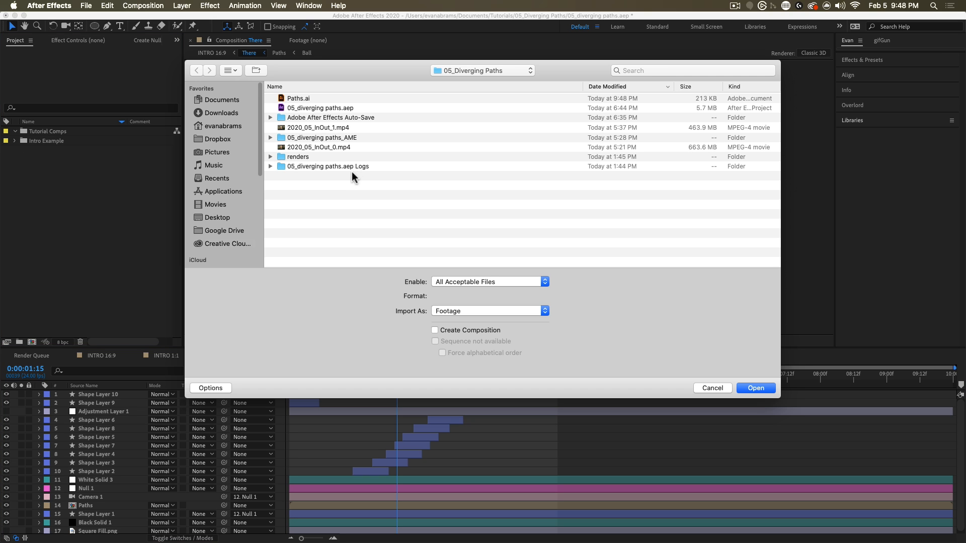
- Import Paths.ai as a composition with Blue, Red, Green Path, Grid and Markers layers
{"action": "left_click", "coordinate": [298, 98]}
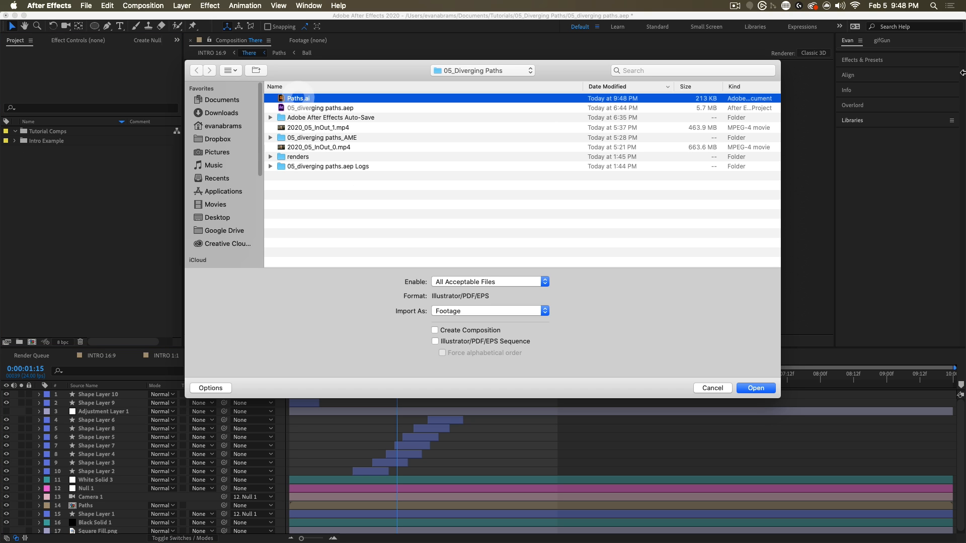
{"action": "left_click", "coordinate": [755, 388]}
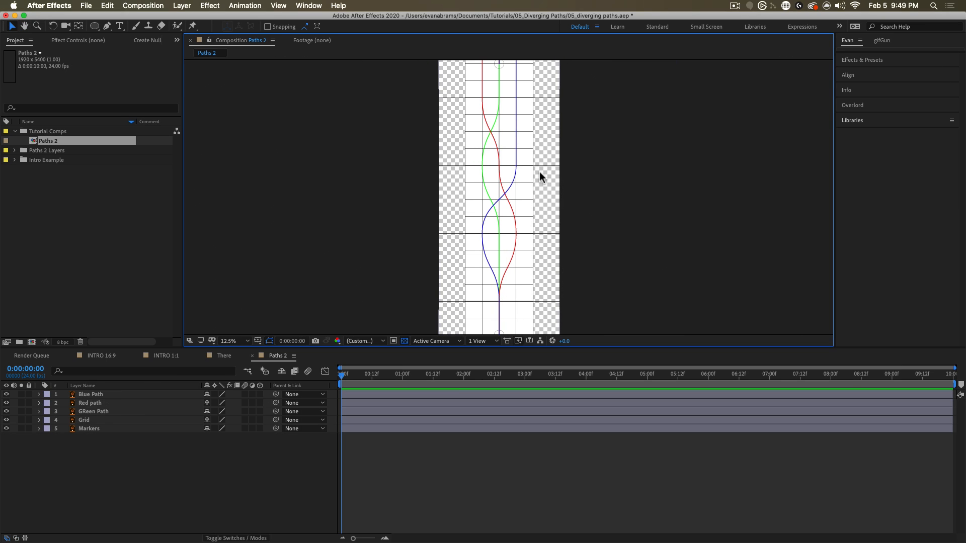
{"action": "mouse_move", "coordinate": [523, 171]}
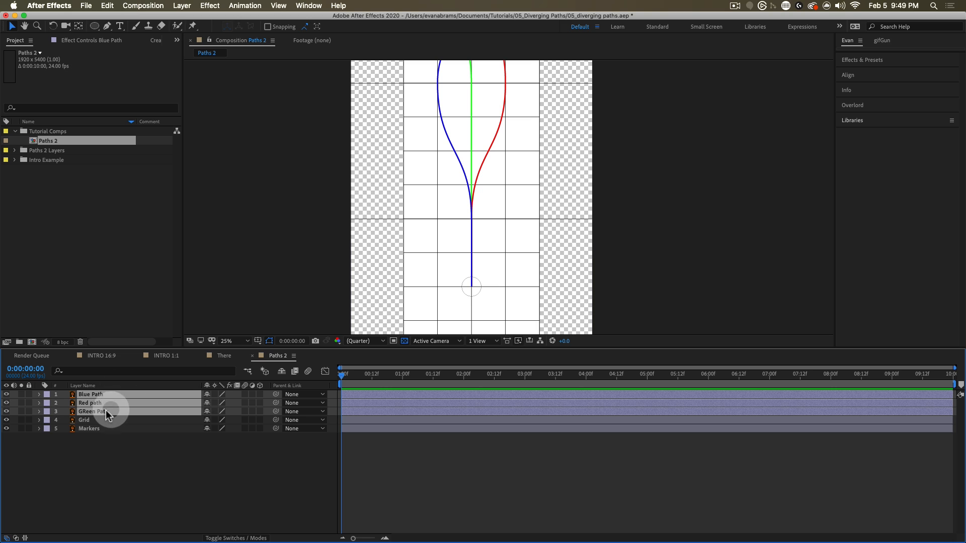
- Convert Blue, Red and Green Path via Create Shapes from Vector Layer and expand the outlines
{"action": "right_click", "coordinate": [107, 412]}
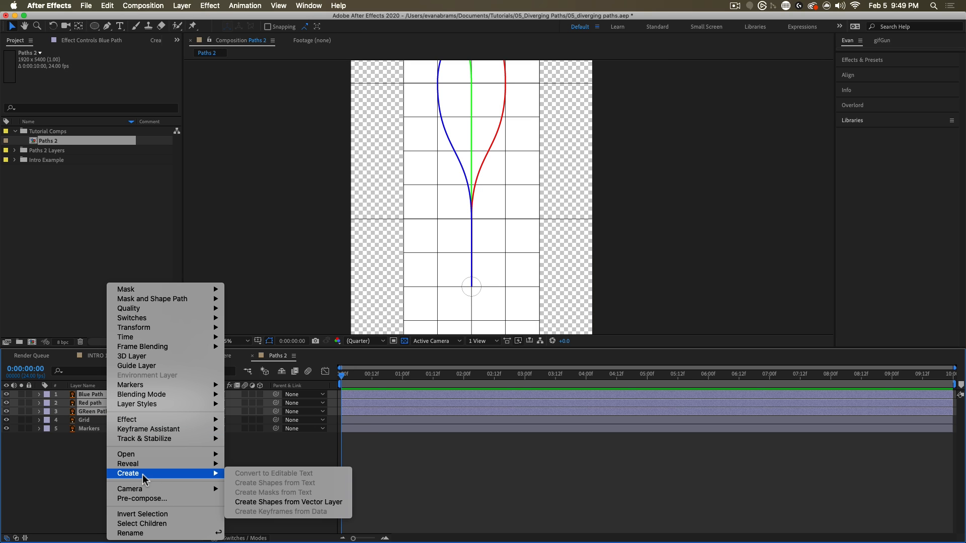
{"action": "left_click", "coordinate": [288, 501]}
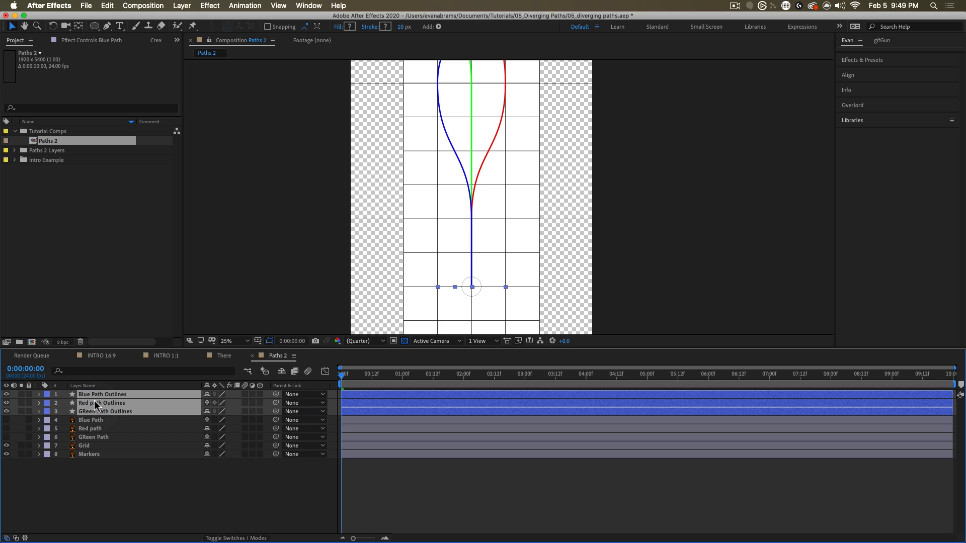
{"action": "left_click", "coordinate": [104, 411]}
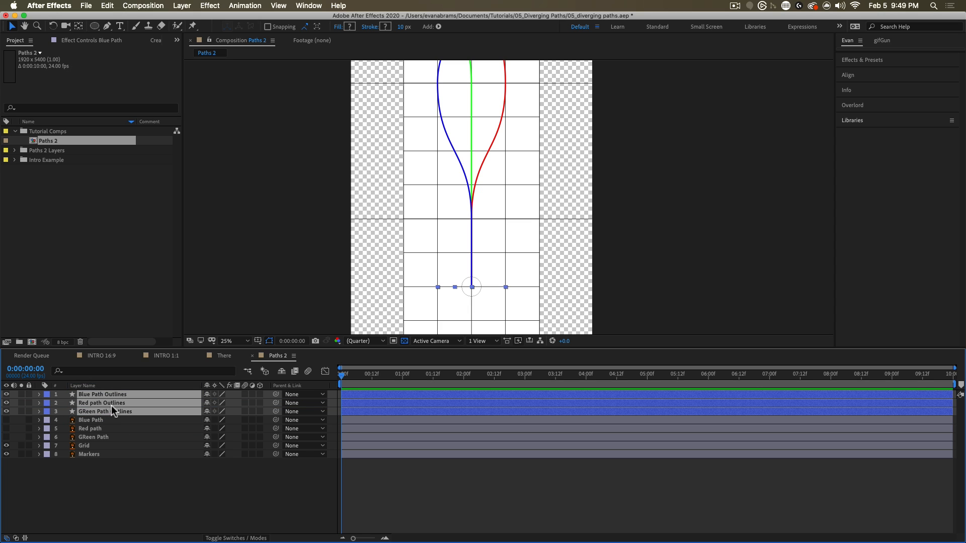
{"action": "mouse_move", "coordinate": [110, 408]}
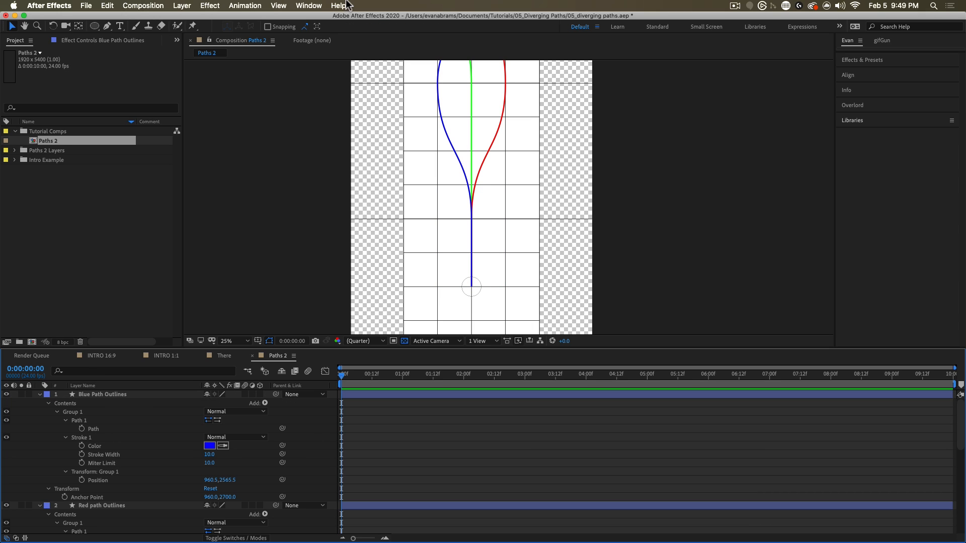
{"action": "mouse_move", "coordinate": [173, 432]}
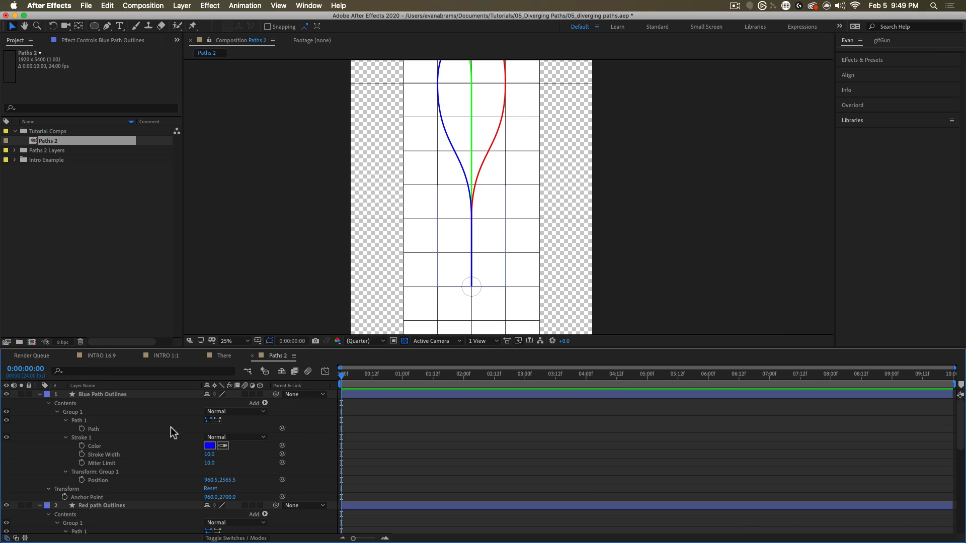
- Zero the outlines' group Position to 0,0, reset Anchor Point, and zoom out
{"action": "left_click", "coordinate": [102, 394]}
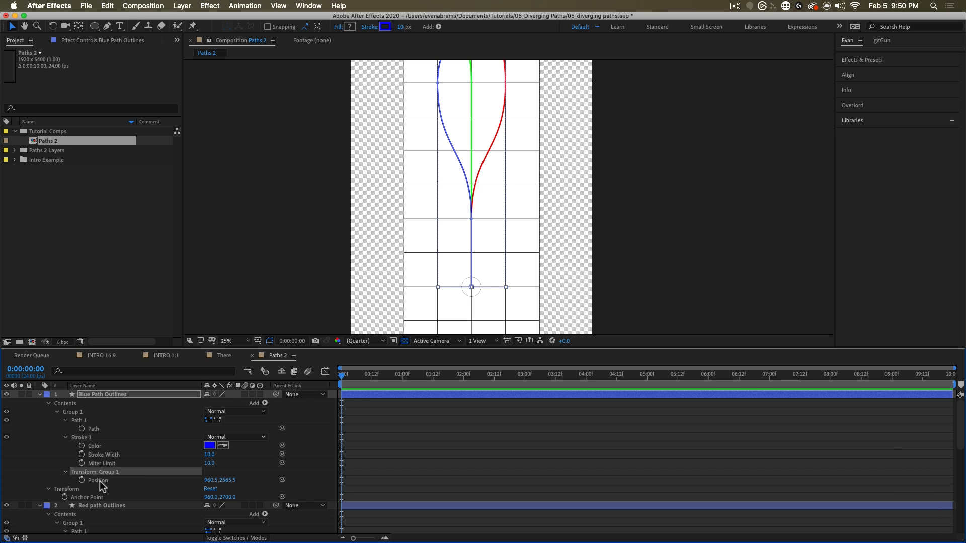
{"action": "double_click", "coordinate": [215, 480]}
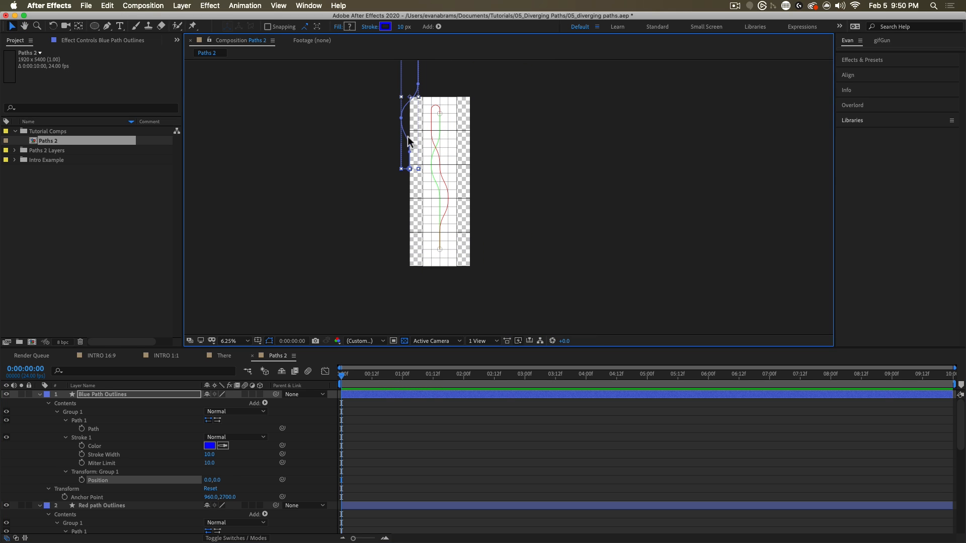
{"action": "right_click", "coordinate": [87, 496]}
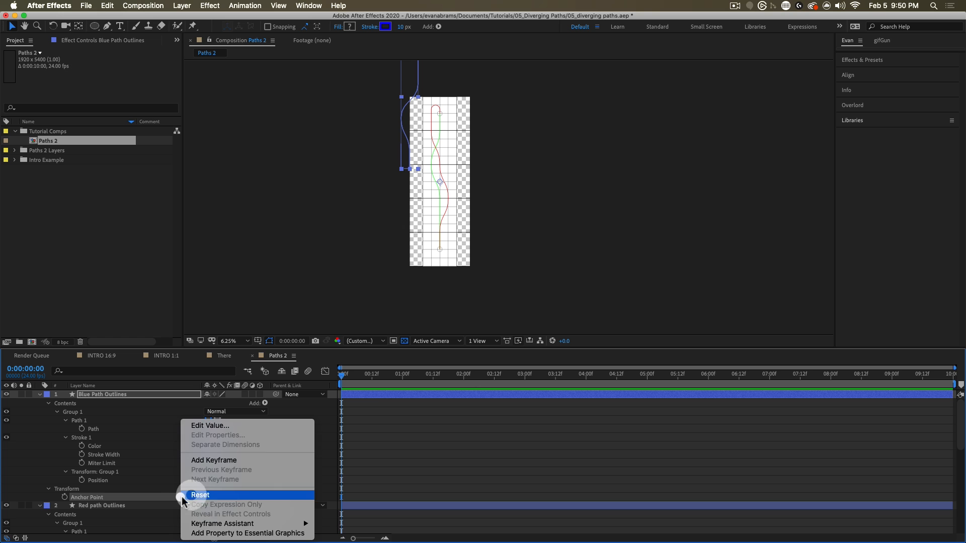
{"action": "left_click", "coordinate": [200, 494]}
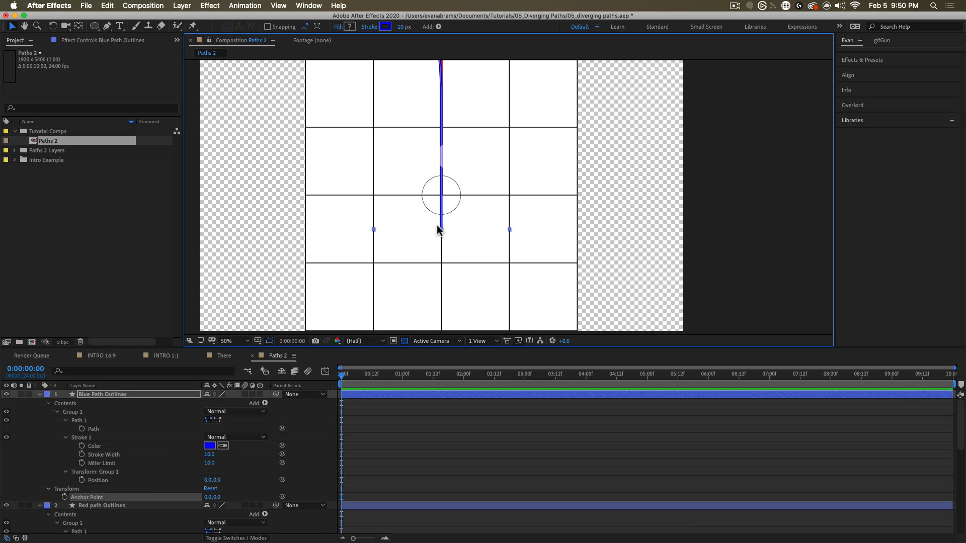
{"action": "left_click", "coordinate": [237, 340]}
{"action": "type", "text": "GReen"}
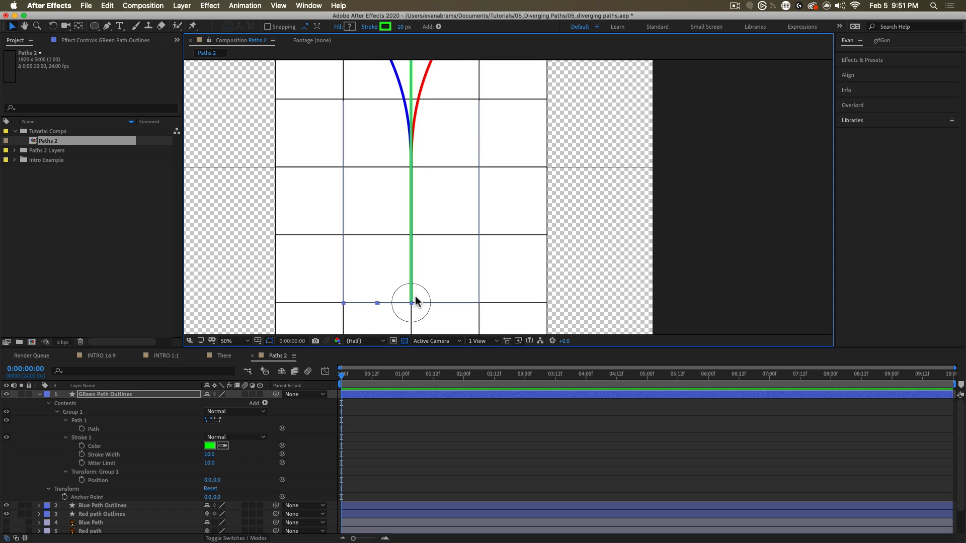
{"action": "left_click", "coordinate": [231, 341]}
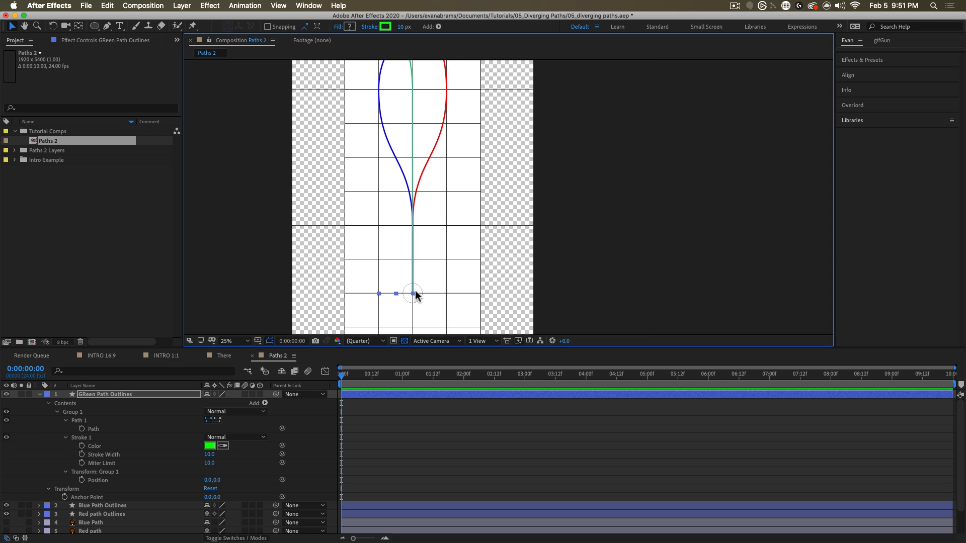
{"action": "mouse_move", "coordinate": [418, 245]}
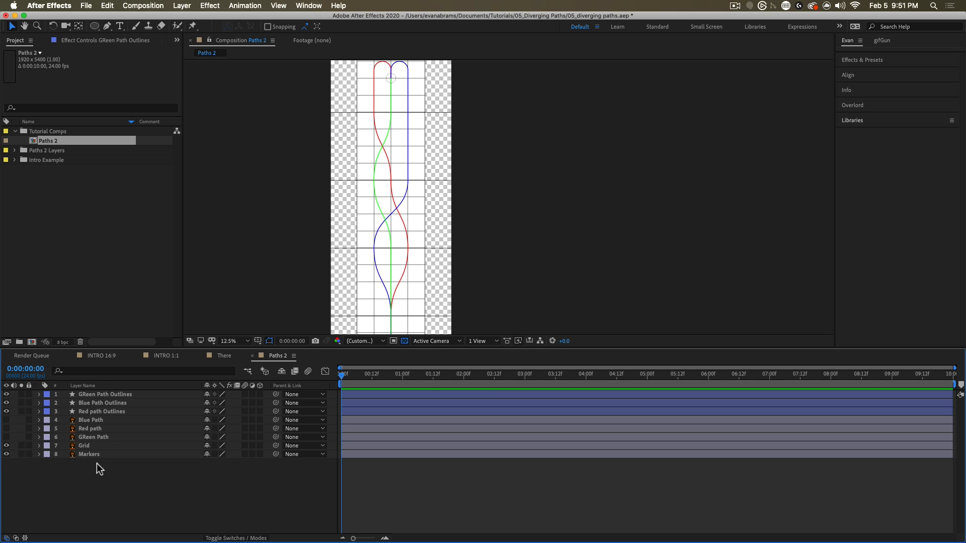
- Select GReen Path Outlines' path and launch the Create Nulls From Paths.jsx script
{"action": "left_click", "coordinate": [105, 394]}
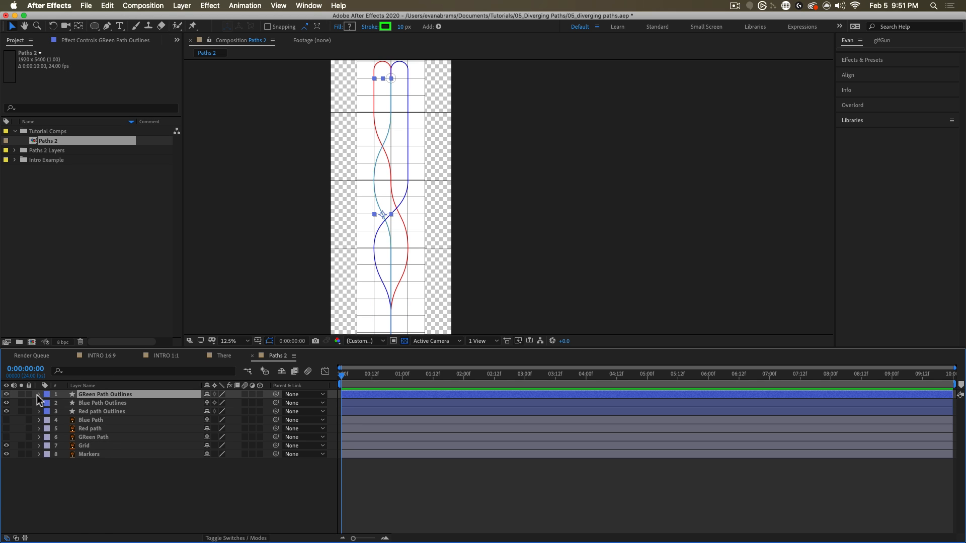
{"action": "left_click", "coordinate": [39, 396]}
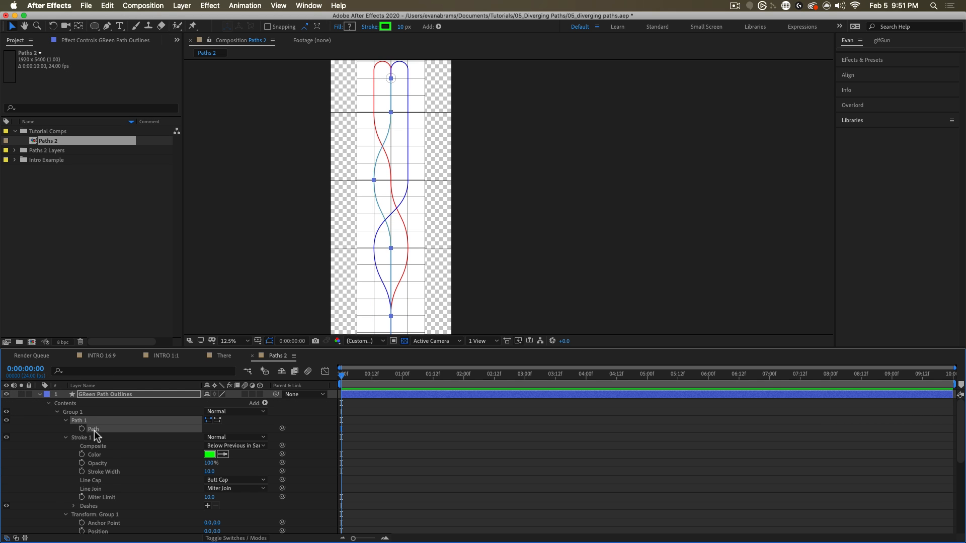
{"action": "left_click", "coordinate": [308, 6]}
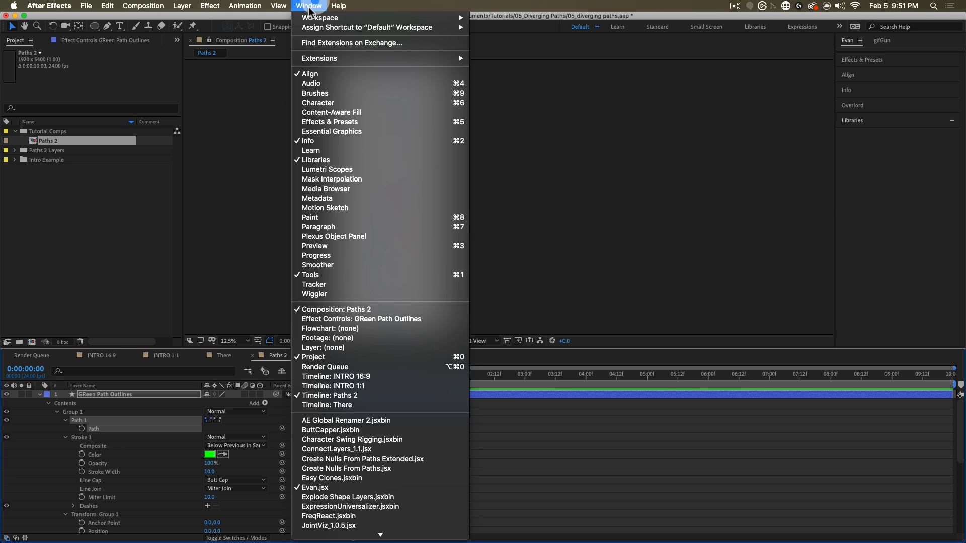
{"action": "mouse_move", "coordinate": [346, 469]}
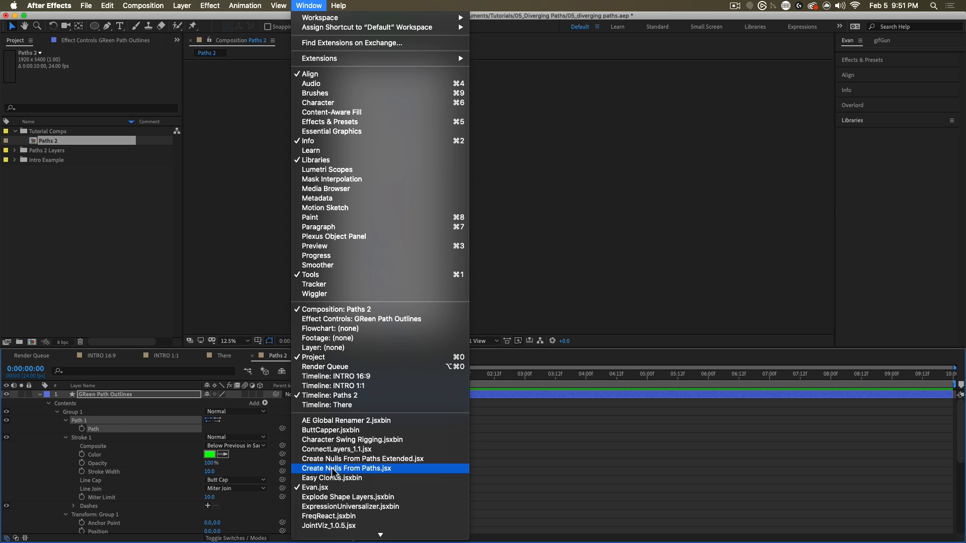
{"action": "left_click", "coordinate": [346, 469]}
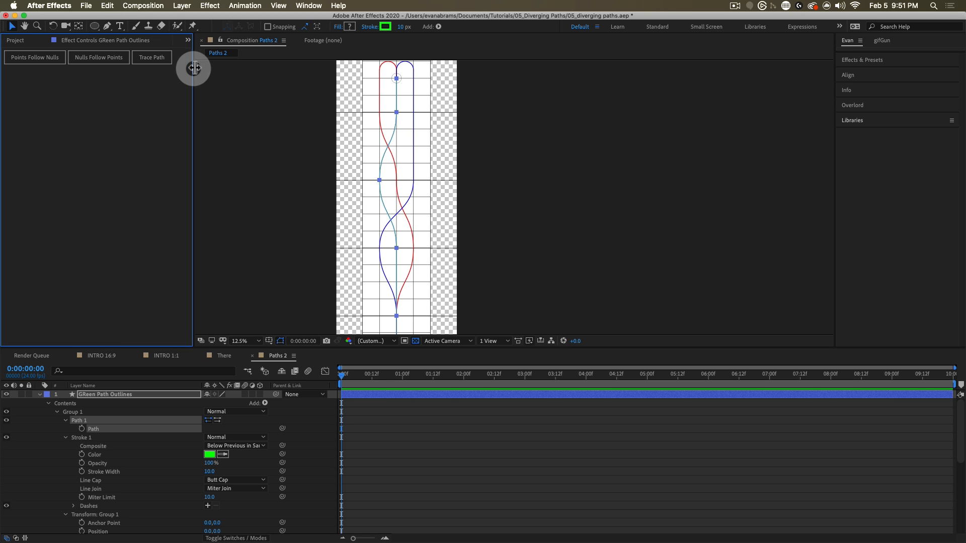
{"action": "mouse_move", "coordinate": [175, 52]}
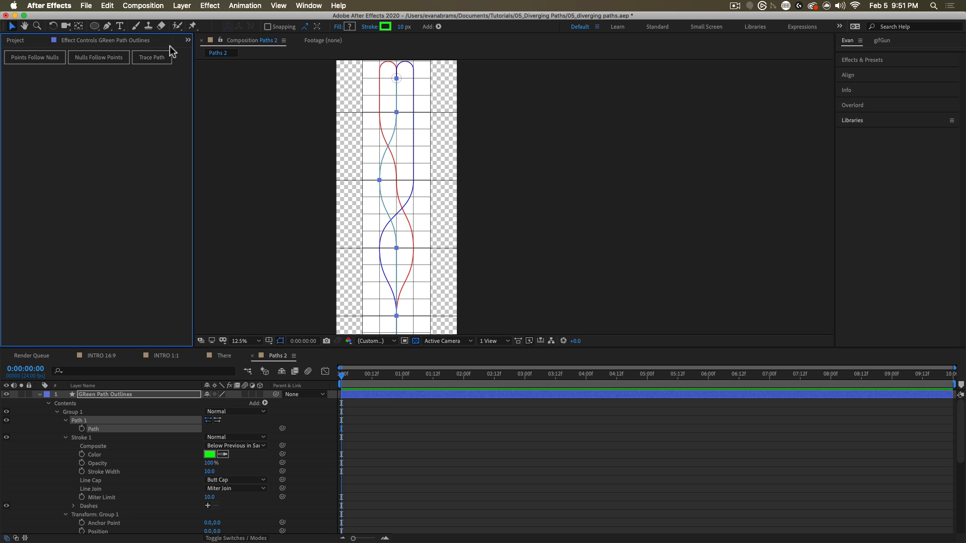
- Create a Trace Path null on the green path and reveal its Progress keyframes
{"action": "left_click", "coordinate": [150, 57]}
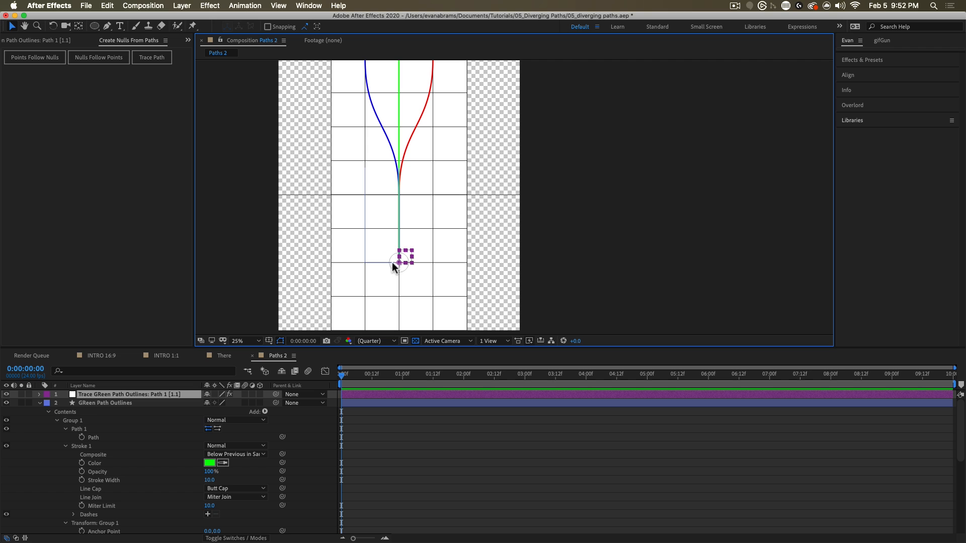
{"action": "mouse_move", "coordinate": [79, 406]}
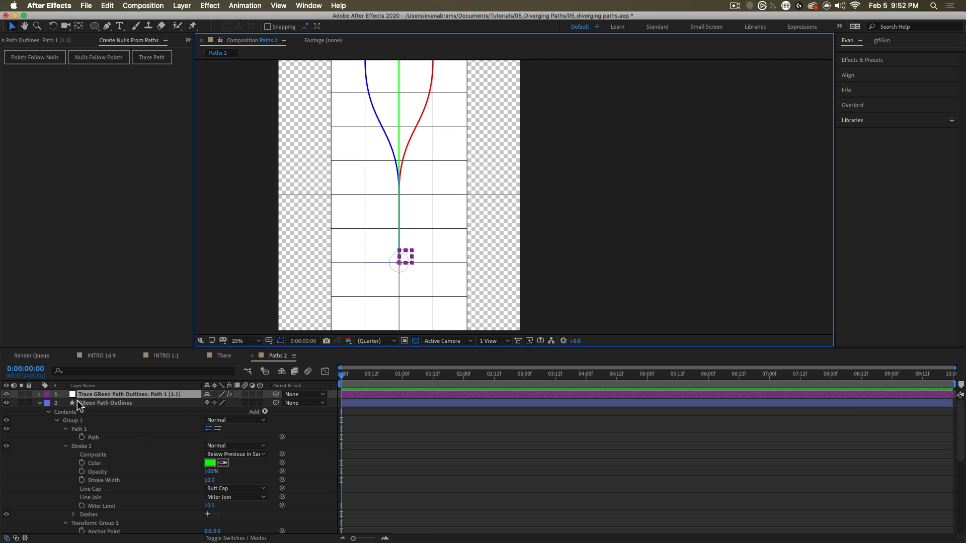
{"action": "mouse_move", "coordinate": [99, 448]}
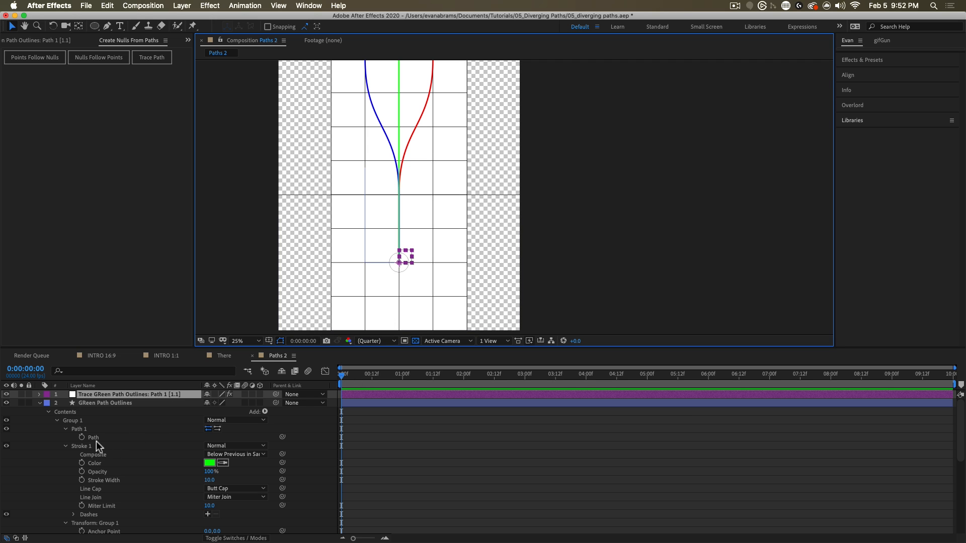
{"action": "left_click", "coordinate": [104, 403]}
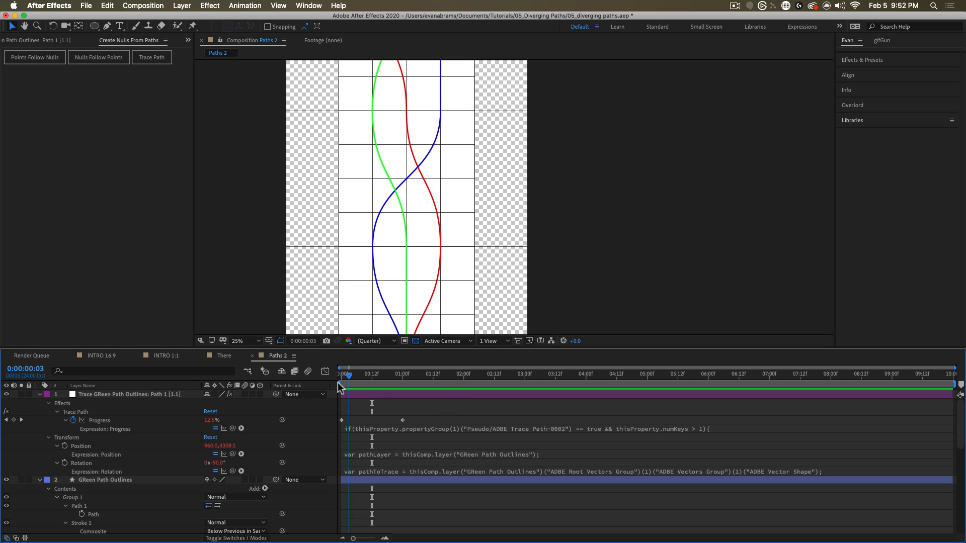
- Draw a 200×200 black-filled ellipse with stroke width 0 as Shape Layer 1
{"action": "left_click", "coordinate": [528, 374]}
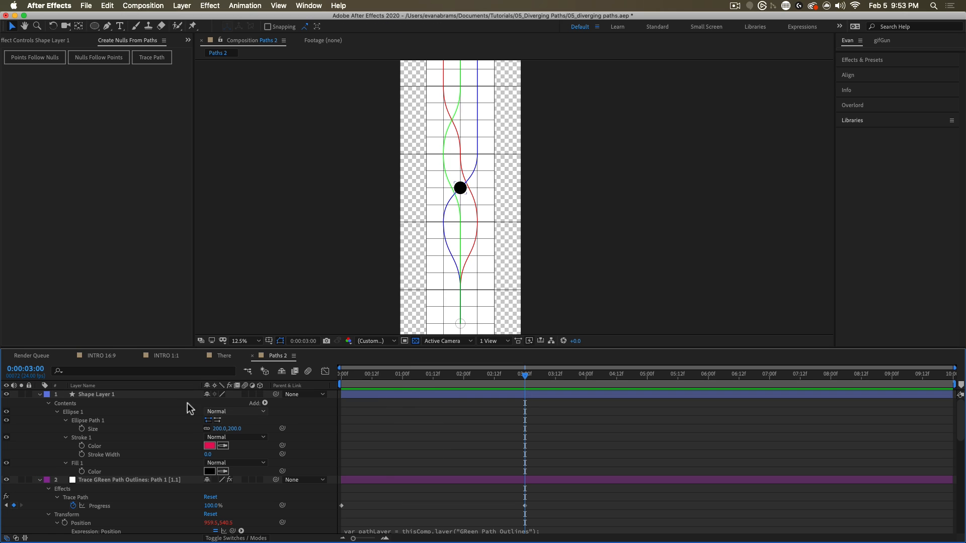
- Parent Shape Layer 1 to the Trace null, solo layers 1–3, and expand GReen Path Outlines
{"action": "left_click", "coordinate": [96, 394]}
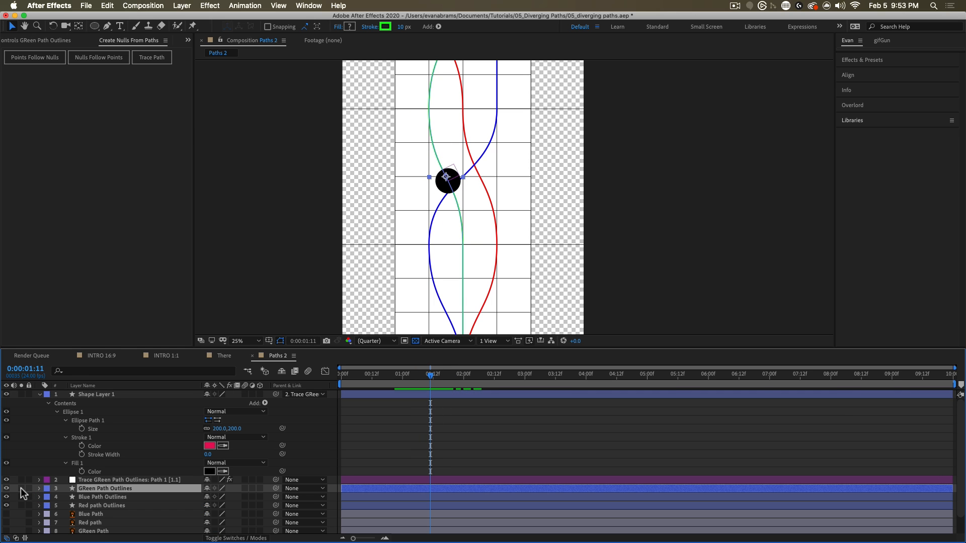
{"action": "left_click", "coordinate": [20, 394]}
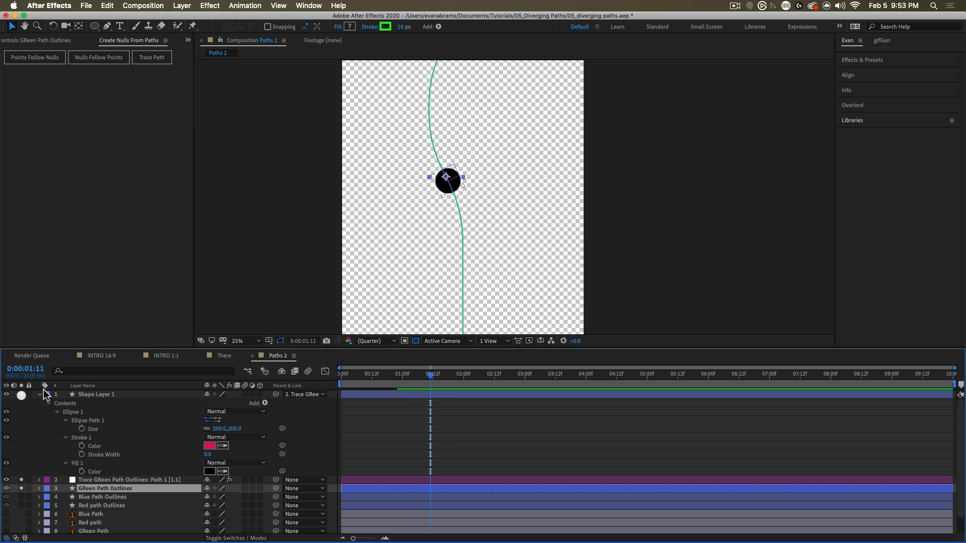
{"action": "left_click", "coordinate": [39, 395]}
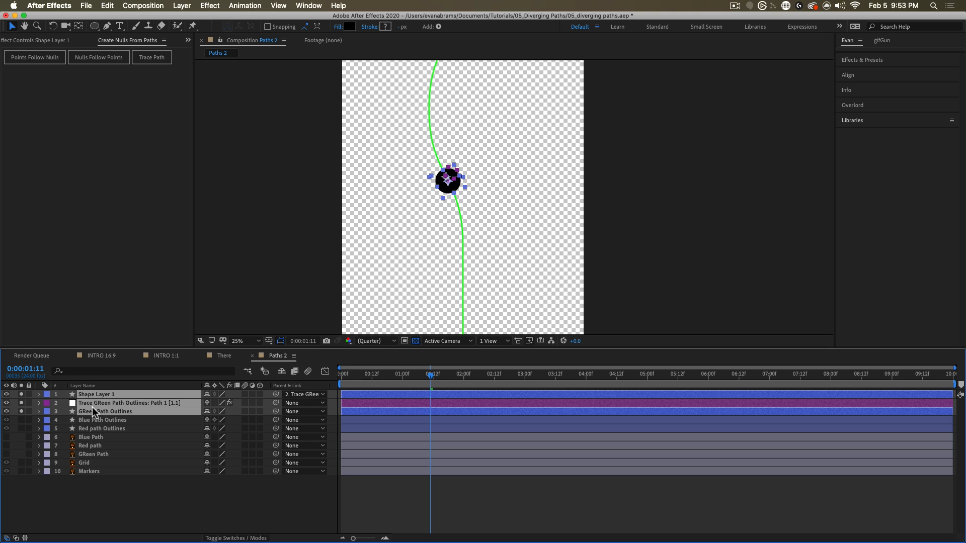
{"action": "left_click", "coordinate": [108, 412]}
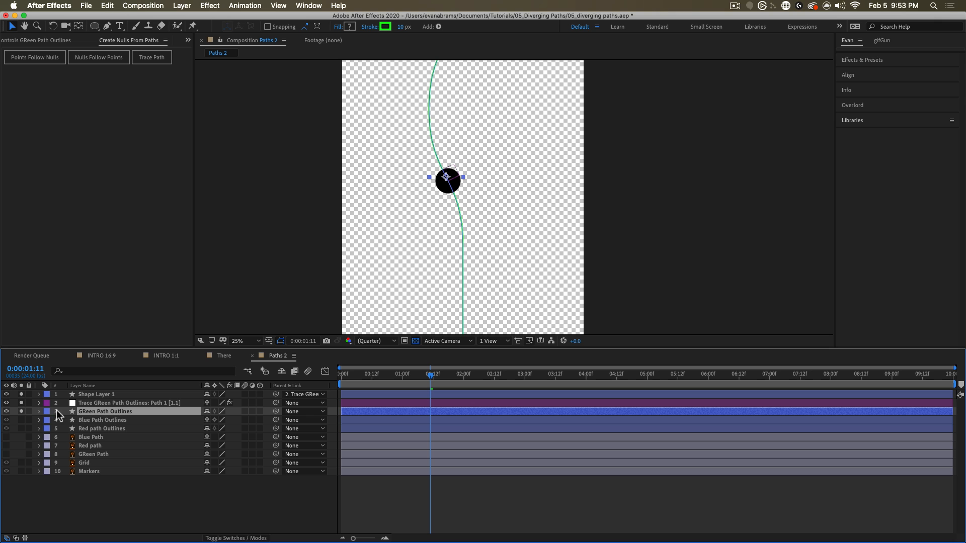
{"action": "left_click", "coordinate": [39, 411]}
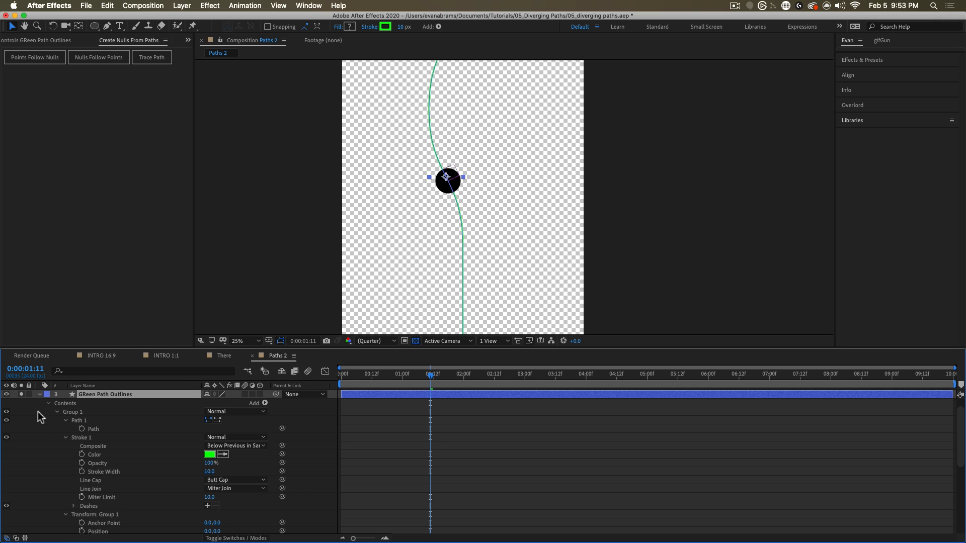
- Reveal the trace null's Progress and add Trim Paths to GReen Path Outlines
{"action": "left_click", "coordinate": [152, 57]}
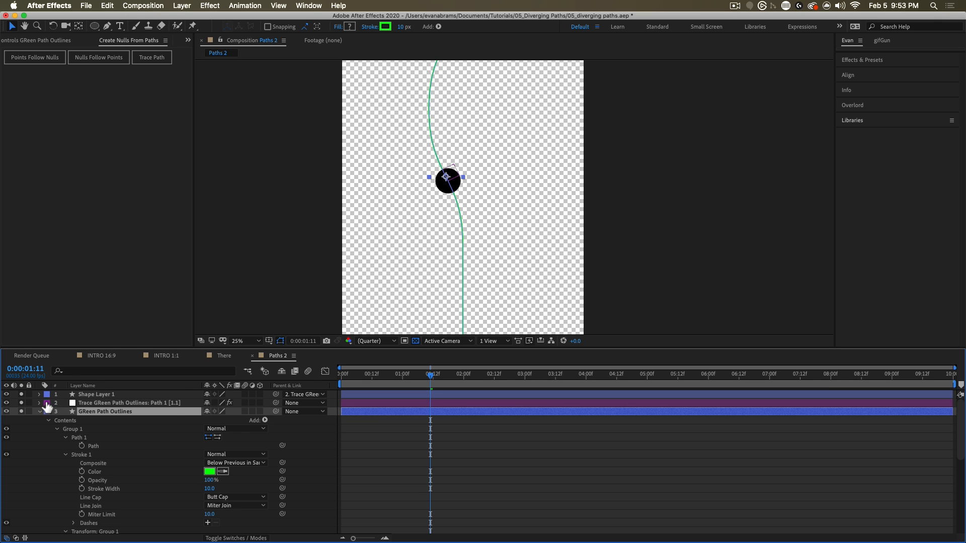
{"action": "left_click", "coordinate": [40, 403]}
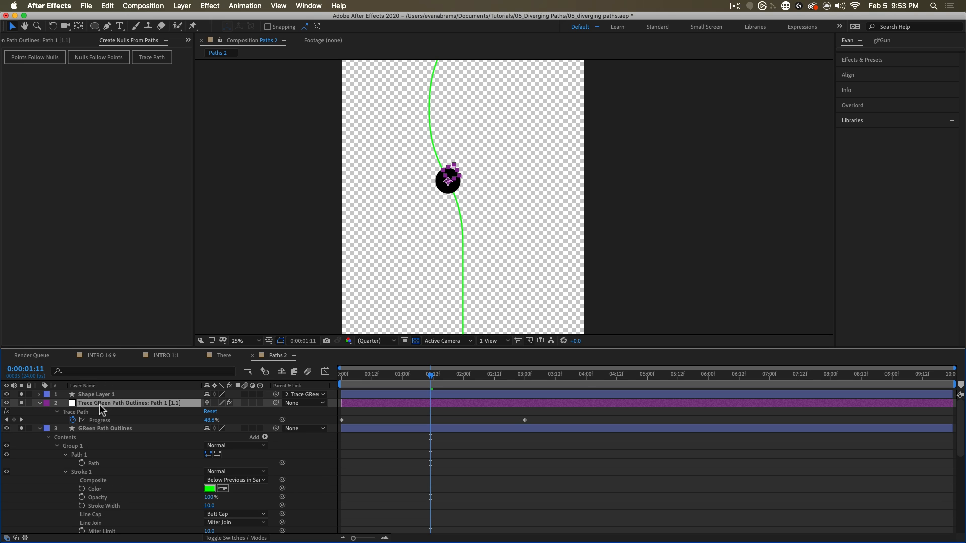
{"action": "mouse_move", "coordinate": [384, 417]}
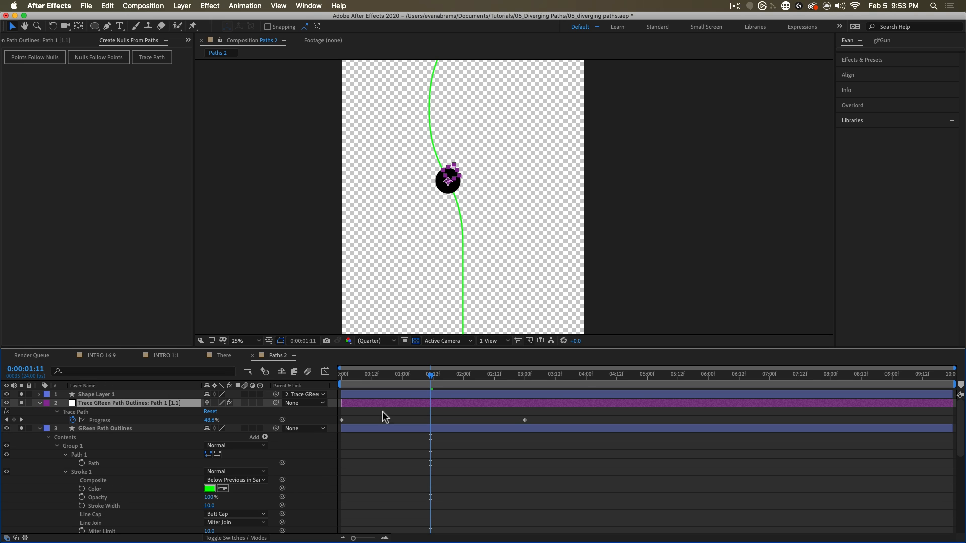
{"action": "left_click", "coordinate": [105, 428]}
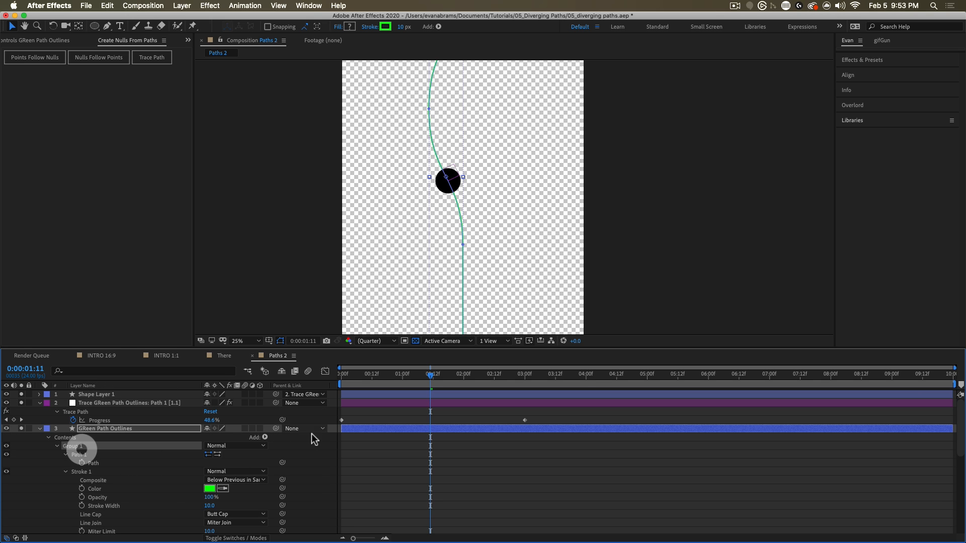
{"action": "left_click", "coordinate": [254, 437]}
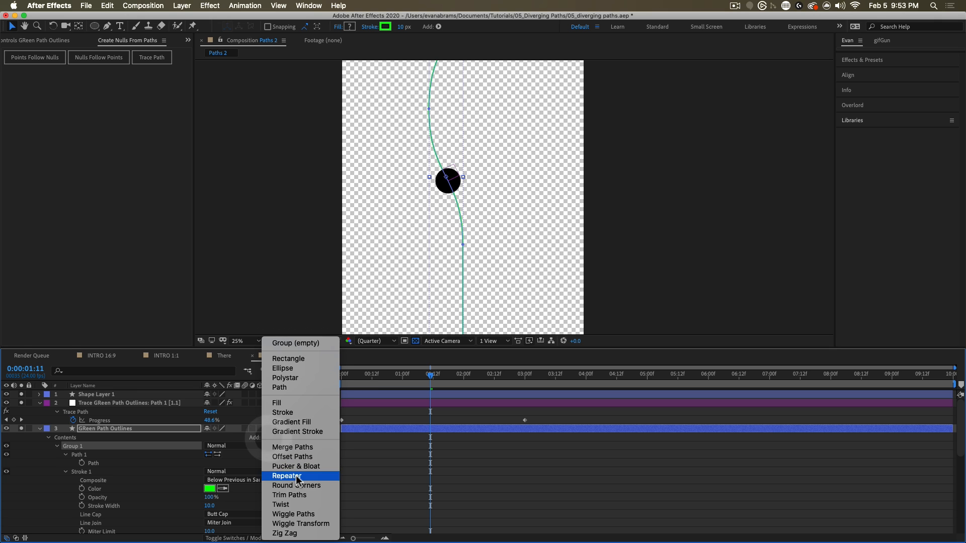
{"action": "left_click", "coordinate": [289, 494]}
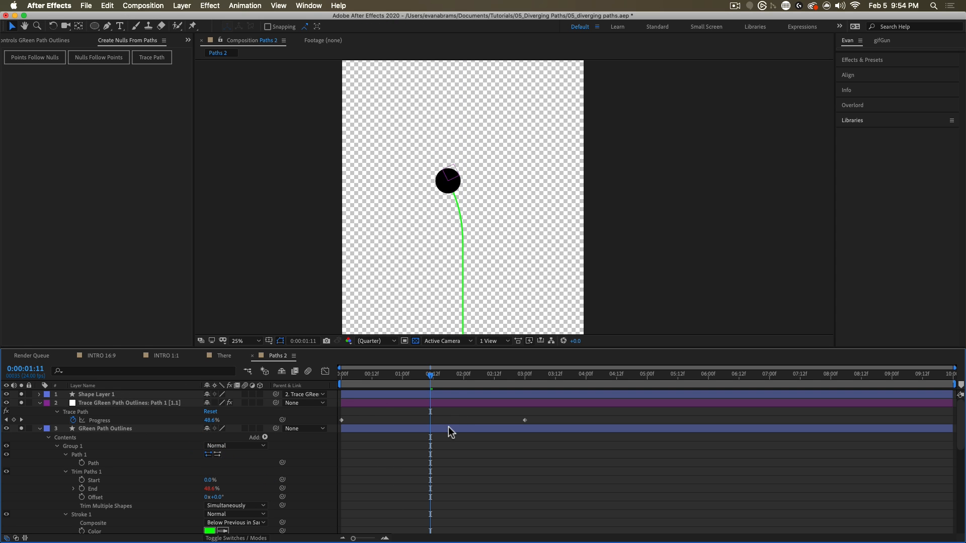
- Set the GReen Path Outlines stroke colour to black (000000)
{"action": "left_click", "coordinate": [105, 428]}
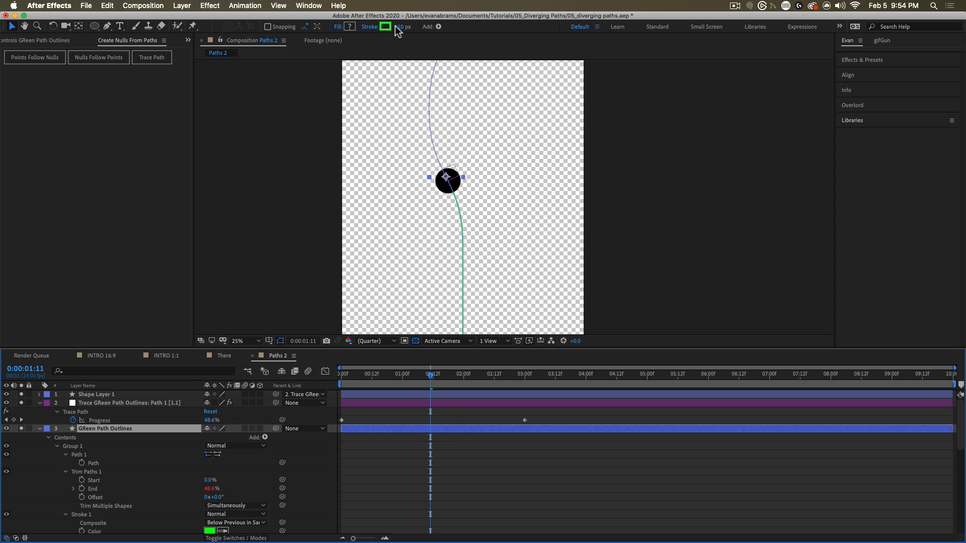
{"action": "left_click", "coordinate": [385, 26]}
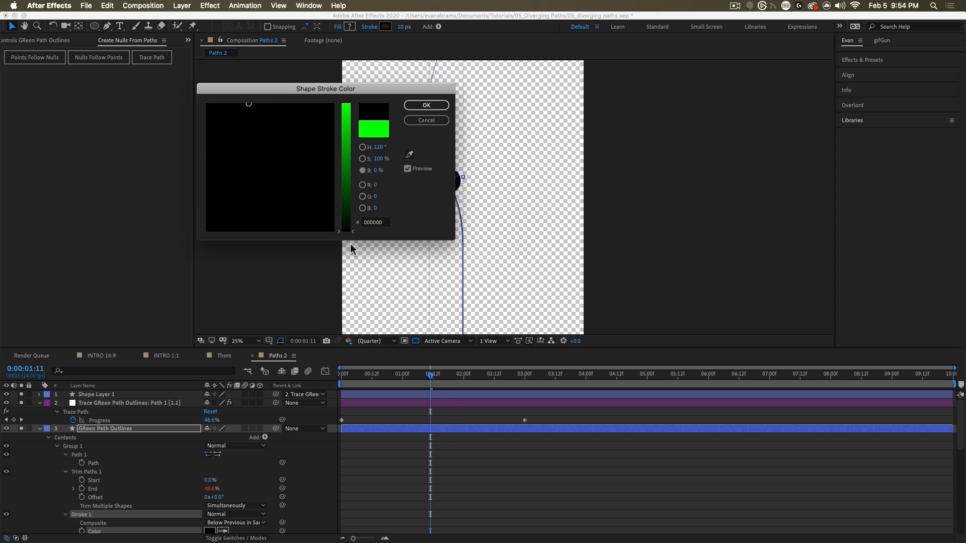
{"action": "left_click", "coordinate": [425, 105]}
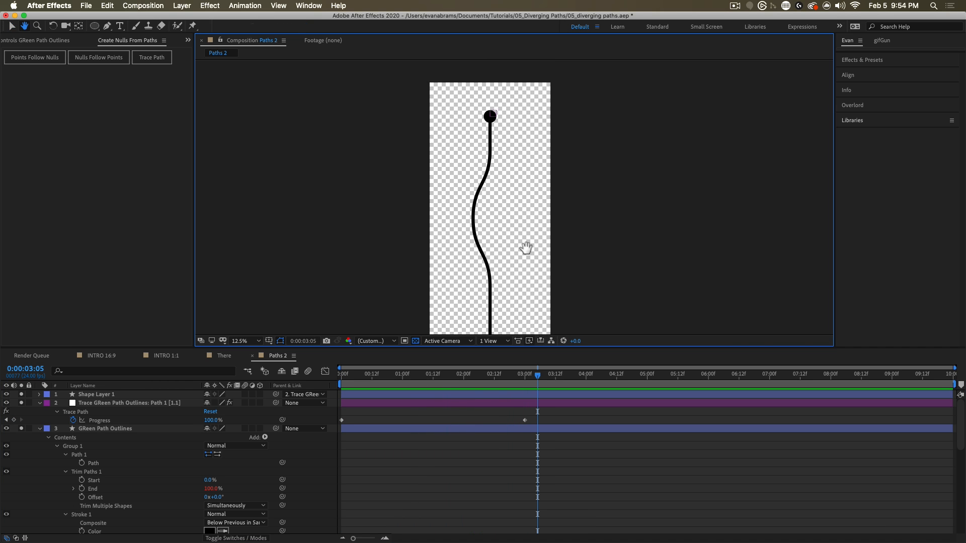
{"action": "left_click", "coordinate": [129, 403]}
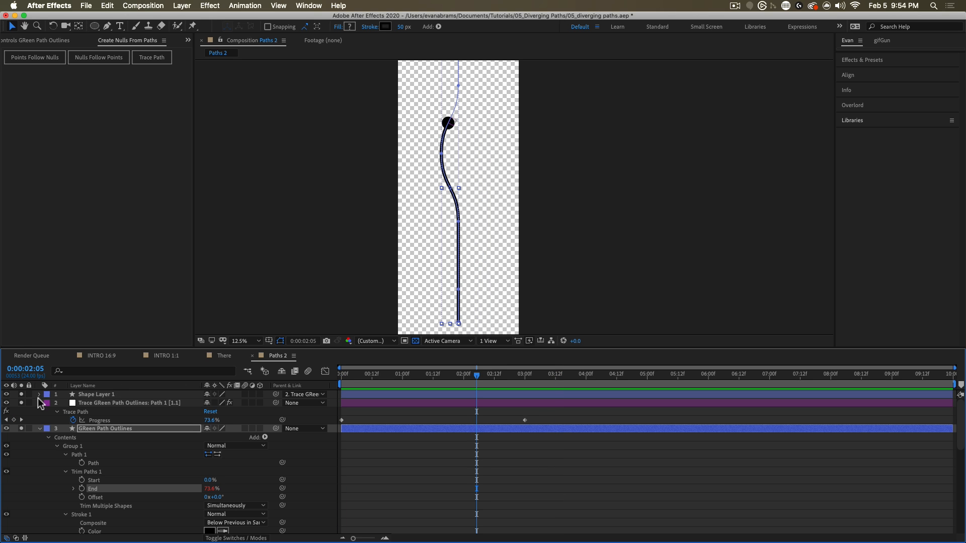
- Apply Easy Ease to the trace null's Progress keyframes, then deselect everything
{"action": "left_click", "coordinate": [123, 403]}
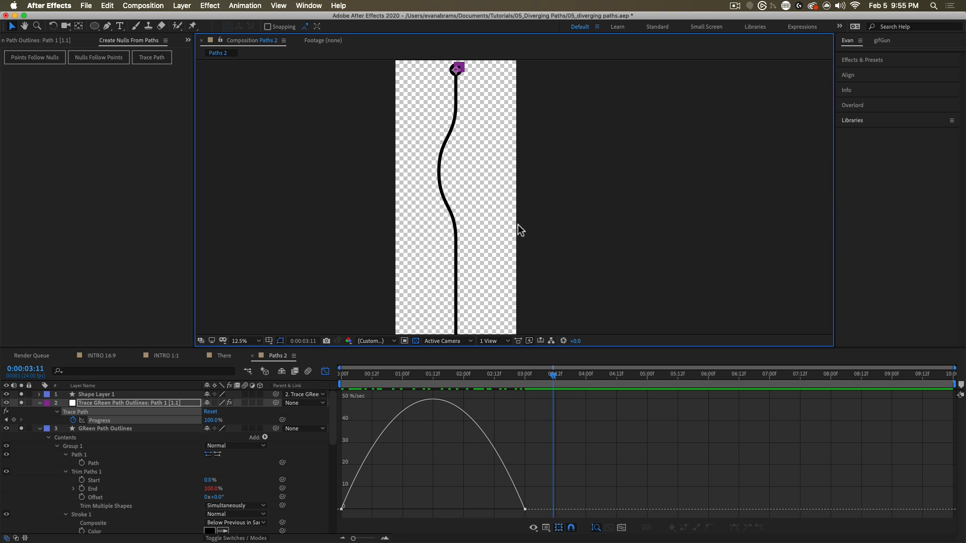
{"action": "left_click", "coordinate": [189, 40]}
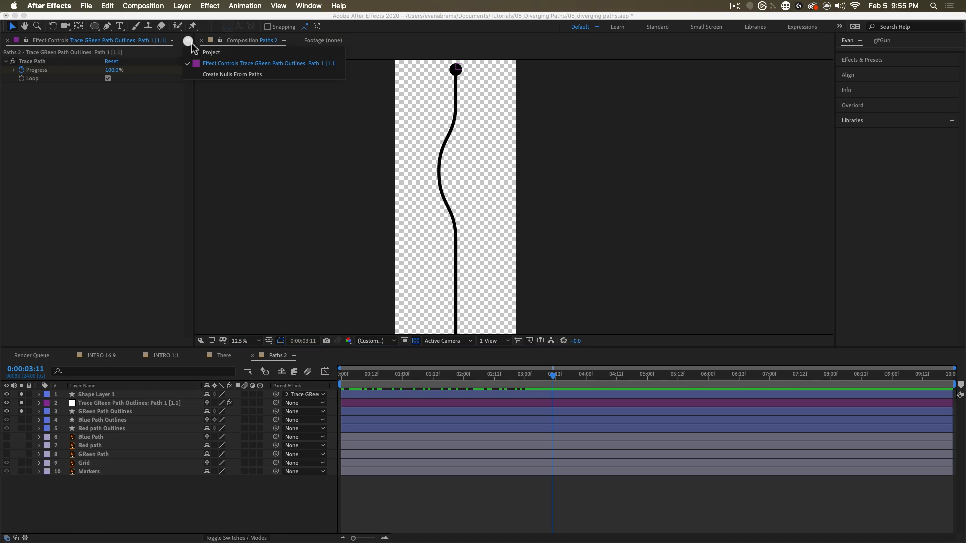
- Create the 1080×1080, 24fps composition named Camera Movement
{"action": "left_click", "coordinate": [211, 52]}
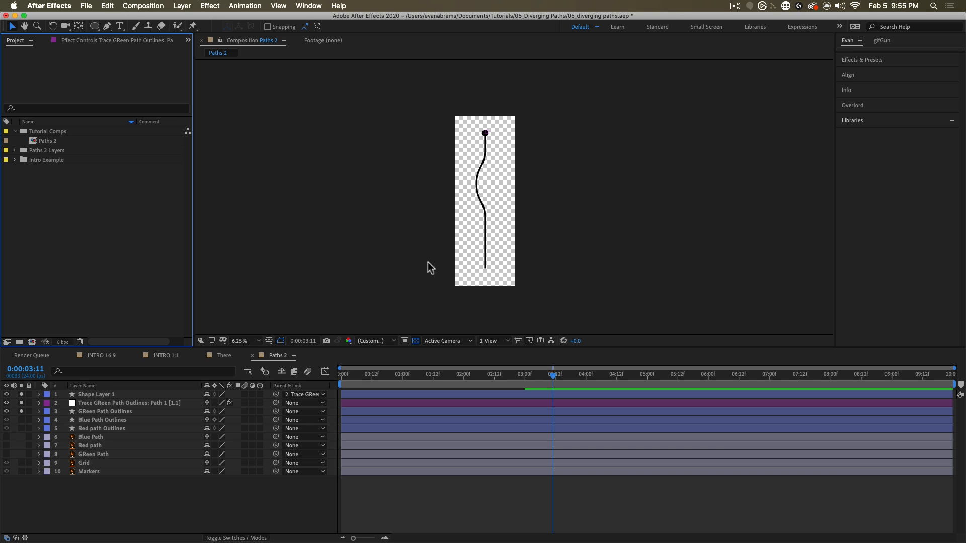
{"action": "mouse_move", "coordinate": [35, 348]}
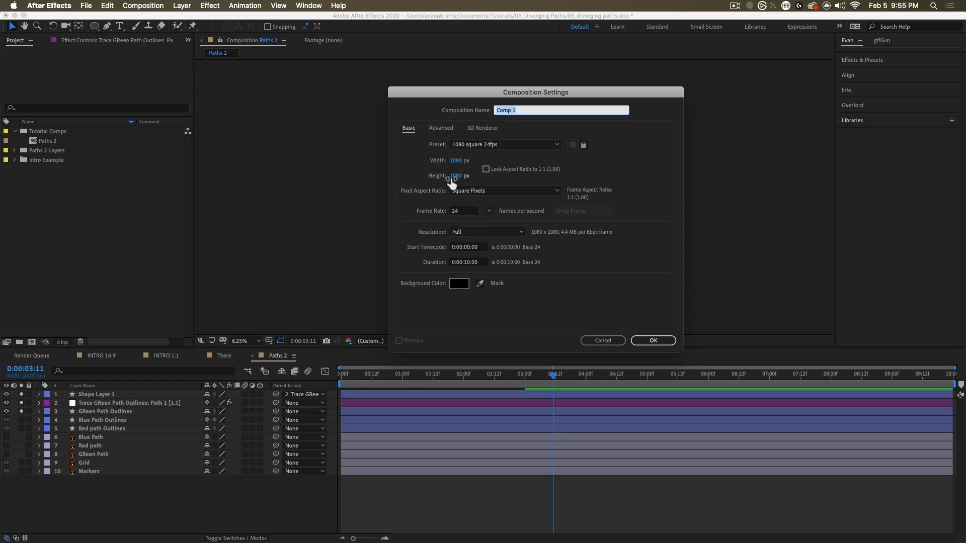
{"action": "mouse_move", "coordinate": [557, 283]}
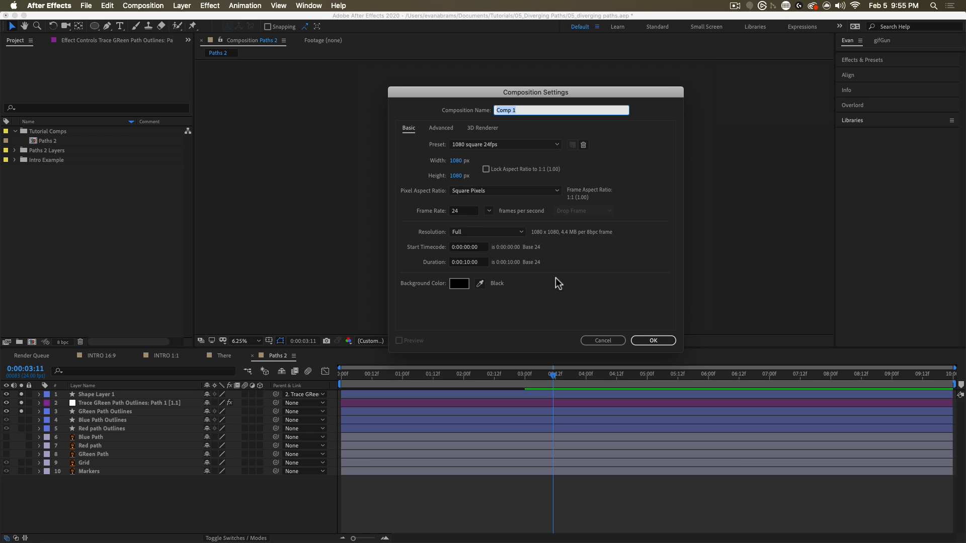
{"action": "mouse_move", "coordinate": [638, 297]}
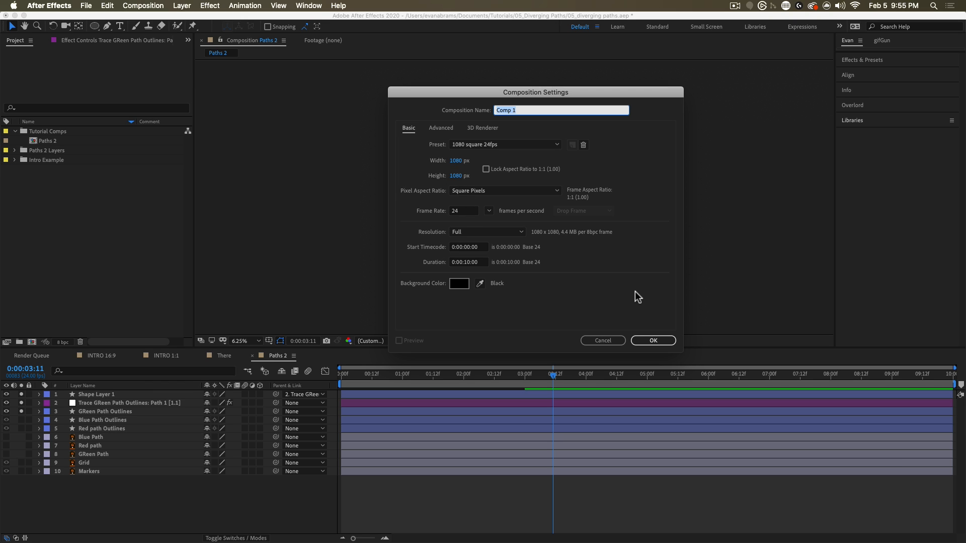
{"action": "left_click", "coordinate": [653, 340]}
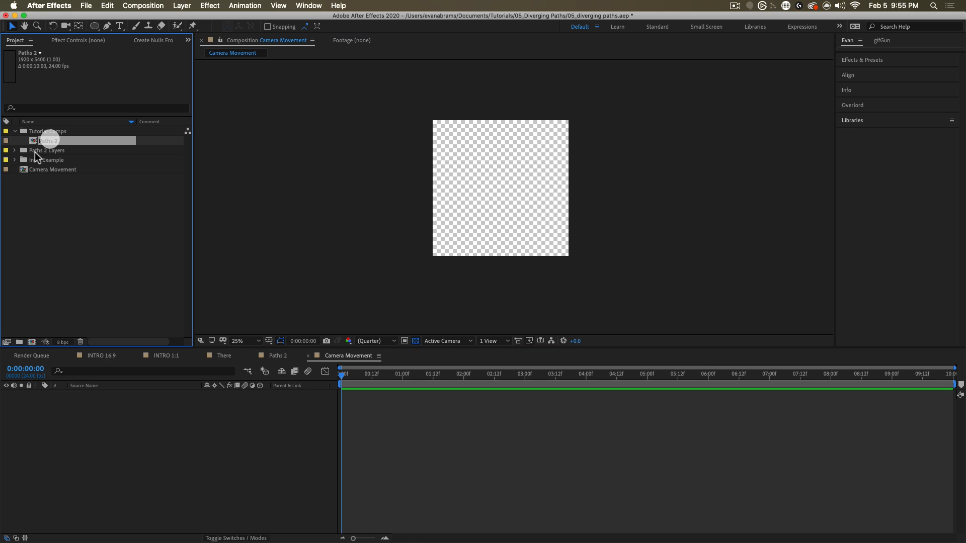
- Add the Intro Example Paths comp to Camera Movement and scrub ahead to see the balls
{"action": "left_click", "coordinate": [14, 160]}
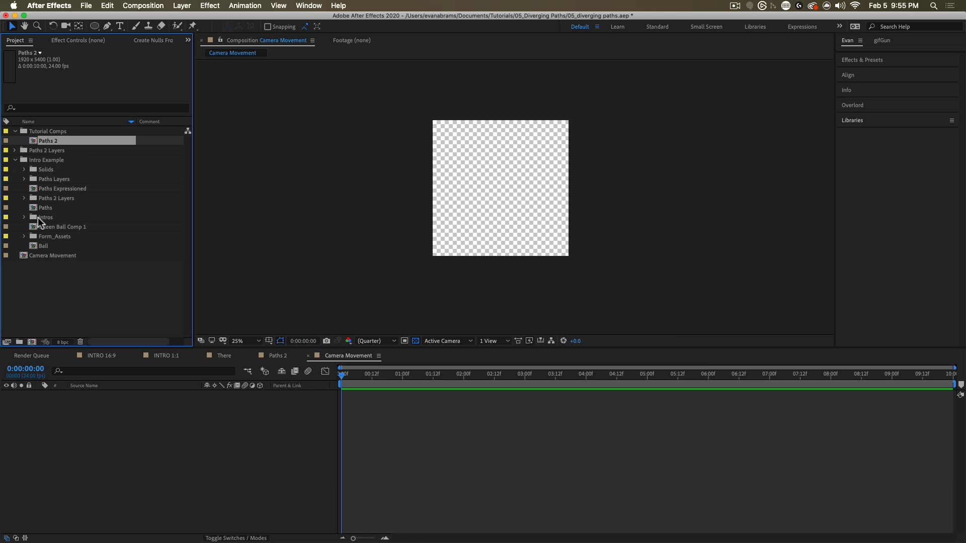
{"action": "double_click", "coordinate": [45, 208]}
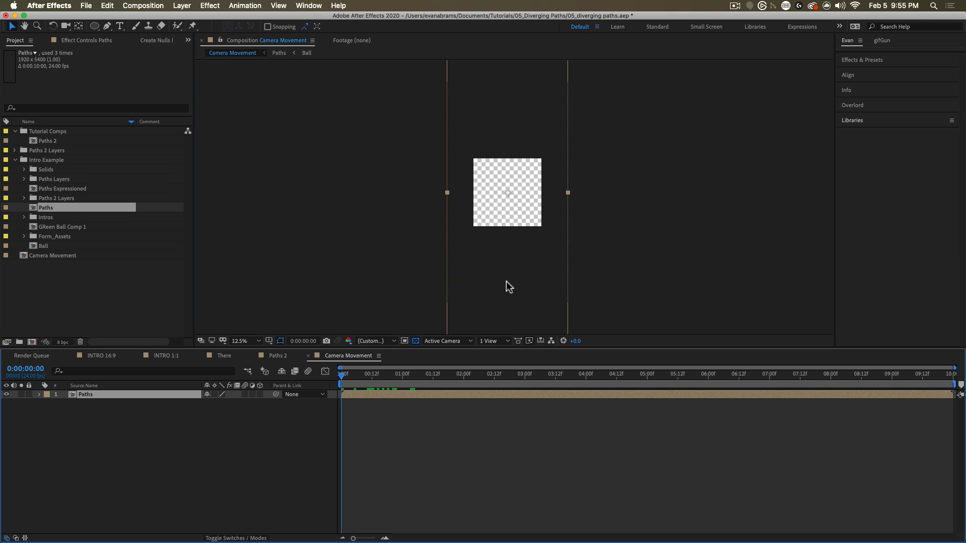
{"action": "left_click", "coordinate": [480, 373]}
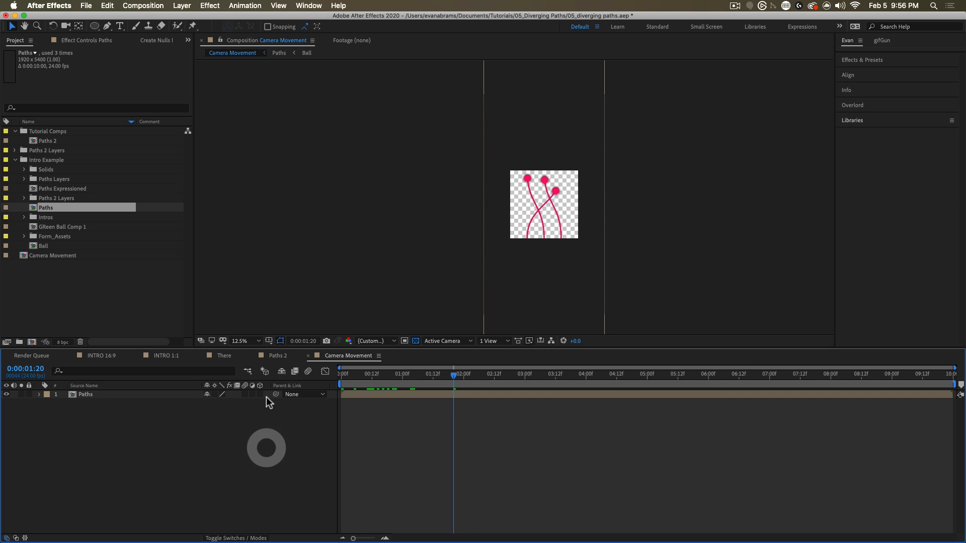
{"action": "right_click", "coordinate": [266, 448]}
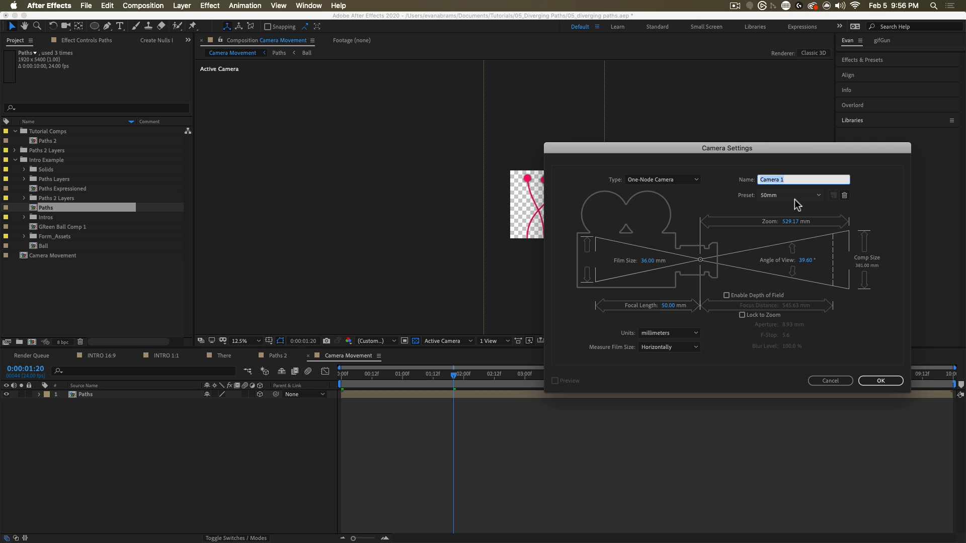
{"action": "mouse_move", "coordinate": [609, 180]}
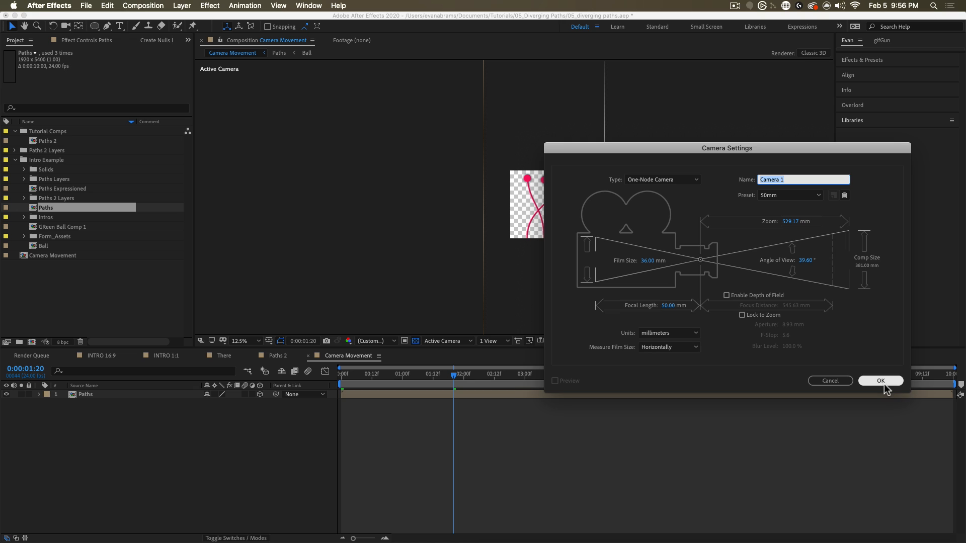
- Add Camera 1, a 50mm one-node camera, to the Camera Movement comp
{"action": "left_click", "coordinate": [880, 381]}
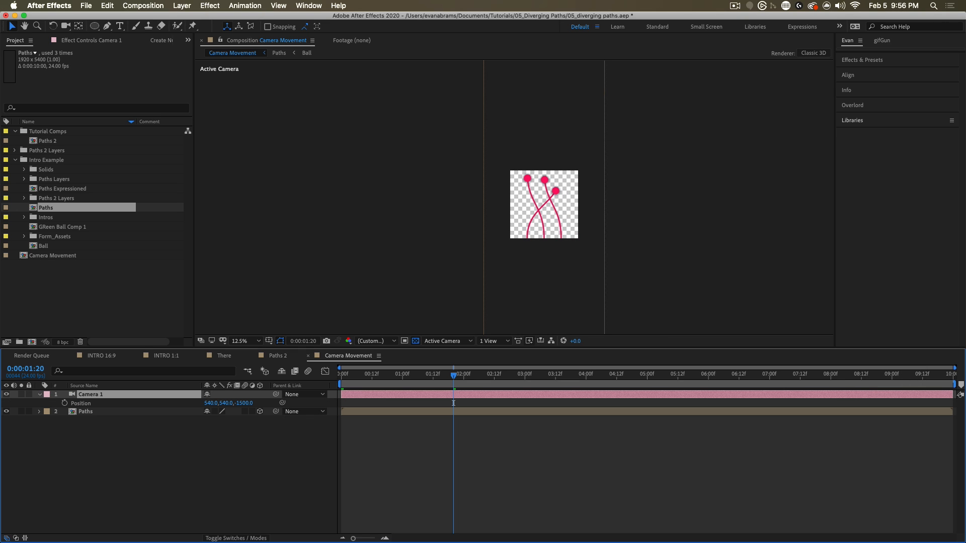
{"action": "right_click", "coordinate": [80, 403]}
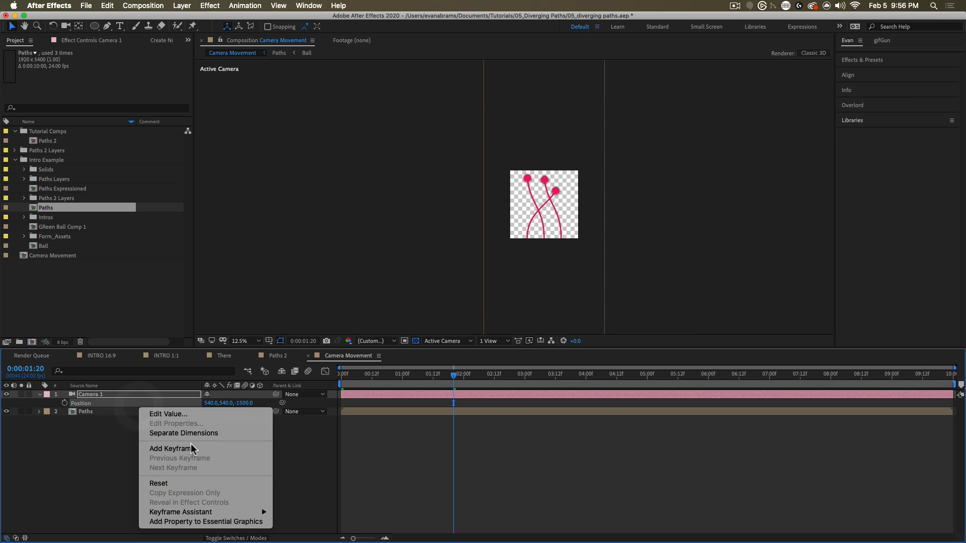
- Separate Camera 1's Position, keyframe Y Position 2700 at frame 0, enter -2700 at 3:00
{"action": "left_click", "coordinate": [183, 433]}
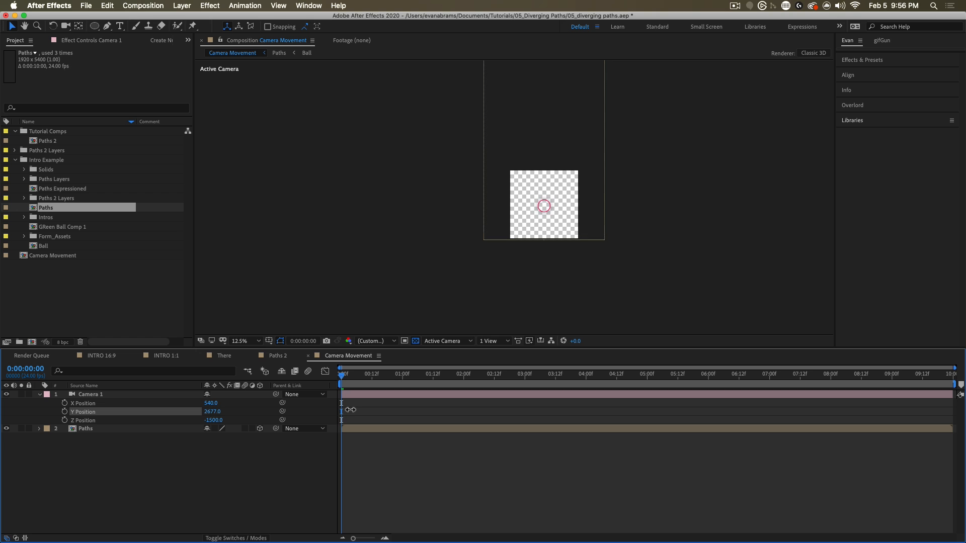
{"action": "left_click", "coordinate": [239, 340]}
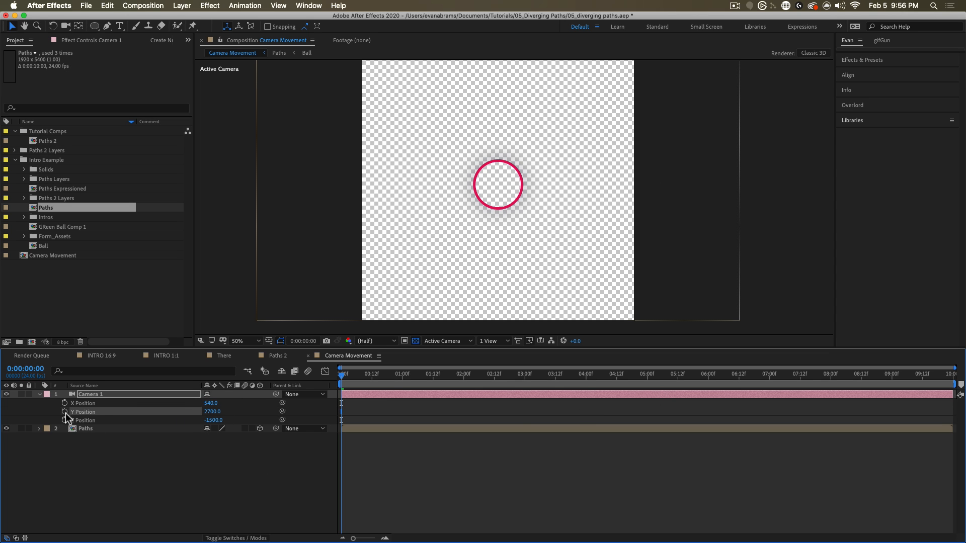
{"action": "left_click", "coordinate": [545, 374]}
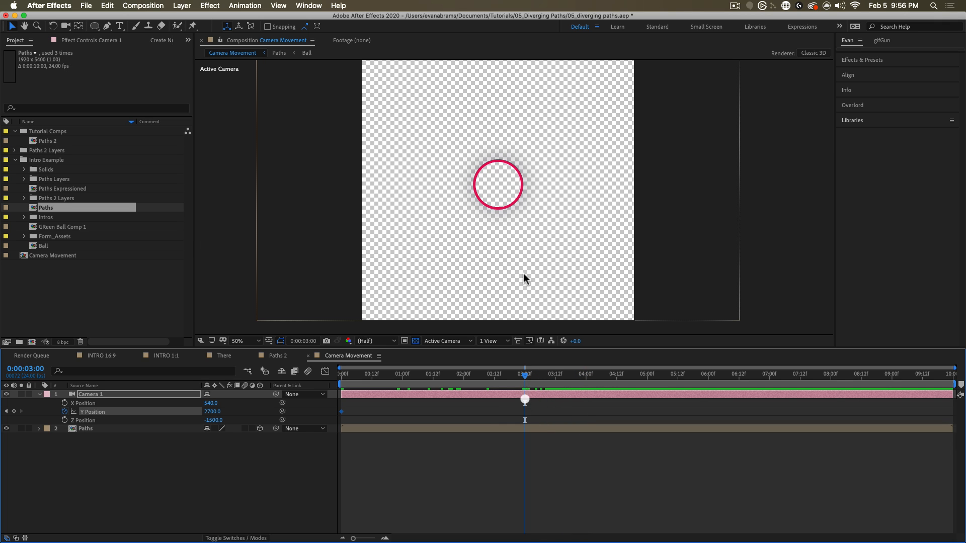
{"action": "left_click", "coordinate": [245, 340]}
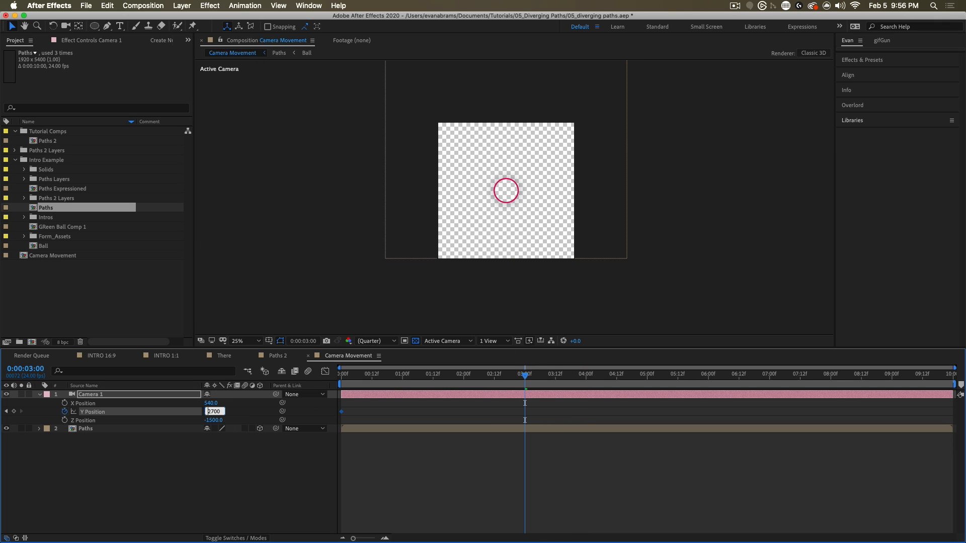
{"action": "type", "text": "-2700"}
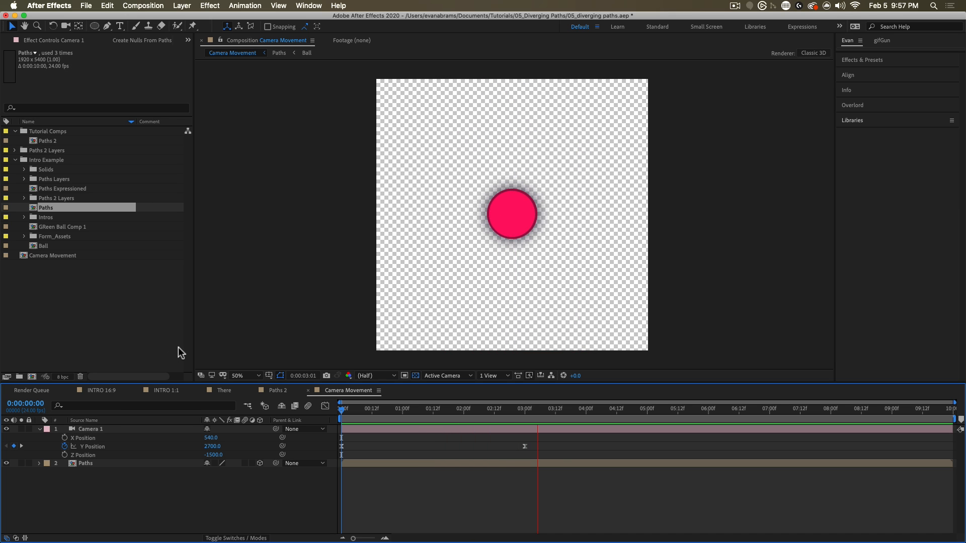
- Select Camera 1's Y Position keyframes (2700 and -2700)
{"action": "left_click", "coordinate": [578, 408]}
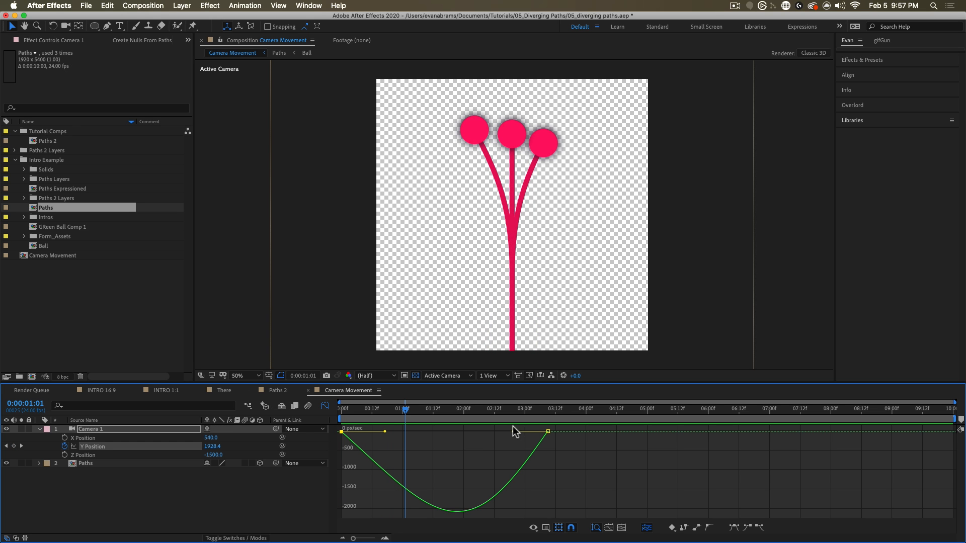
- Drag the Y Position speed-curve influence handles for a quick start, then scrub to preview
{"action": "left_click", "coordinate": [450, 409]}
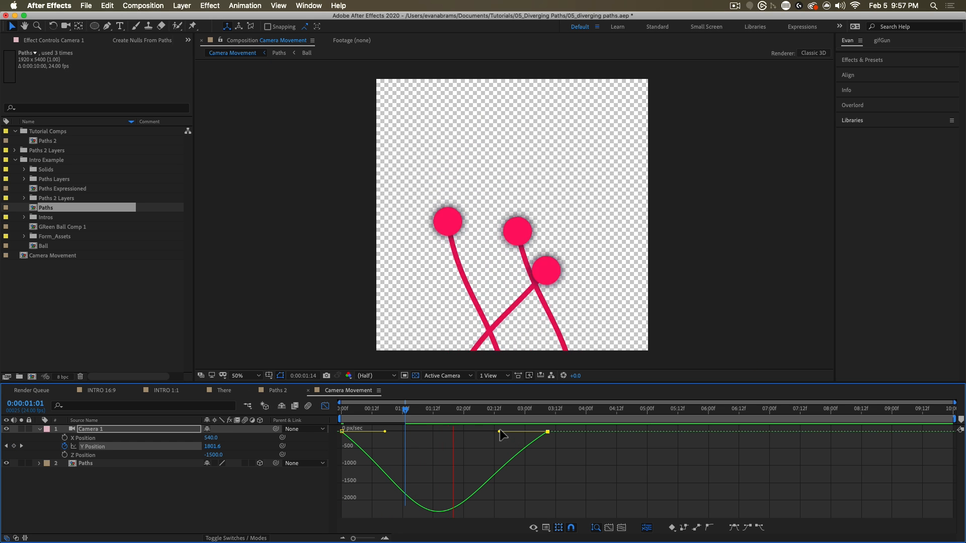
{"action": "left_click", "coordinate": [526, 408]}
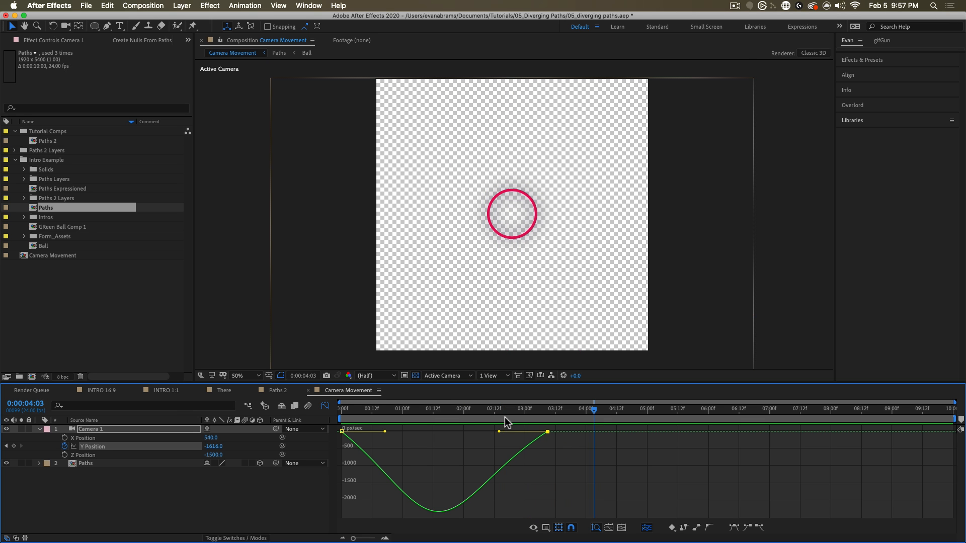
{"action": "left_click", "coordinate": [489, 408]}
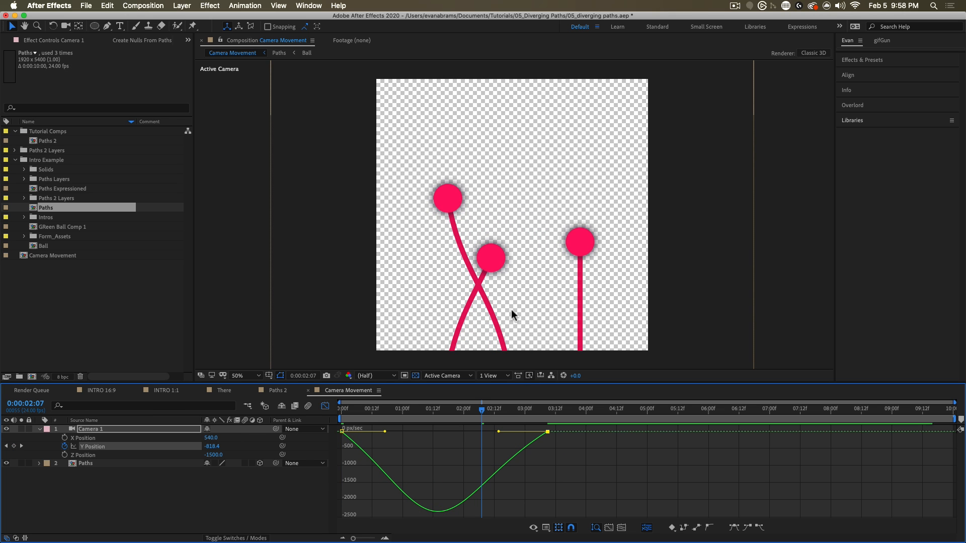
{"action": "mouse_move", "coordinate": [500, 239]}
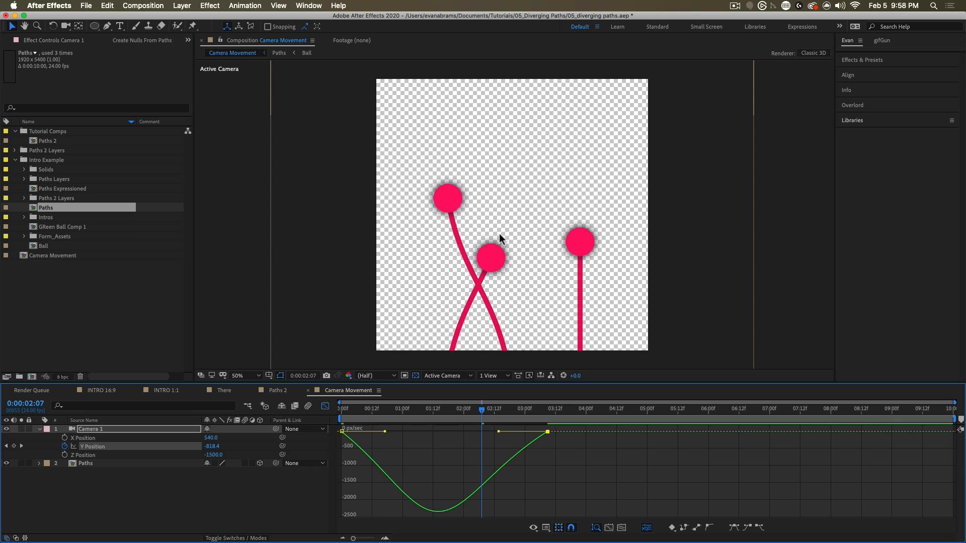
{"action": "mouse_move", "coordinate": [497, 453]}
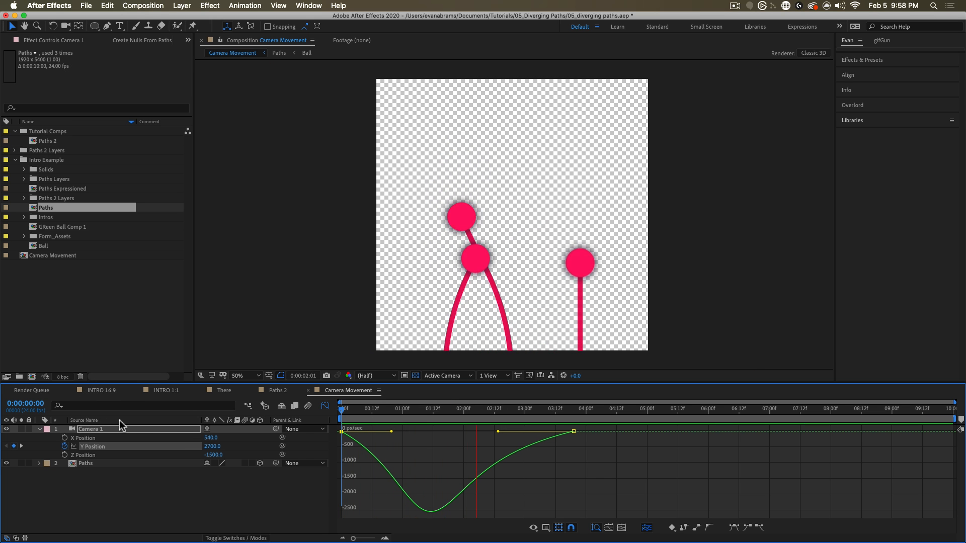
{"action": "left_click", "coordinate": [549, 408]}
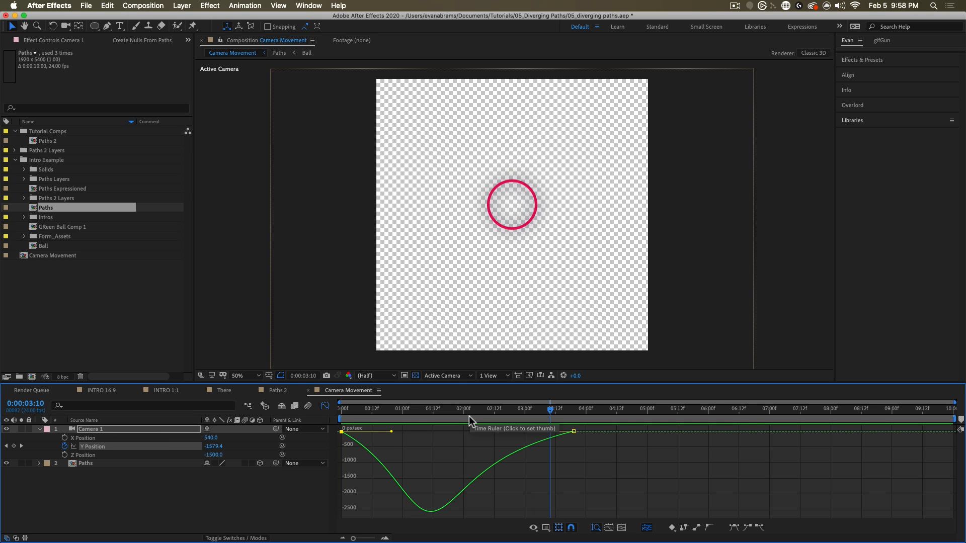
{"action": "left_click", "coordinate": [486, 409]}
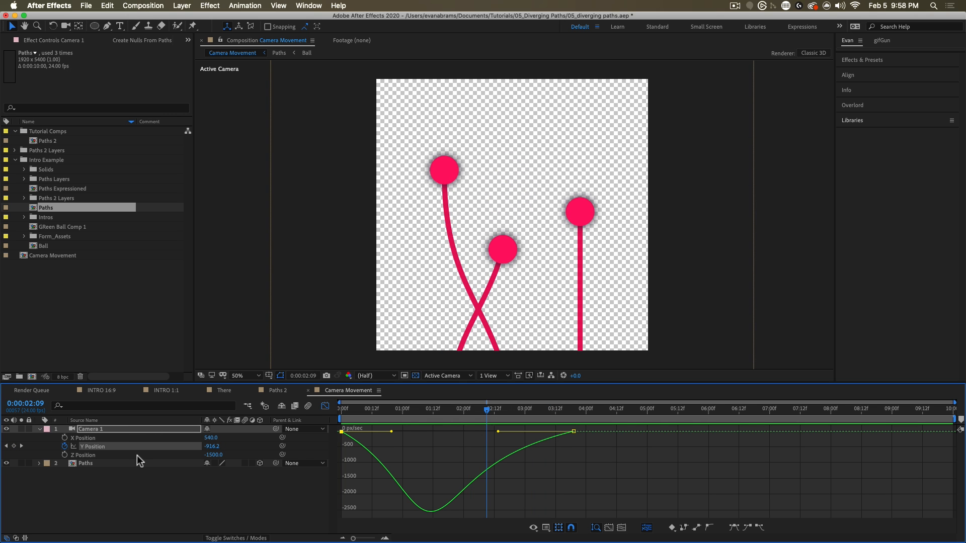
- Give the camera position keyframes a strong ease into the final keyframe and adjust starting speed
{"action": "left_click", "coordinate": [82, 455]}
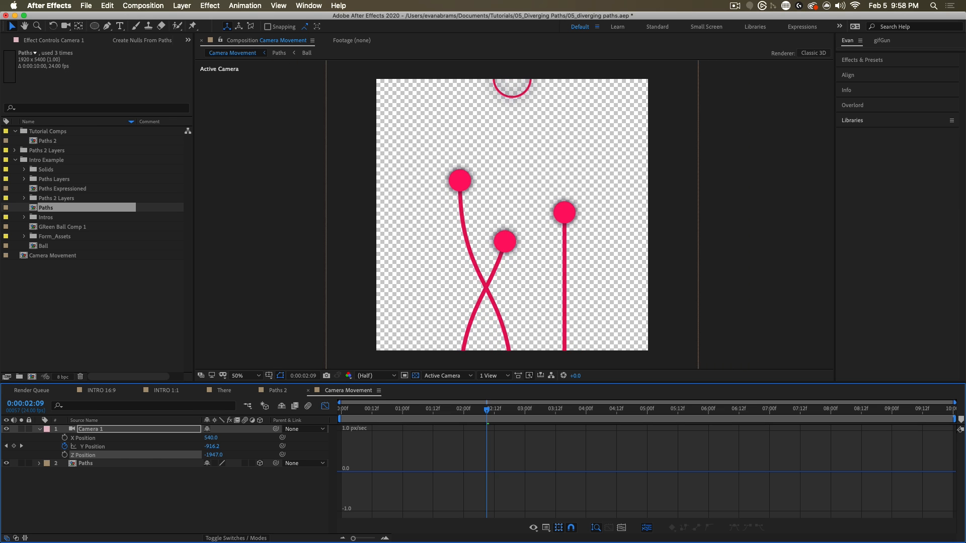
{"action": "left_click", "coordinate": [341, 409]}
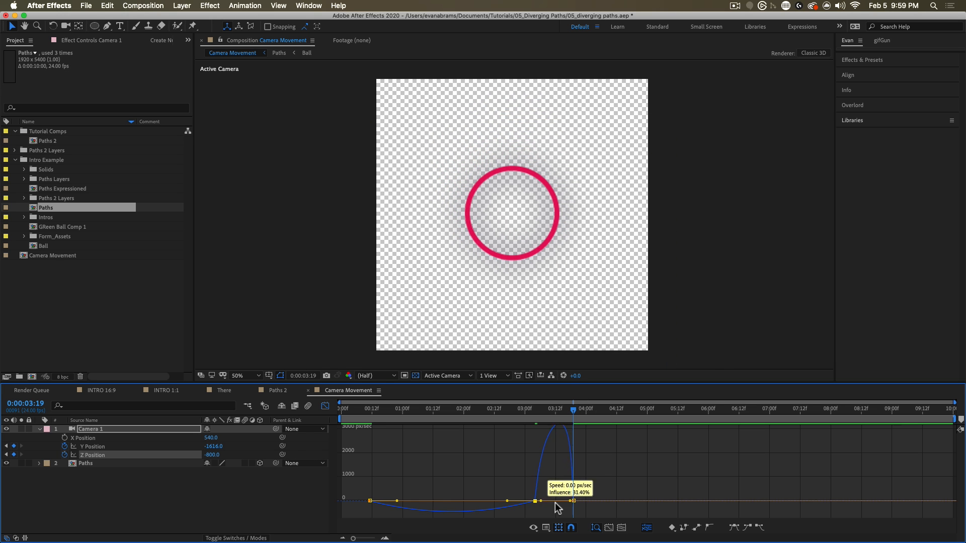
{"action": "left_click", "coordinate": [370, 408]}
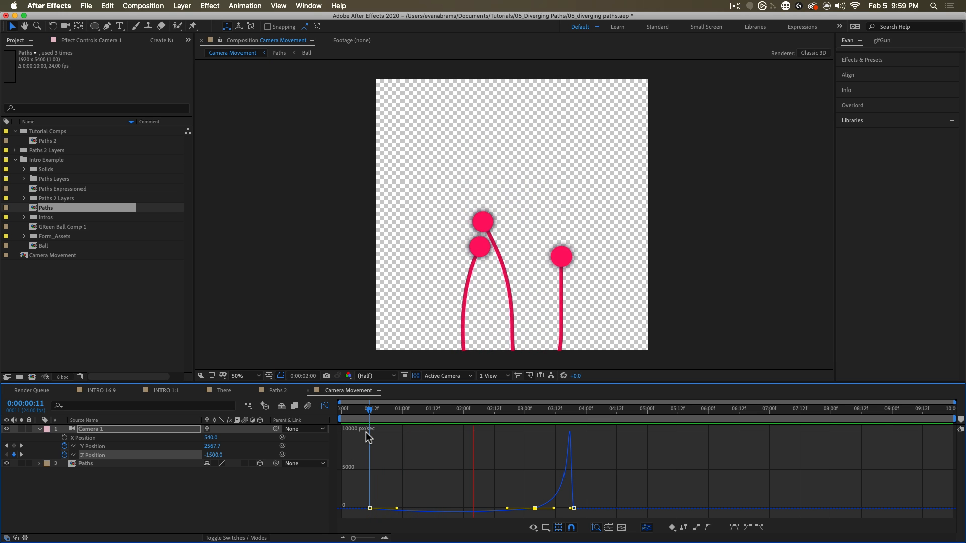
{"action": "left_click", "coordinate": [596, 408]}
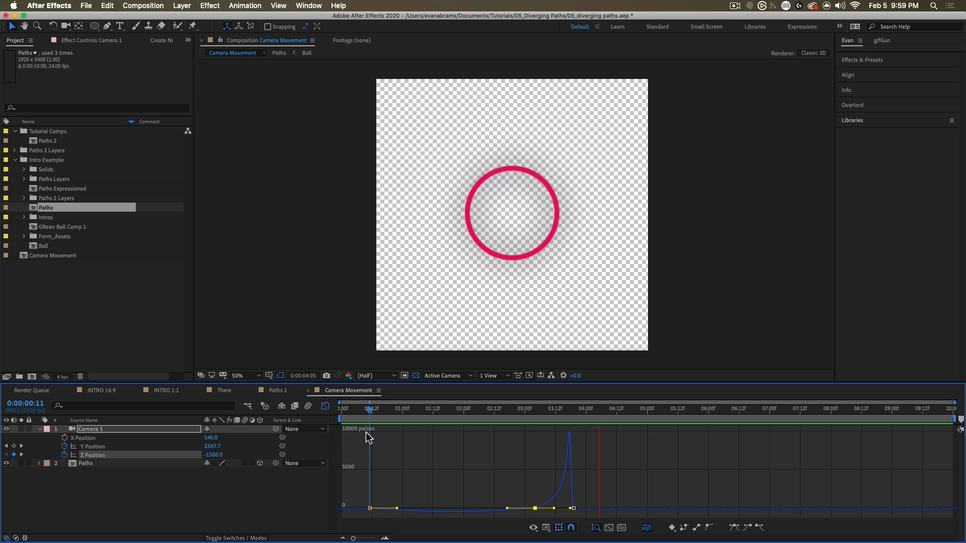
{"action": "left_click", "coordinate": [473, 408]}
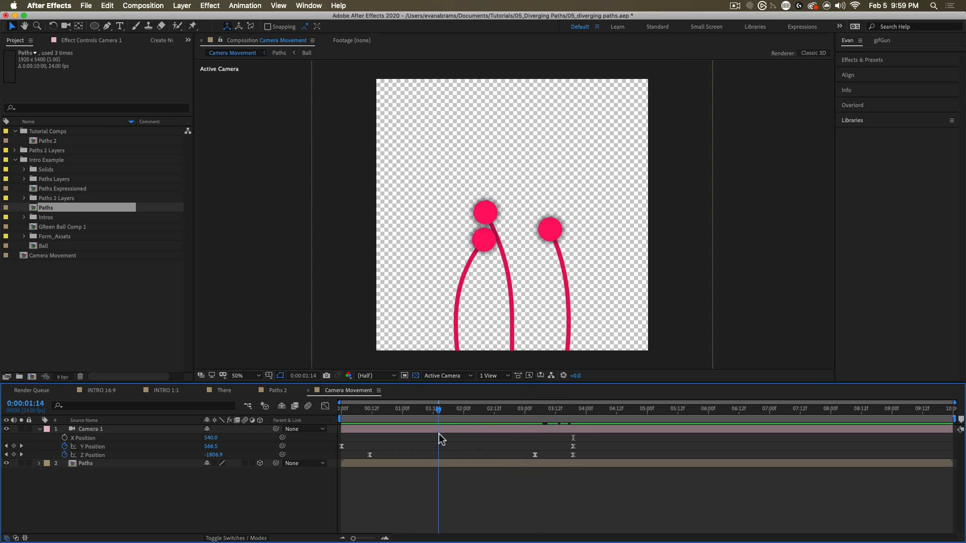
- Scrub to about two seconds into the camera move
{"action": "left_click", "coordinate": [345, 408]}
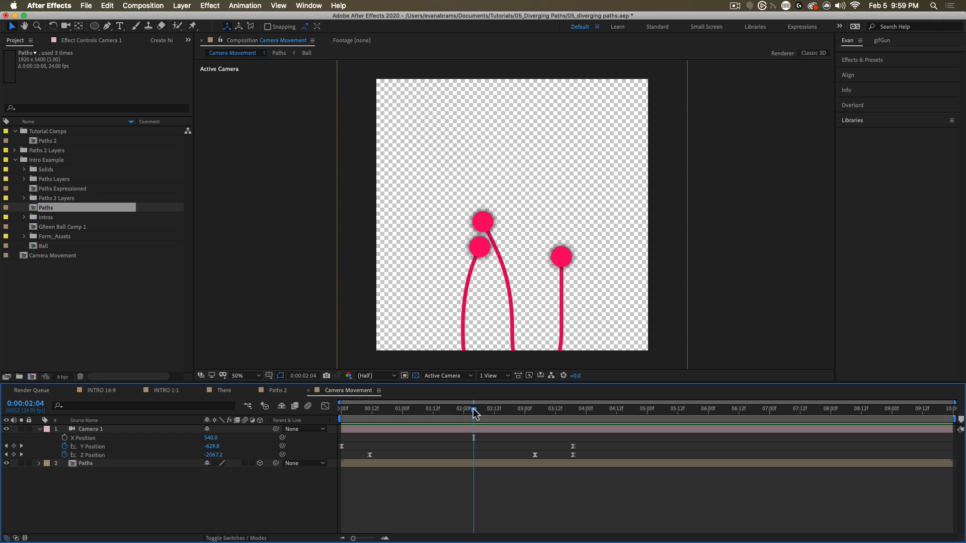
{"action": "mouse_move", "coordinate": [452, 423]}
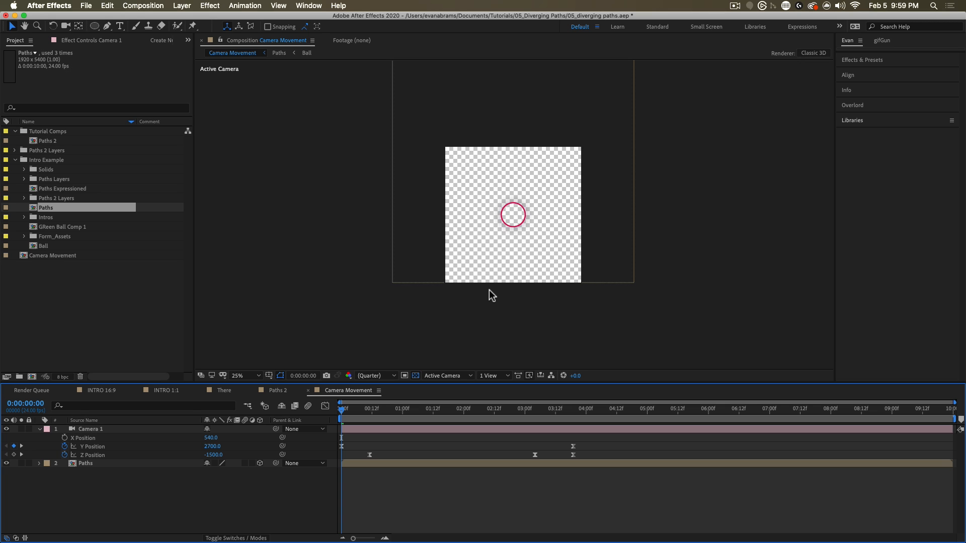
{"action": "mouse_move", "coordinate": [479, 293]}
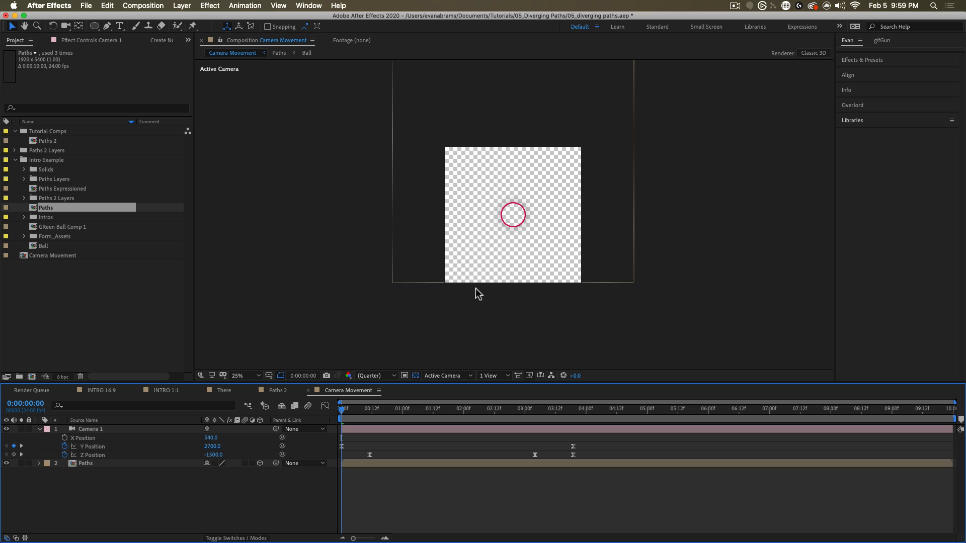
{"action": "mouse_move", "coordinate": [144, 357]}
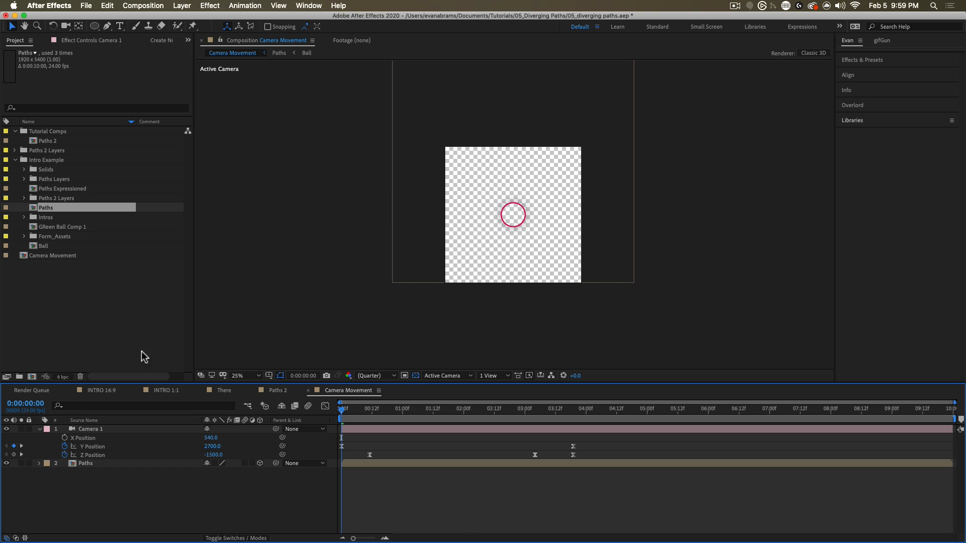
- Deselect all layers and begin adding the tall rectangle shape layer below the paths
{"action": "left_click", "coordinate": [94, 26]}
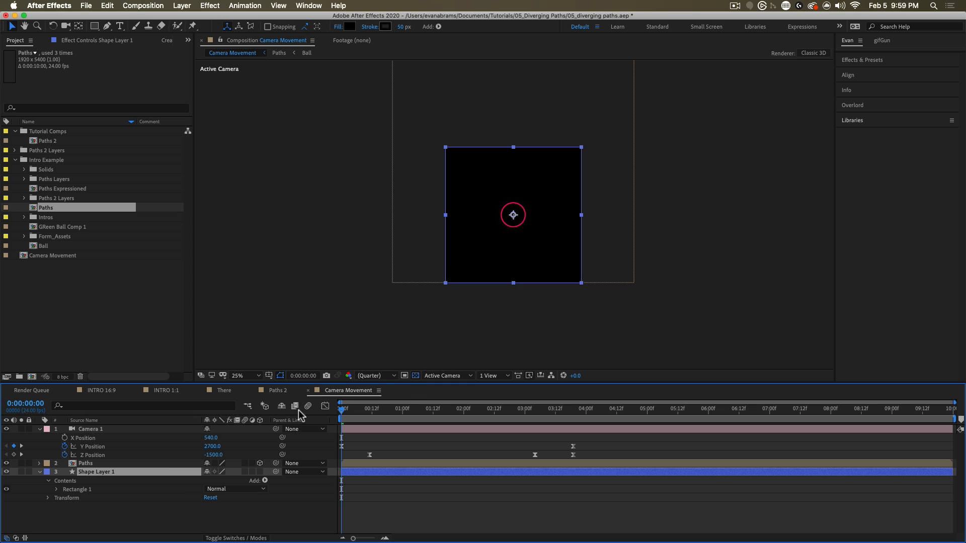
{"action": "left_click", "coordinate": [260, 472]}
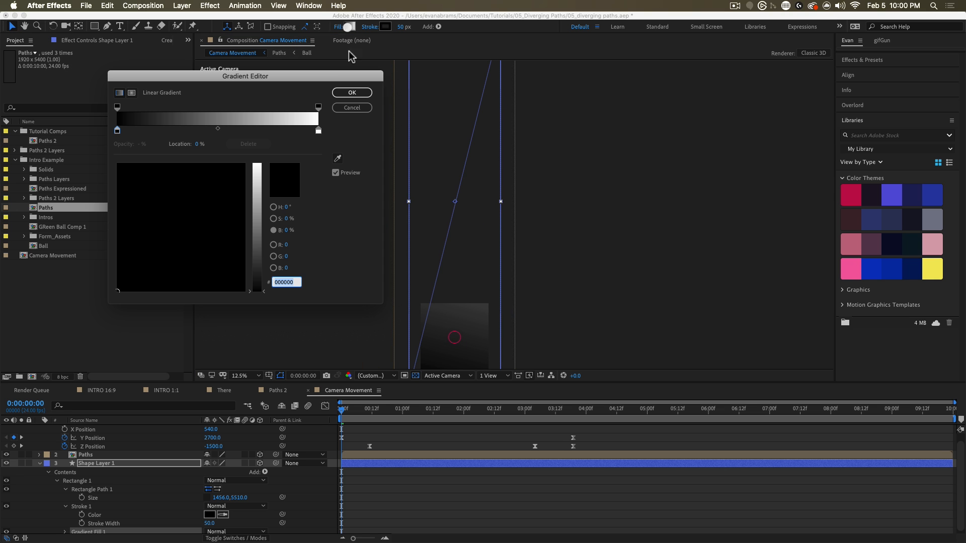
- Sample the dark blue and dark purple Libraries swatches into the two gradient stops
{"action": "left_click", "coordinate": [318, 130]}
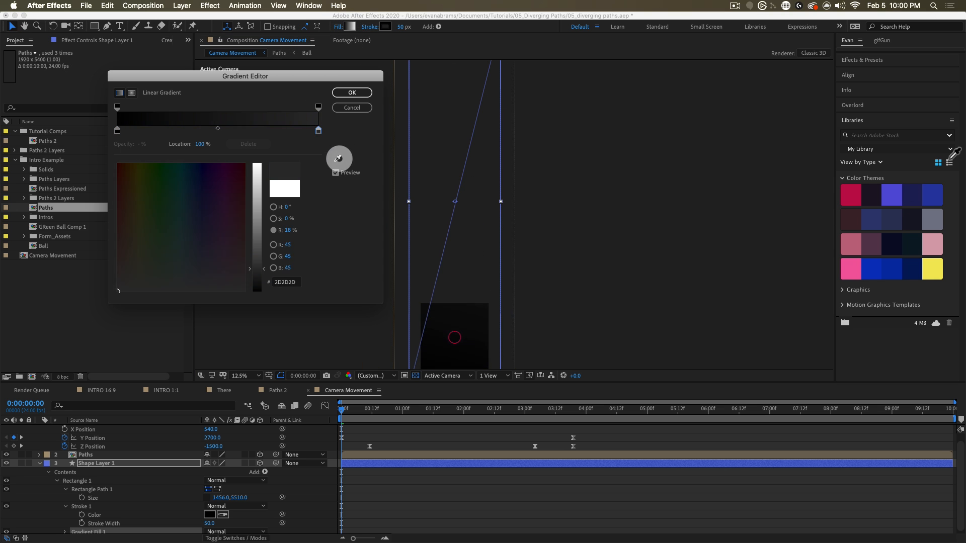
{"action": "left_click", "coordinate": [211, 230]}
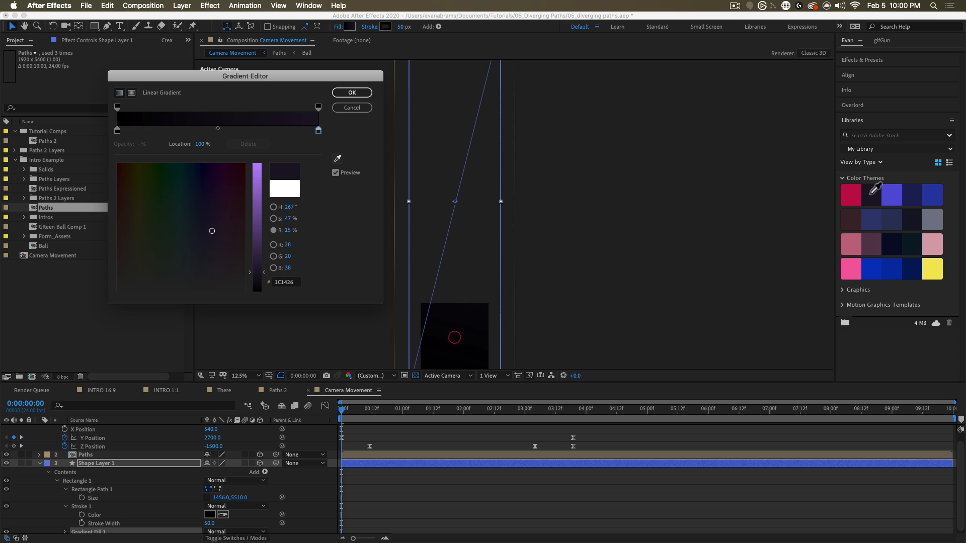
{"action": "mouse_move", "coordinate": [872, 198]}
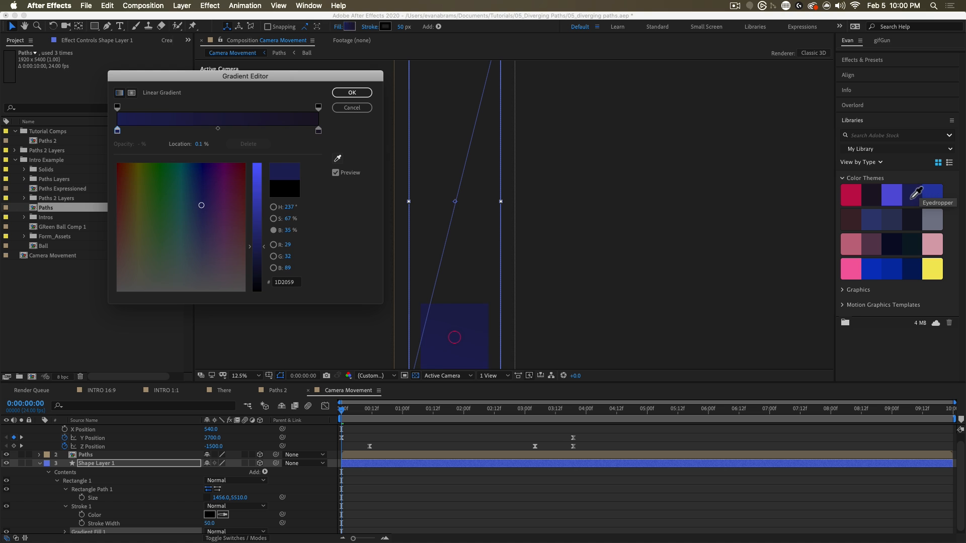
{"action": "left_click", "coordinate": [351, 93]}
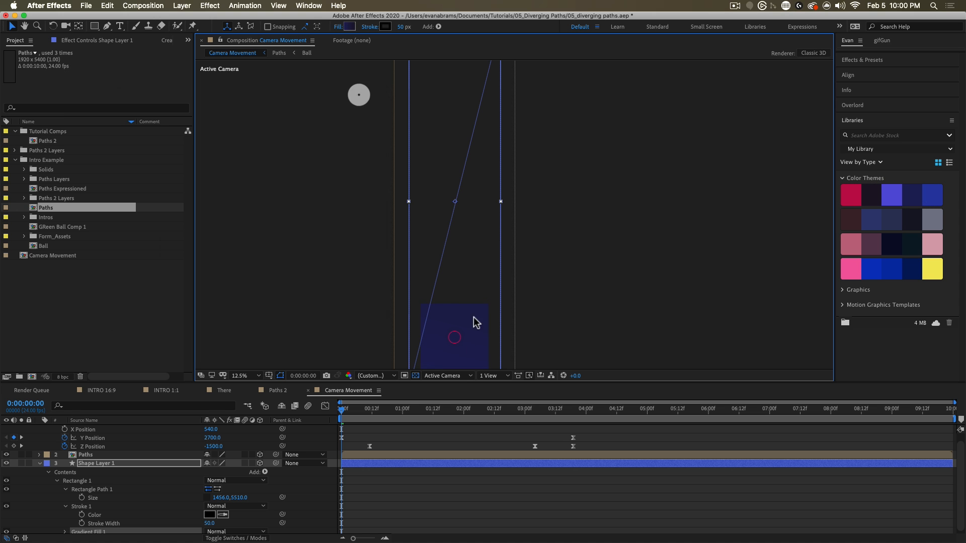
- Preview the camera move and enlarge the Rectangle Path Size to cover its whole travel
{"action": "left_click", "coordinate": [240, 375]}
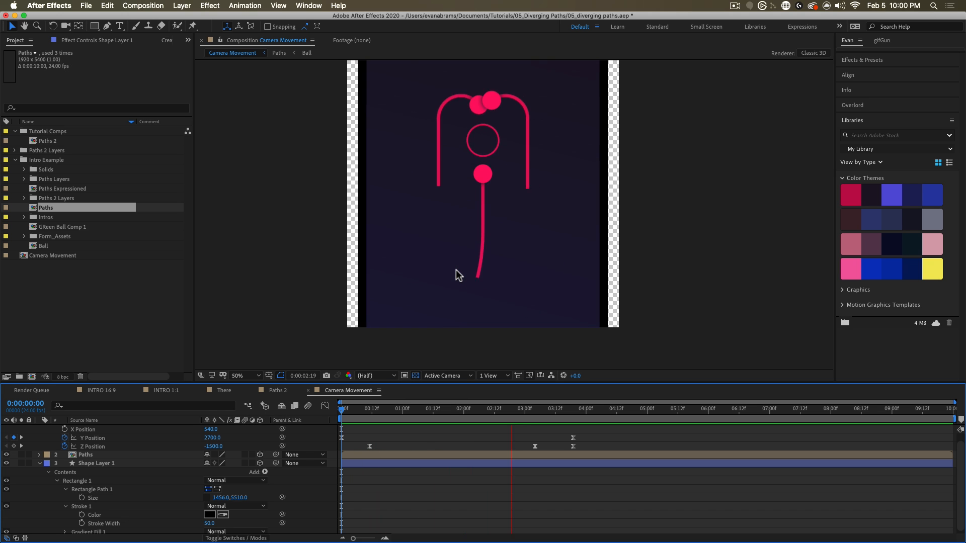
{"action": "left_click", "coordinate": [535, 409]}
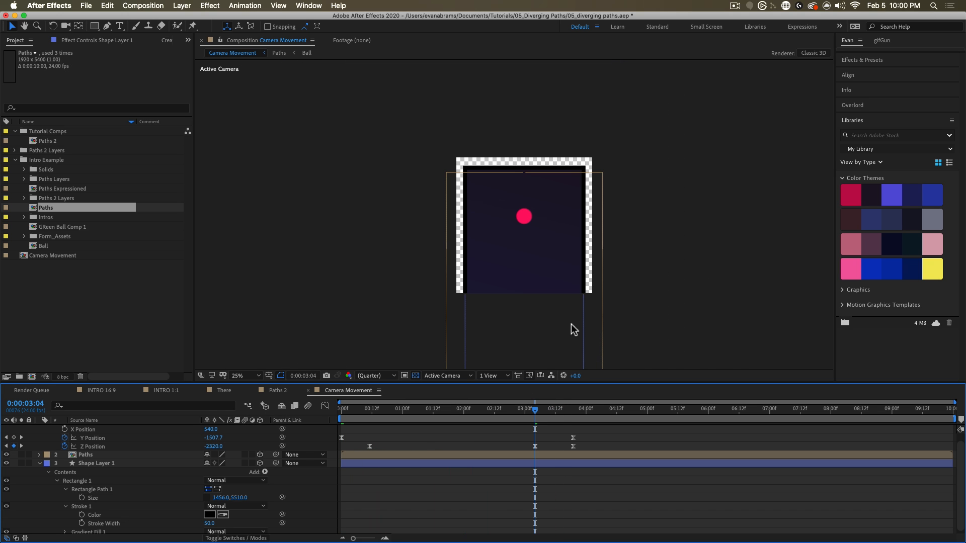
{"action": "left_click", "coordinate": [96, 462]}
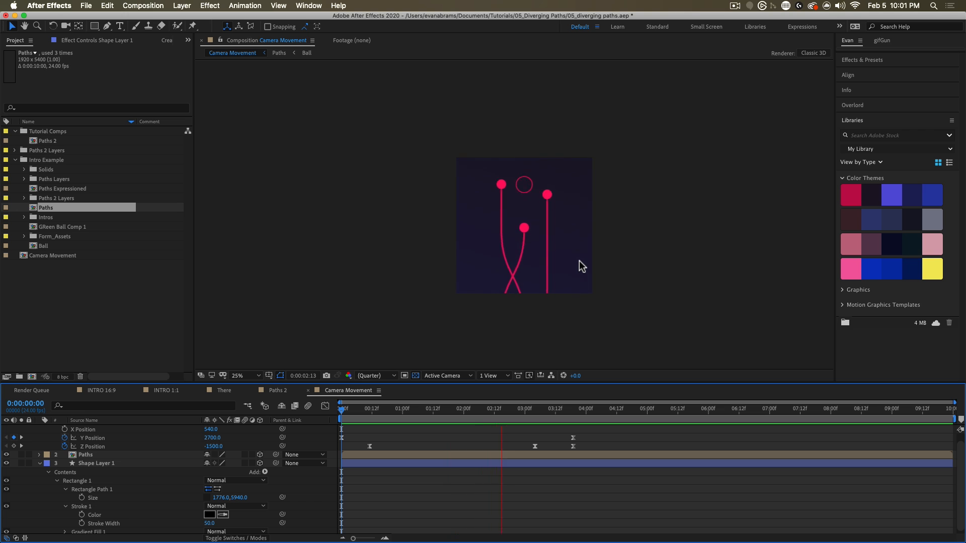
{"action": "left_click", "coordinate": [573, 408]}
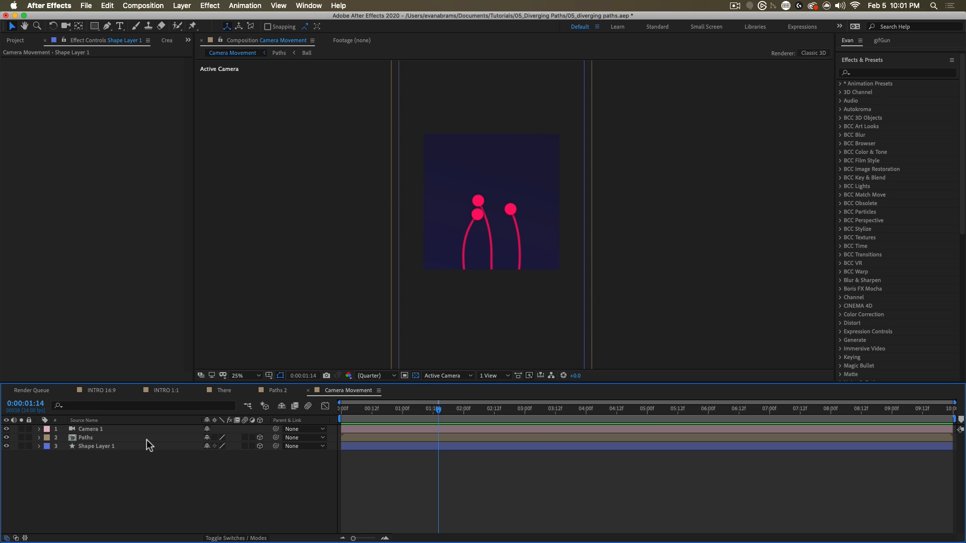
- Select Camera 1 and search Effects & Presets for 'form'
{"action": "left_click", "coordinate": [91, 428]}
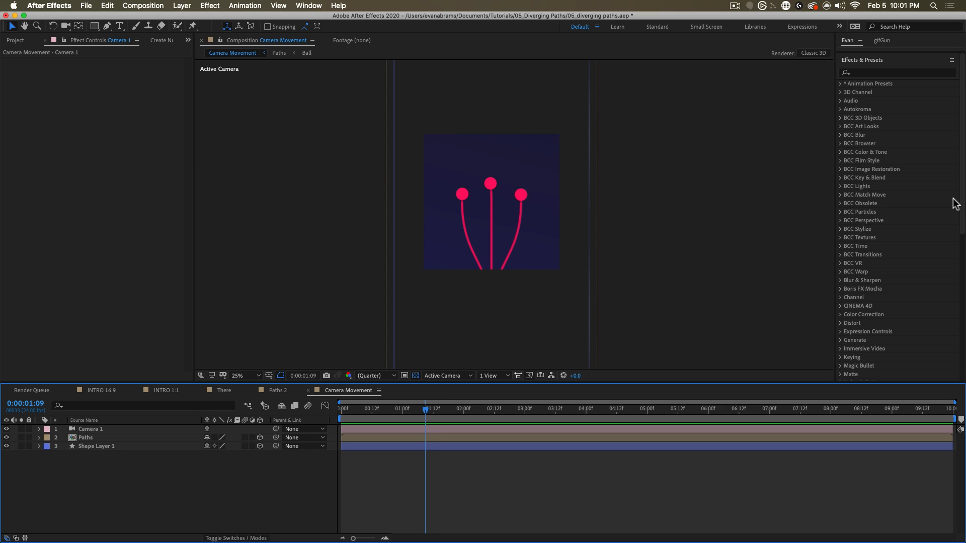
{"action": "mouse_move", "coordinate": [497, 195]}
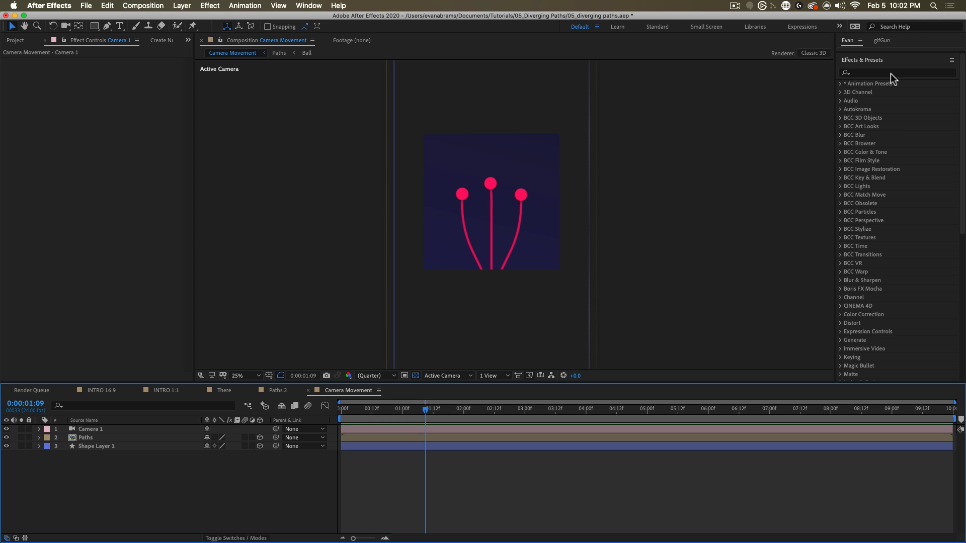
{"action": "type", "text": "form"}
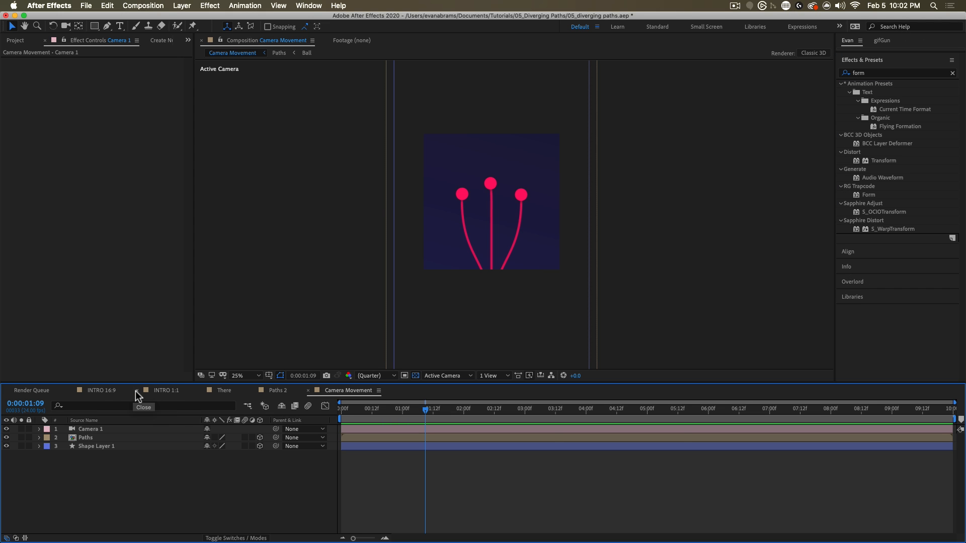
- Switch to the There comp, turn off the grid overlay, and scrub its animation
{"action": "left_click", "coordinate": [224, 390]}
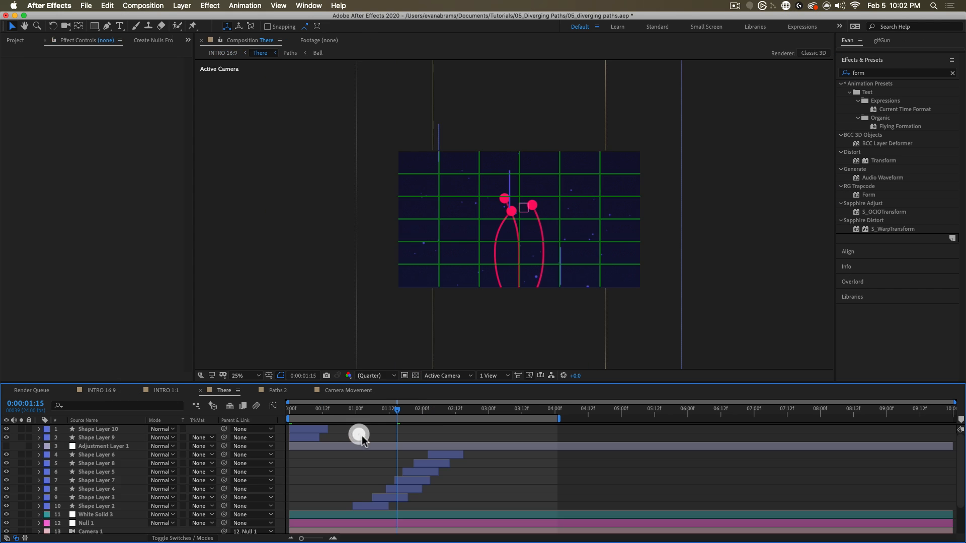
{"action": "left_click", "coordinate": [268, 376]}
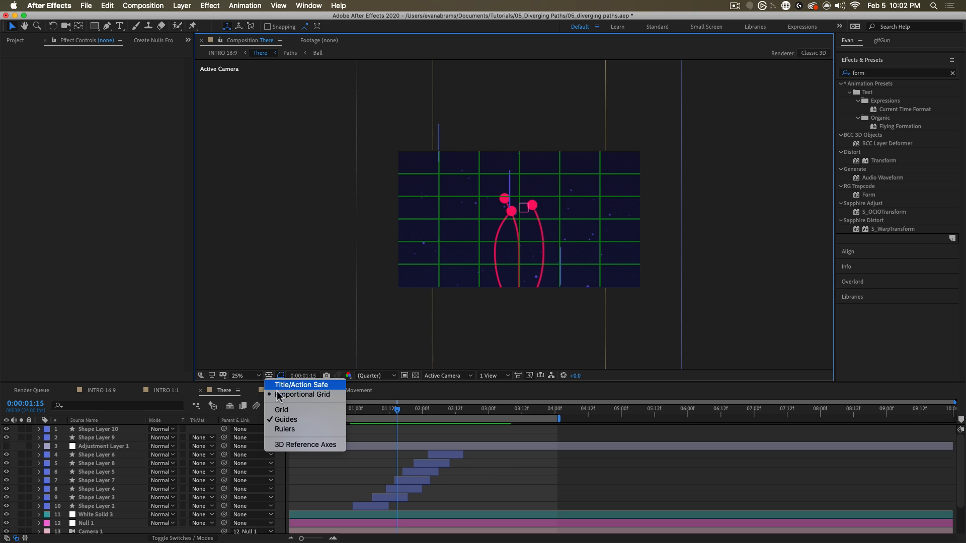
{"action": "left_click", "coordinate": [282, 409]}
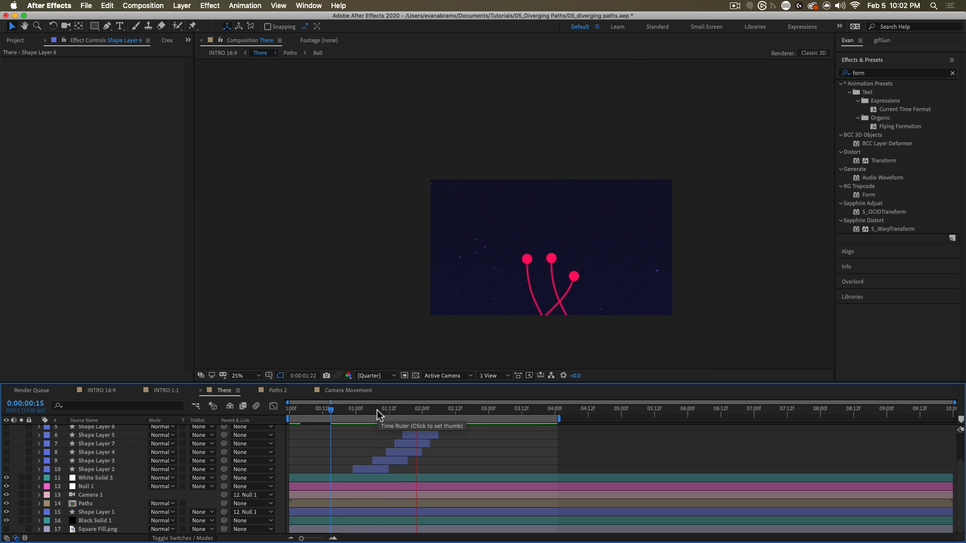
{"action": "left_click", "coordinate": [553, 408]}
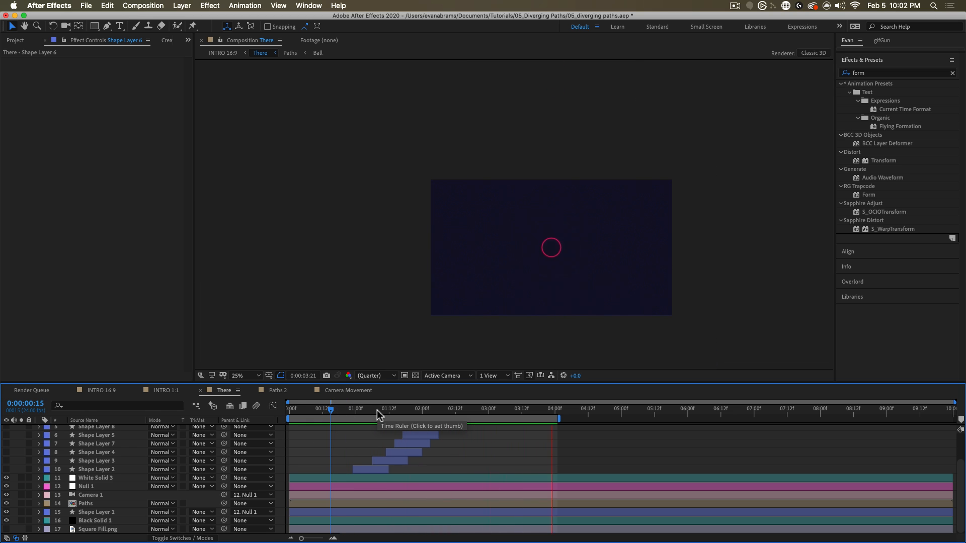
{"action": "left_click", "coordinate": [407, 408]}
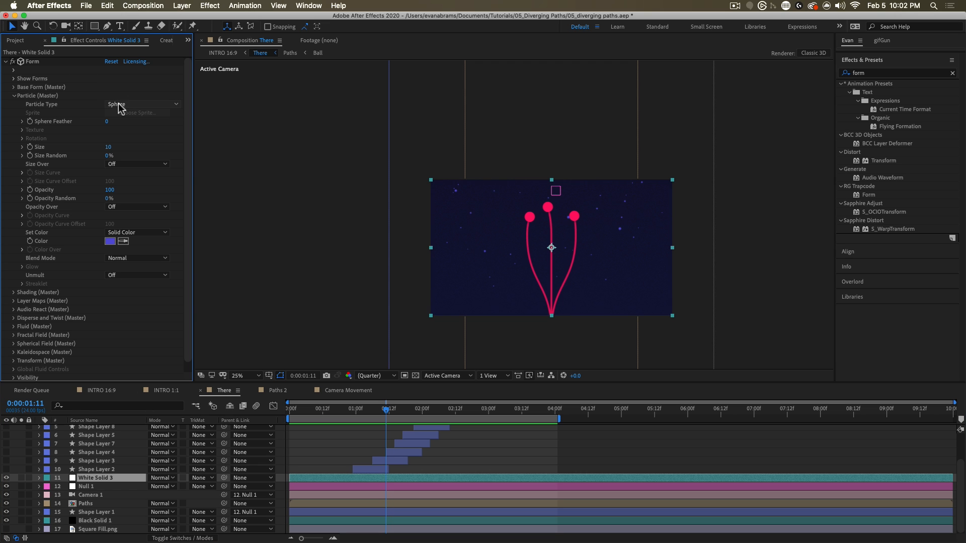
- Fold away Form's Particle and Base Form groups on White Solid 3 to reach Disperse (818)
{"action": "left_click", "coordinate": [14, 95]}
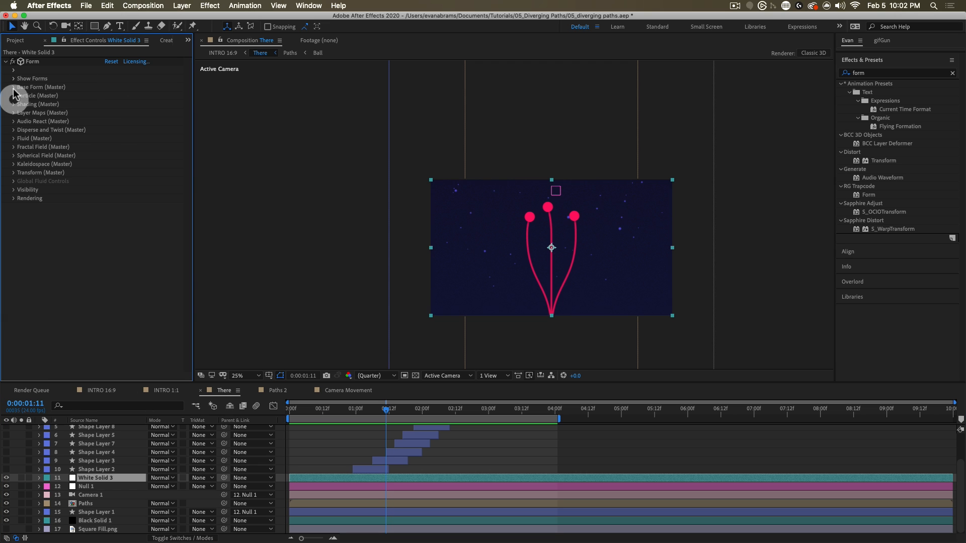
{"action": "left_click", "coordinate": [14, 87]}
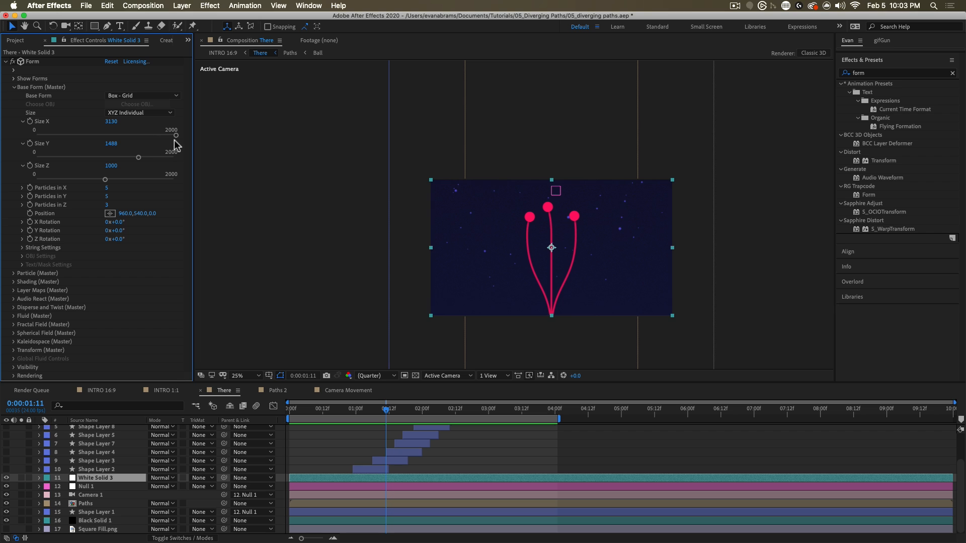
{"action": "mouse_move", "coordinate": [66, 189]}
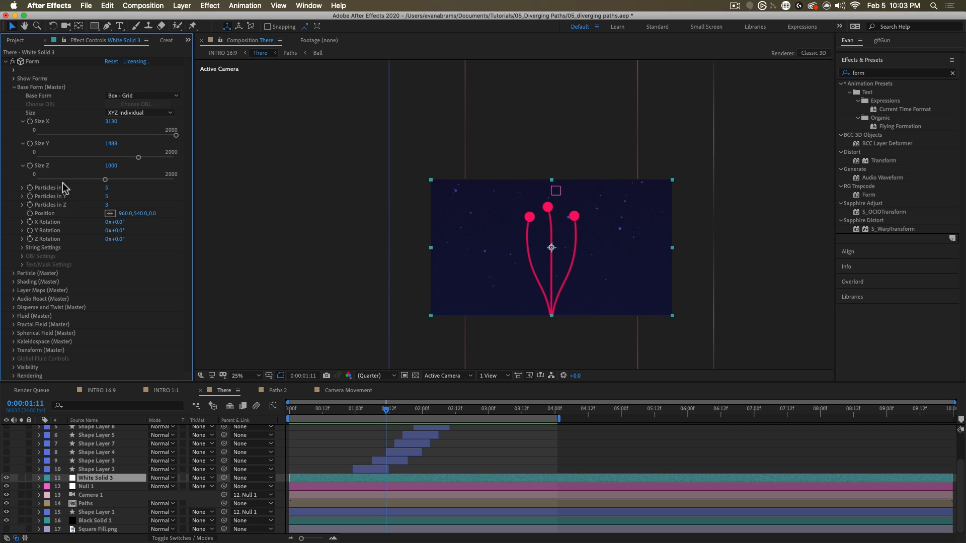
{"action": "mouse_move", "coordinate": [119, 204]}
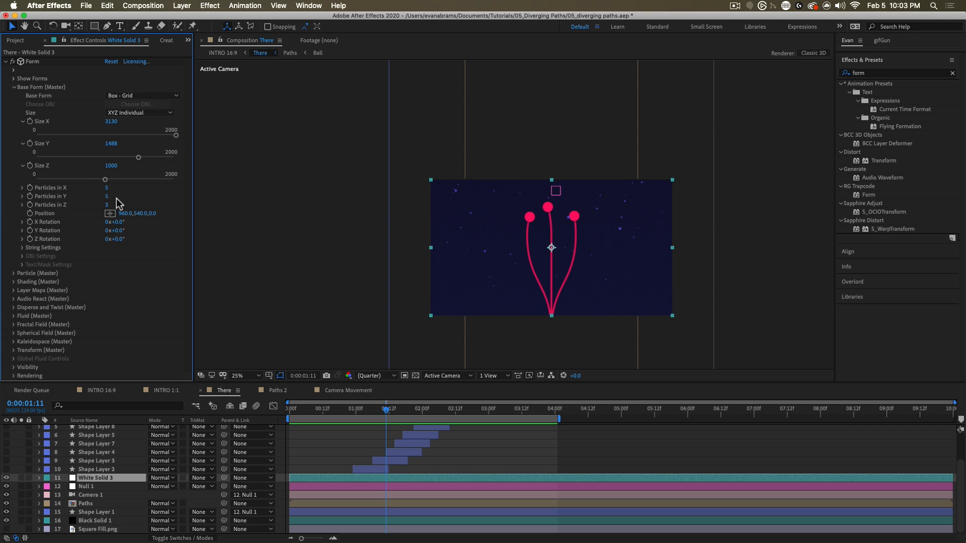
{"action": "mouse_move", "coordinate": [58, 86]}
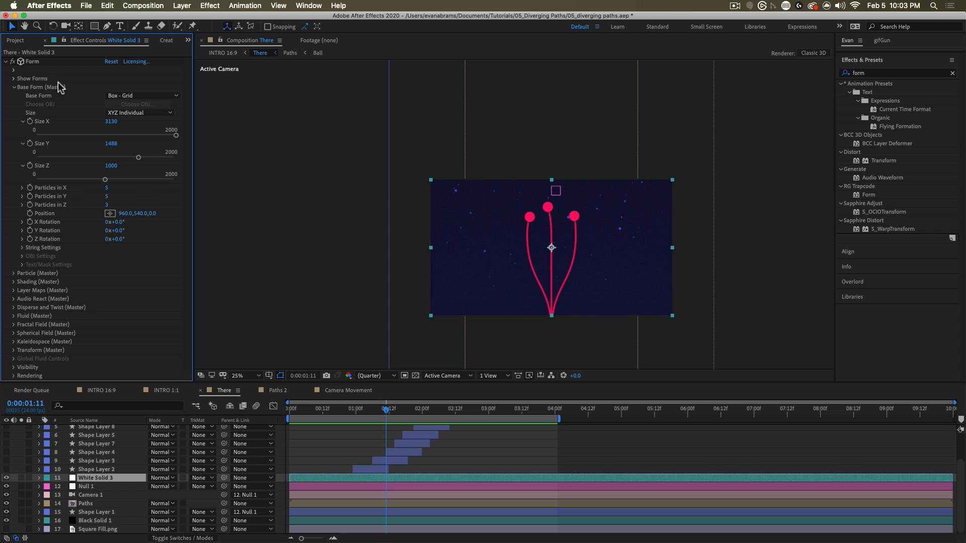
{"action": "left_click", "coordinate": [14, 129]}
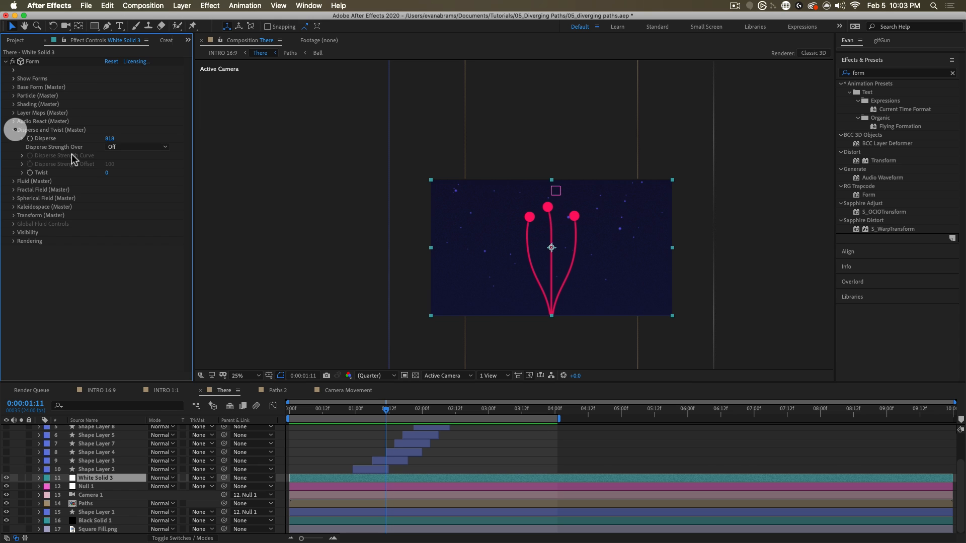
{"action": "mouse_move", "coordinate": [537, 247]}
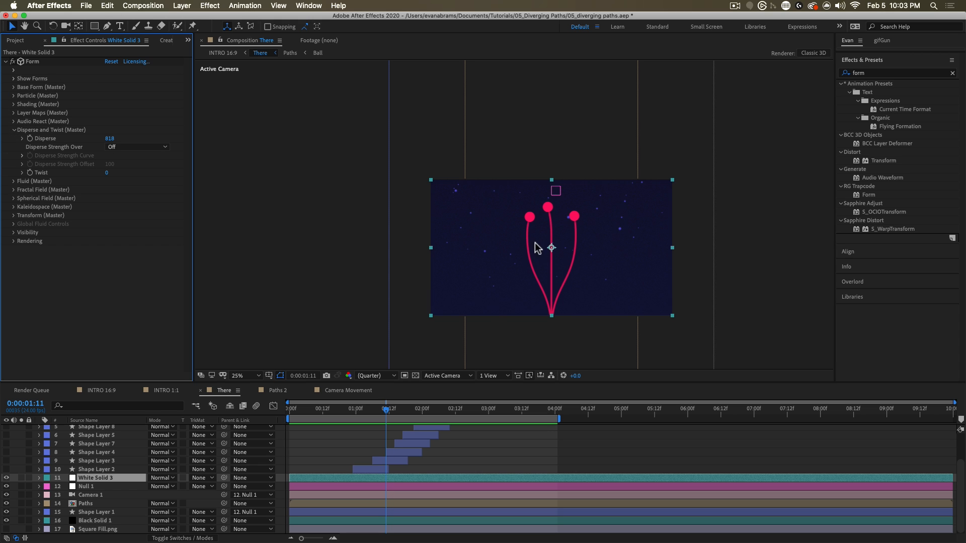
{"action": "mouse_move", "coordinate": [380, 441]}
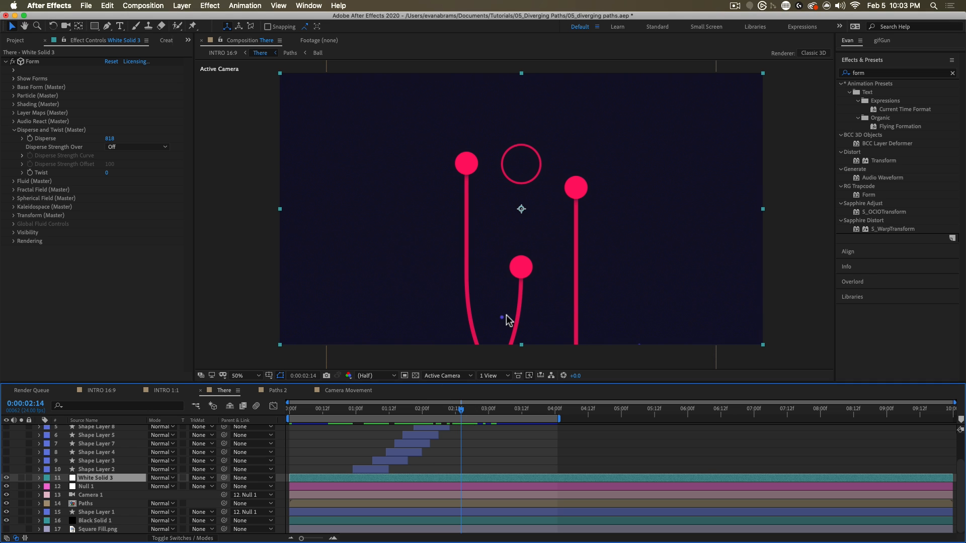
{"action": "mouse_move", "coordinate": [538, 262]}
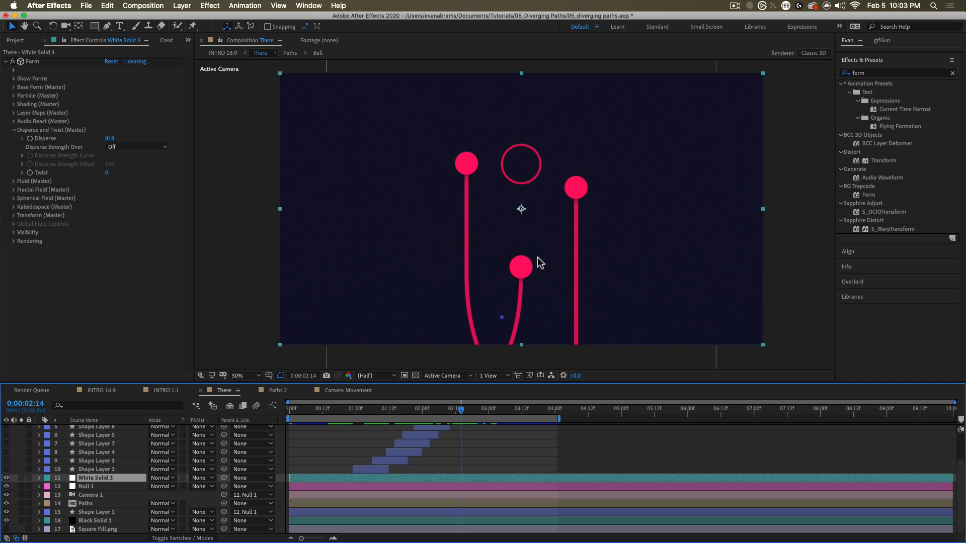
{"action": "mouse_move", "coordinate": [531, 286]}
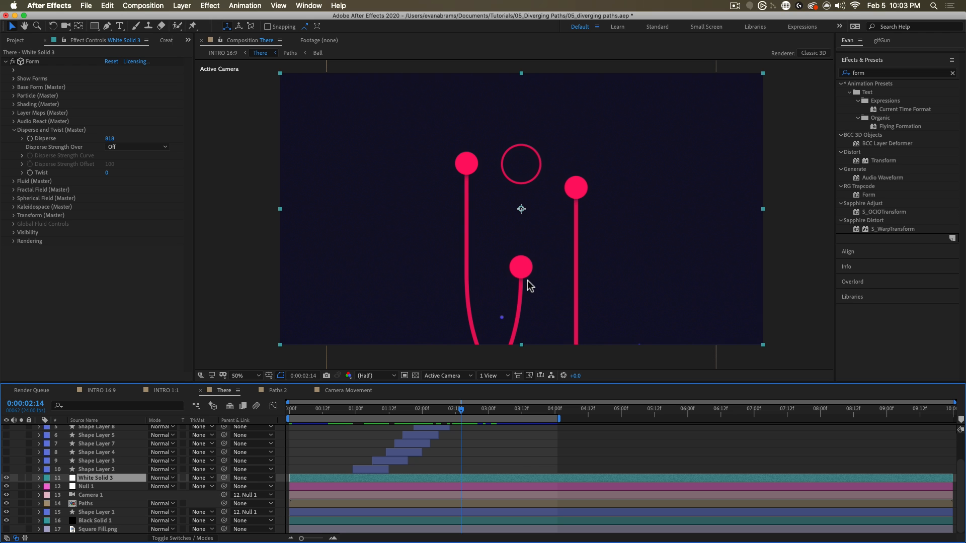
{"action": "left_click", "coordinate": [6, 61]}
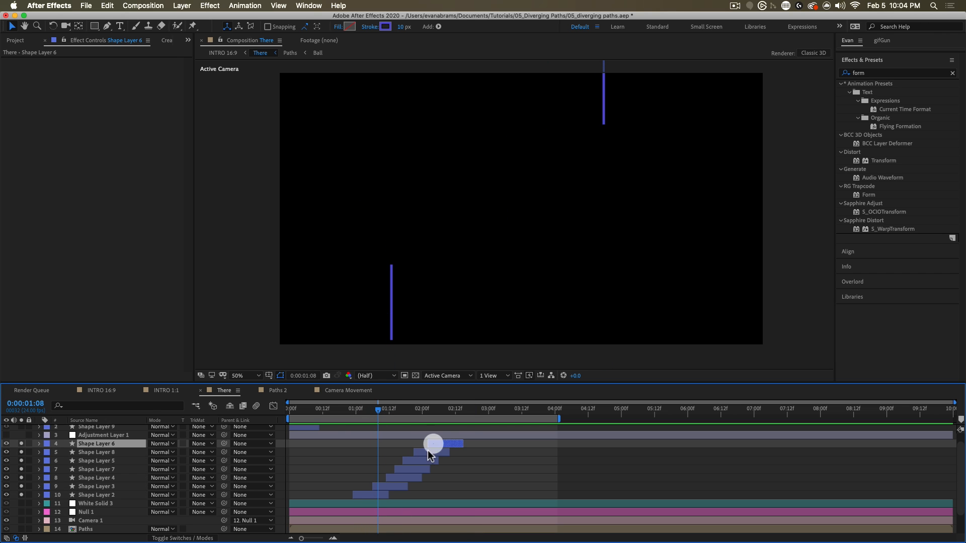
- Select the line shape layer, show its anchor point keyframes, and replay the There animation
{"action": "left_click", "coordinate": [96, 486]}
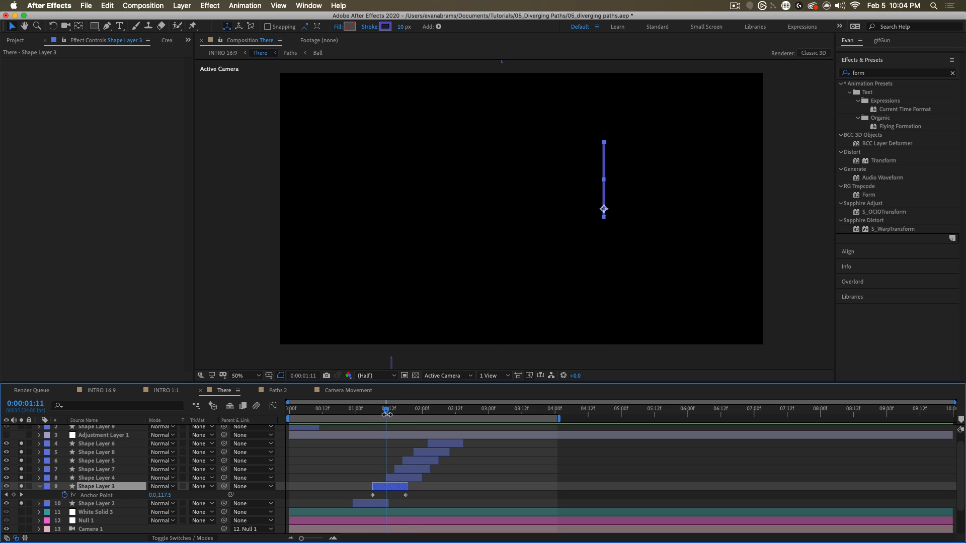
{"action": "mouse_move", "coordinate": [453, 278]}
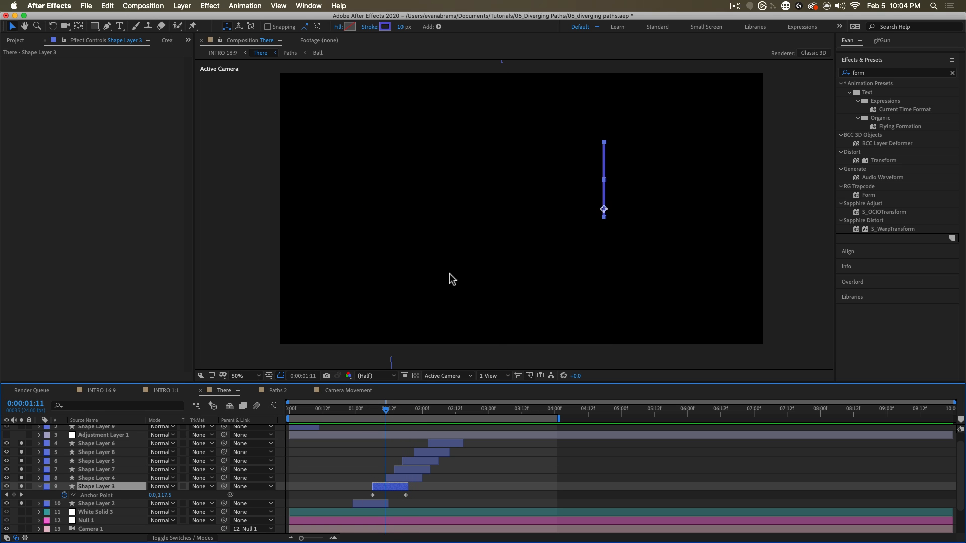
{"action": "left_click", "coordinate": [400, 408]}
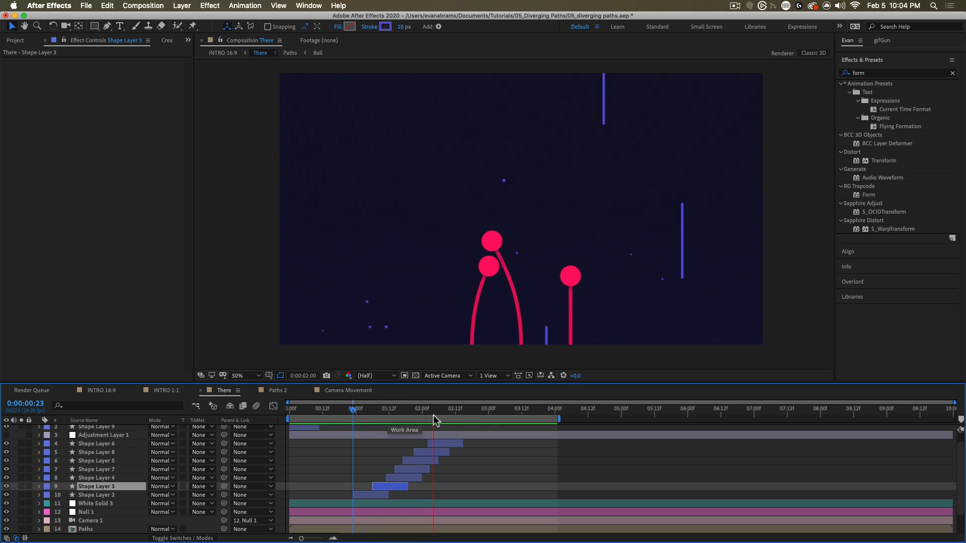
{"action": "left_click", "coordinate": [424, 409]}
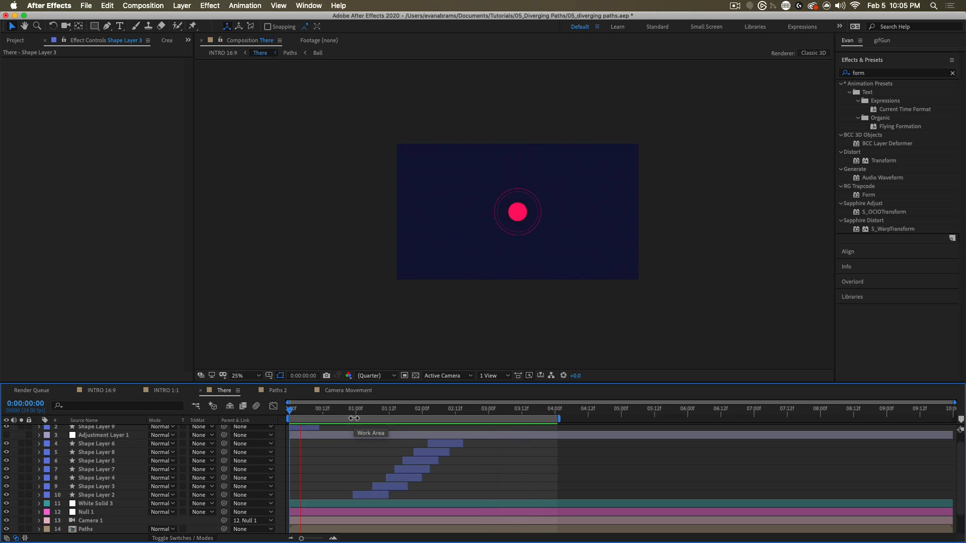
{"action": "left_click", "coordinate": [433, 409]}
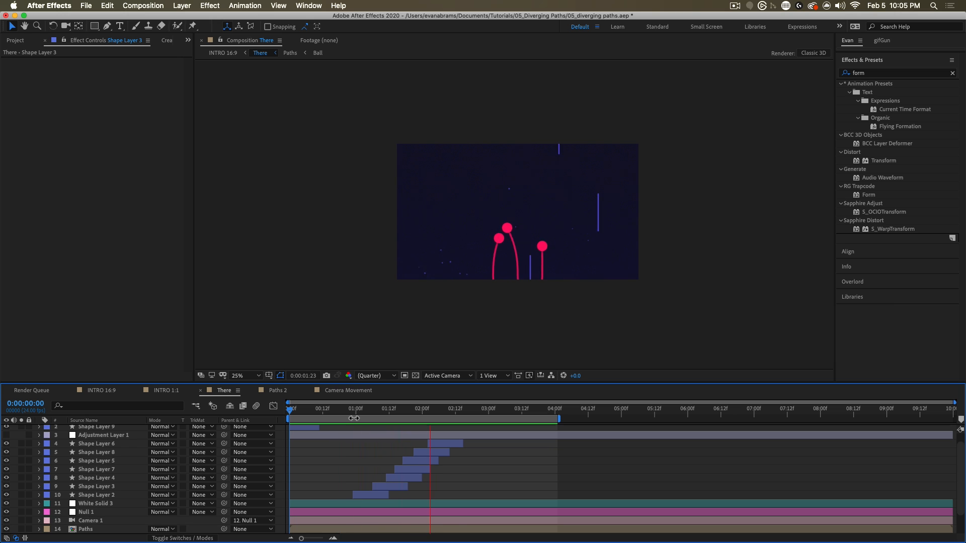
{"action": "left_click", "coordinate": [394, 409]}
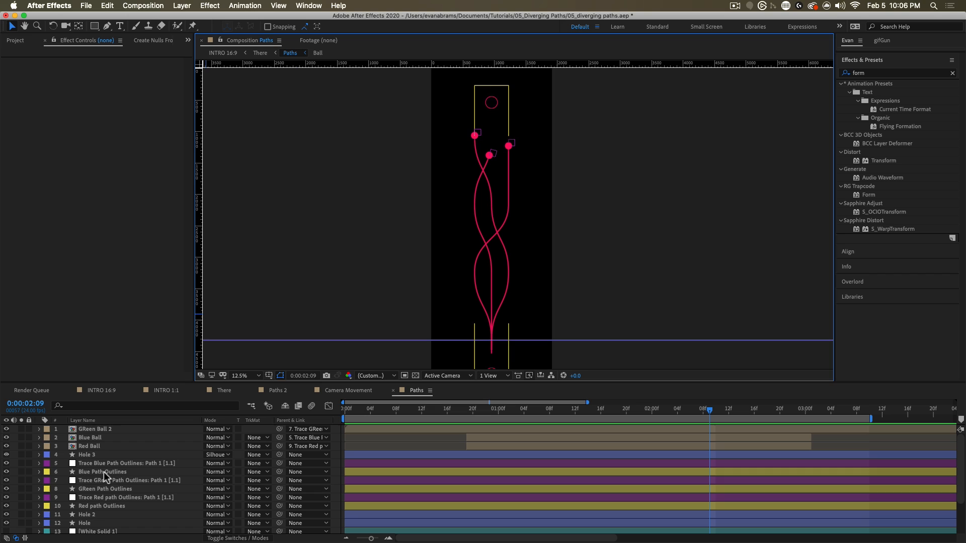
- Open the Paths comp and select the Blue Path Outlines layer to display its path points
{"action": "left_click", "coordinate": [102, 472]}
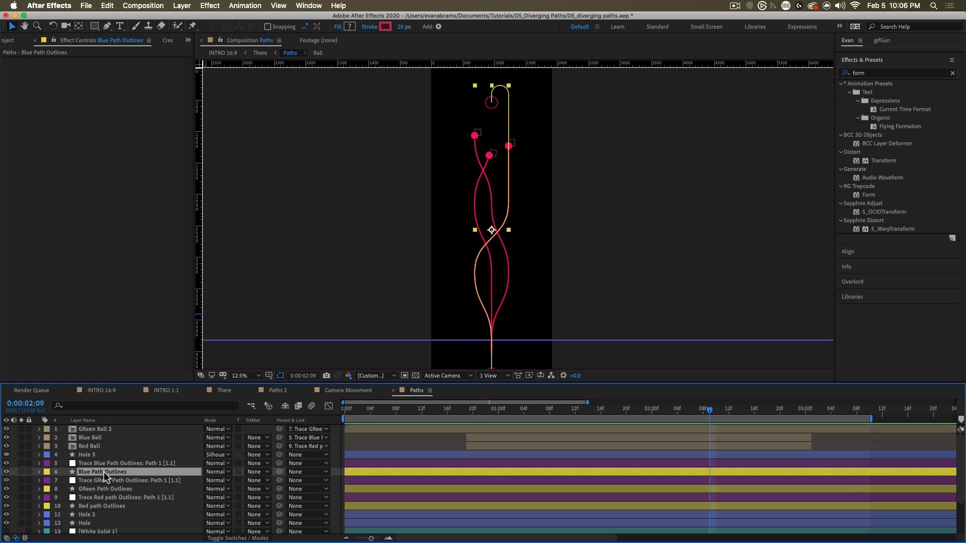
{"action": "mouse_move", "coordinate": [504, 223]}
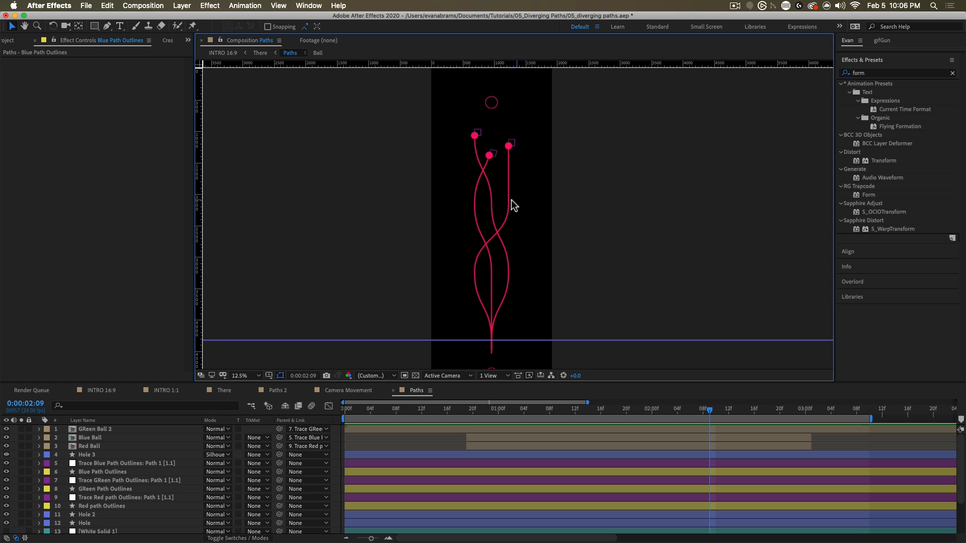
{"action": "left_click", "coordinate": [103, 472]}
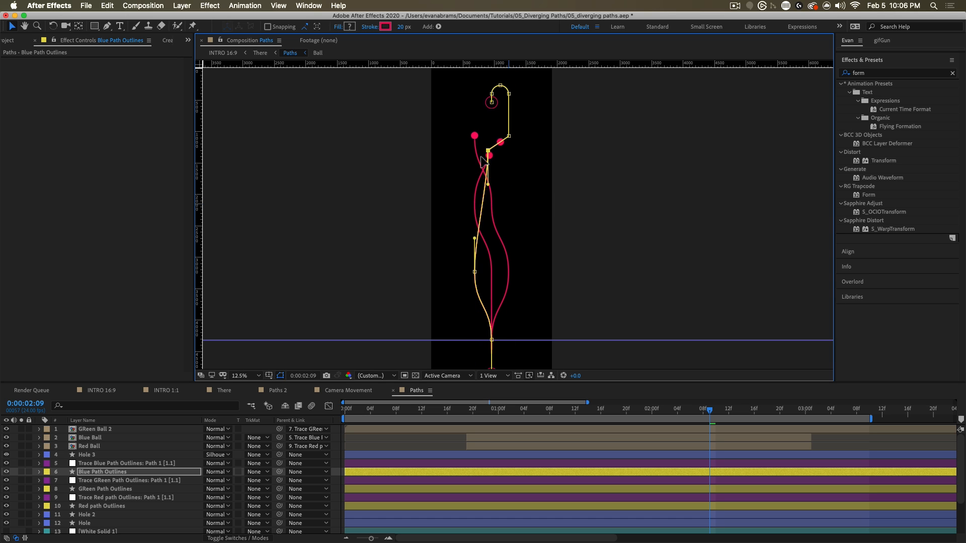
{"action": "left_click", "coordinate": [107, 25]}
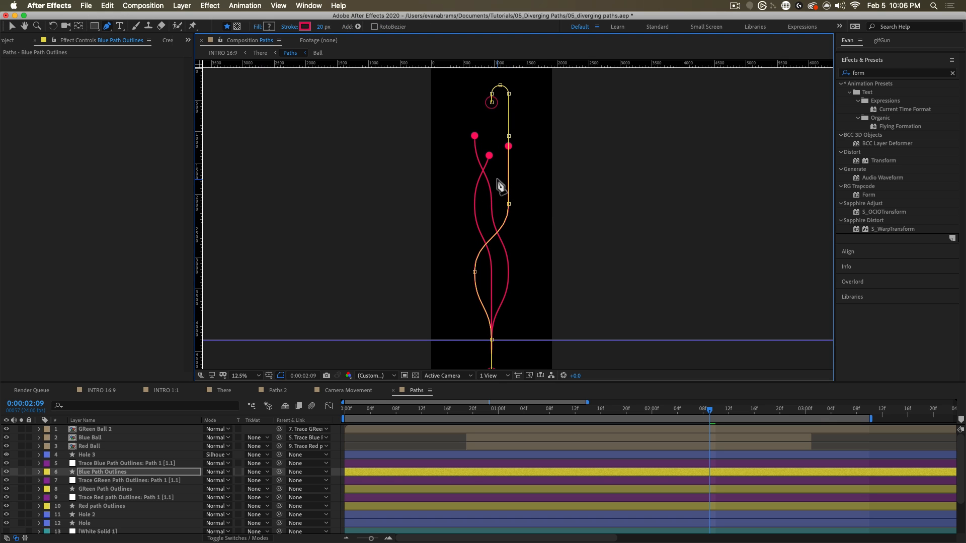
{"action": "mouse_move", "coordinate": [510, 144]}
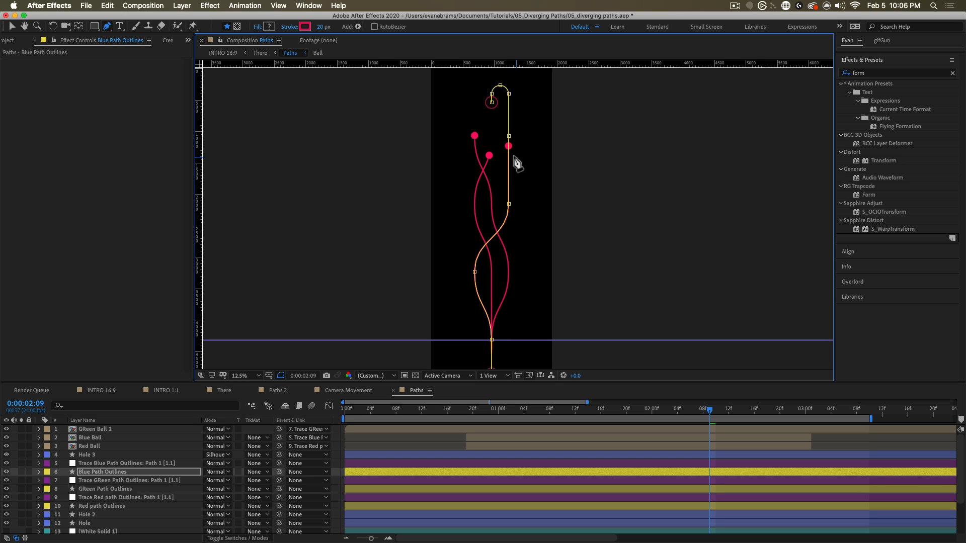
{"action": "mouse_move", "coordinate": [477, 148]}
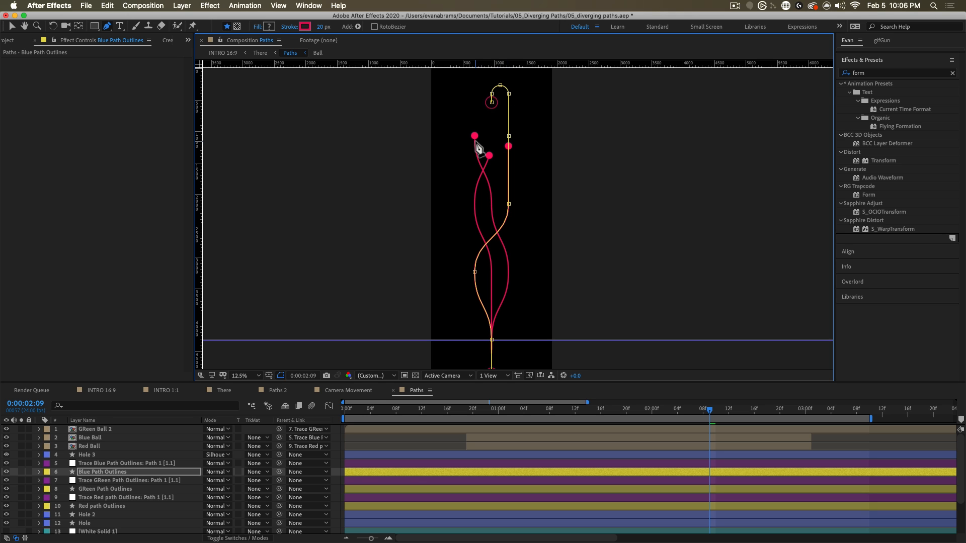
{"action": "left_click", "coordinate": [349, 389]}
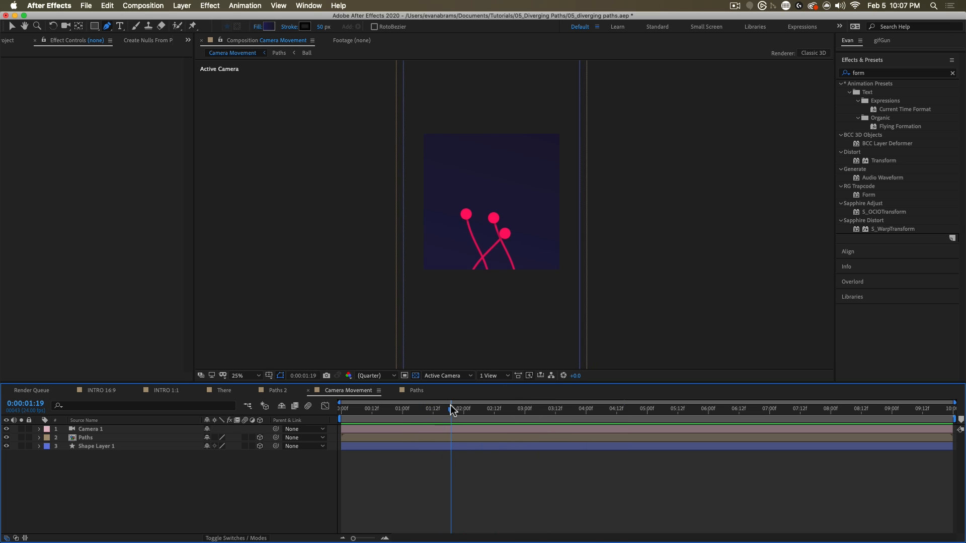
- Jump to frame 1:21 in the Camera Movement comp where the pink balls diverge
{"action": "left_click", "coordinate": [456, 408]}
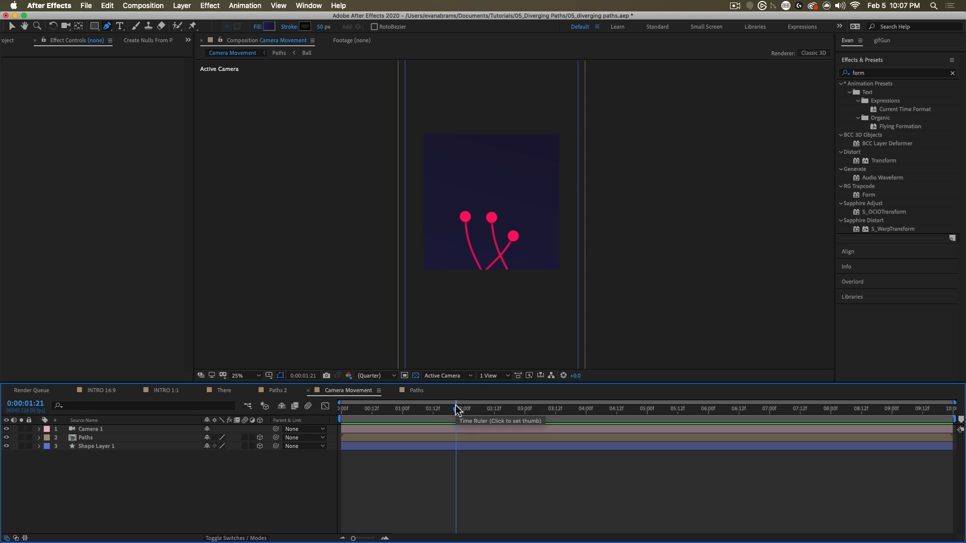
{"action": "left_click", "coordinate": [239, 376]}
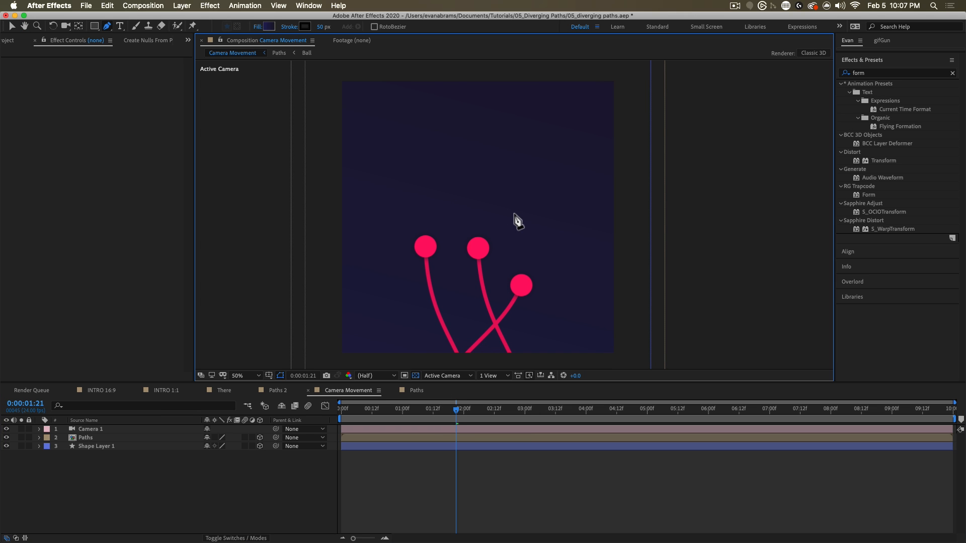